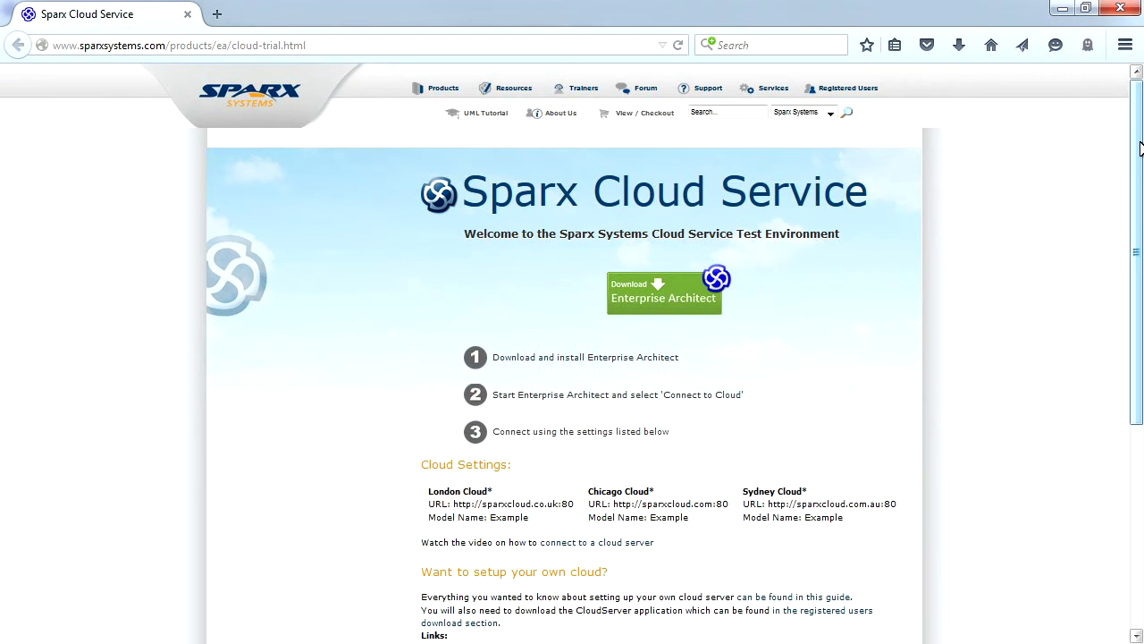
Scroll down the Sparx Cloud Service trial page before switching to Enterprise Architect.
scroll(down, 3)
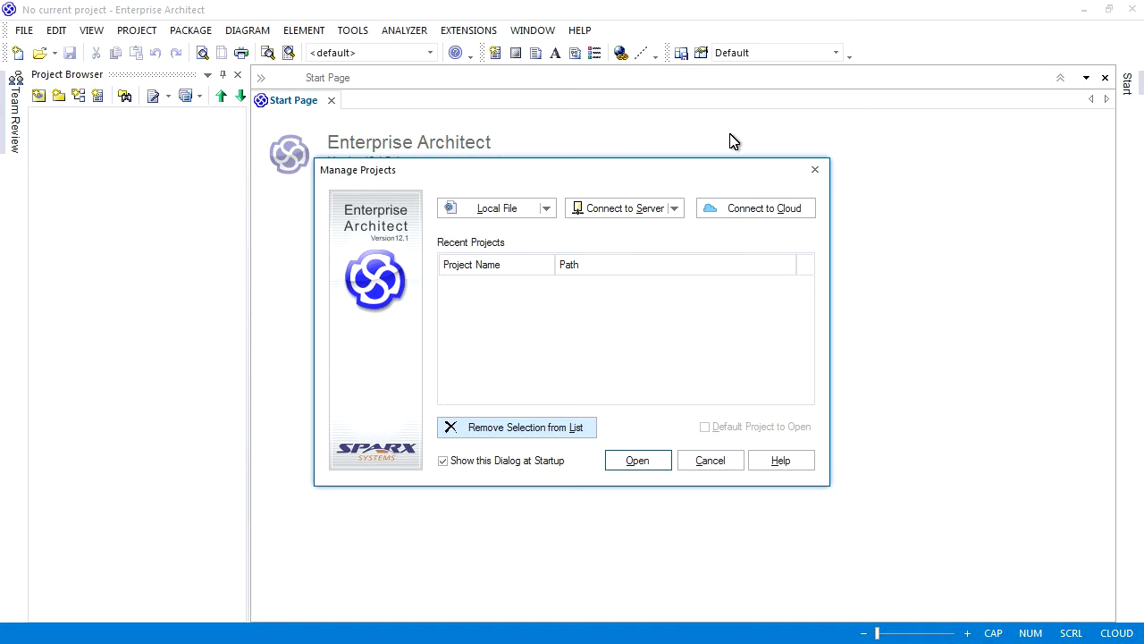
Define cloud connection Example to the Example model on sparxcloud.com.au, port 80, and connect.
click(754, 208)
text(Example)
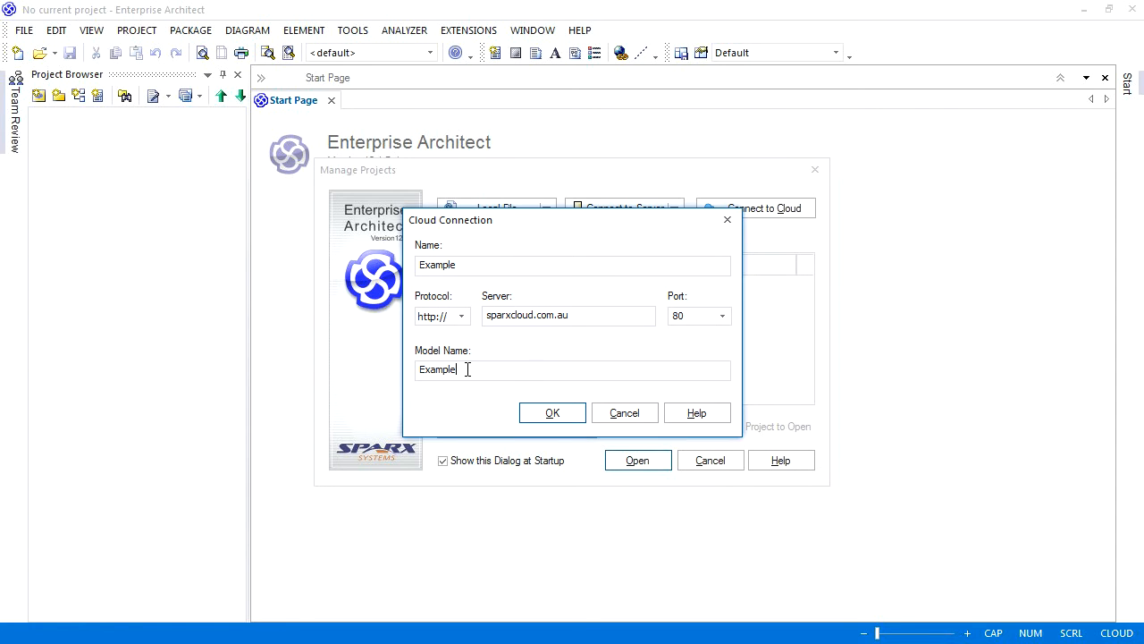
click(722, 314)
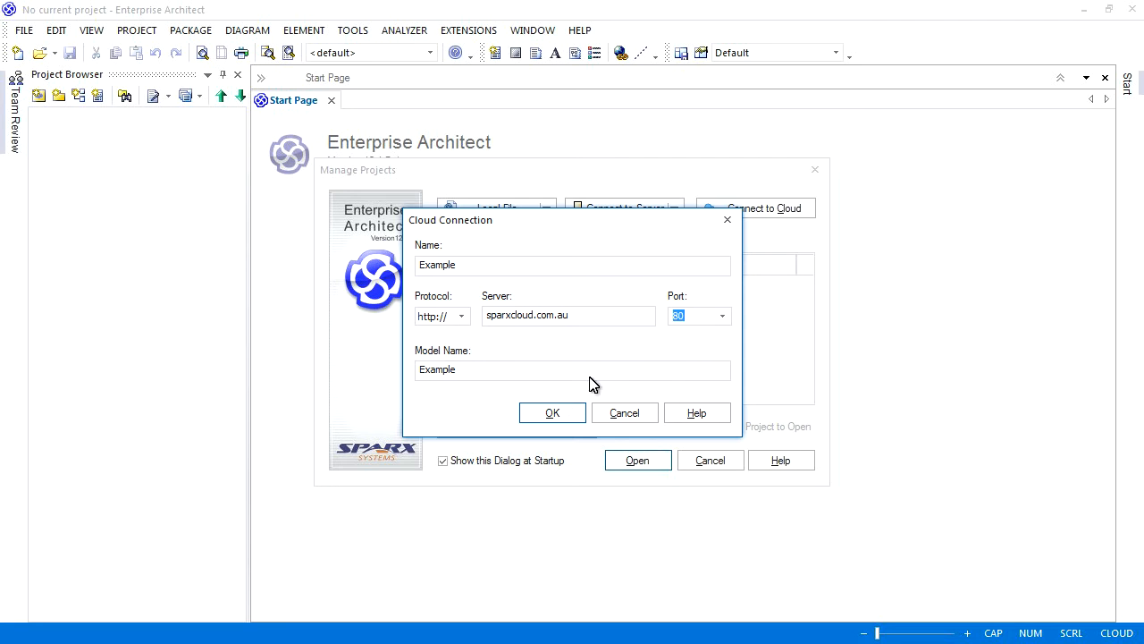
click(551, 412)
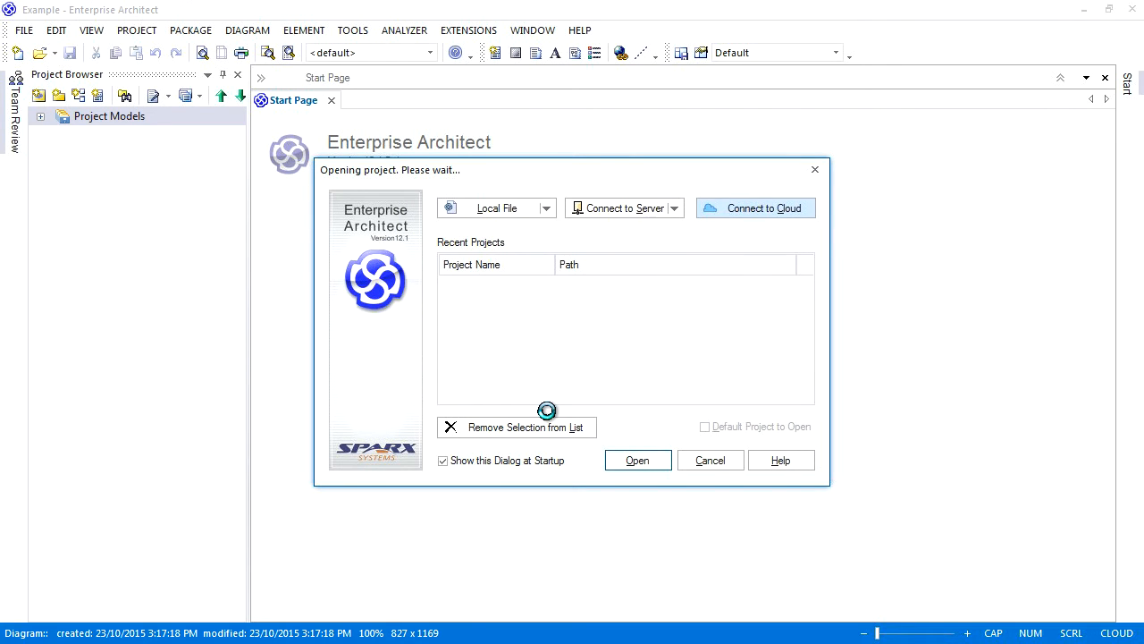
Browse the Example model from UML Modeling through UML 2.0 Diagrams to the Package diagrams page.
click(636, 459)
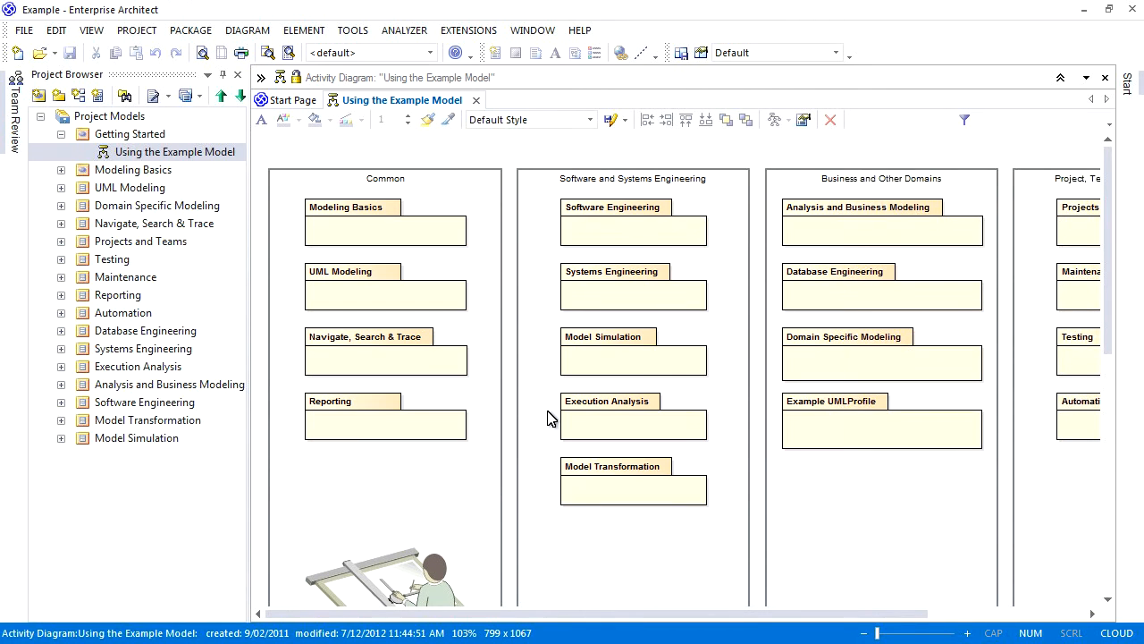
mouse_move(519, 397)
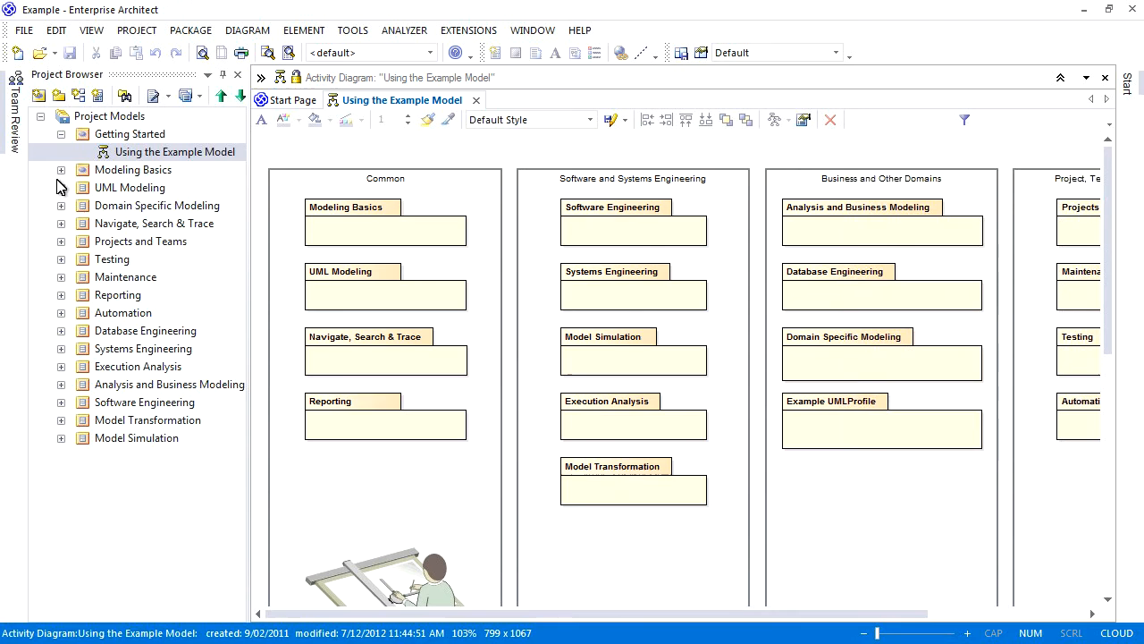
click(61, 188)
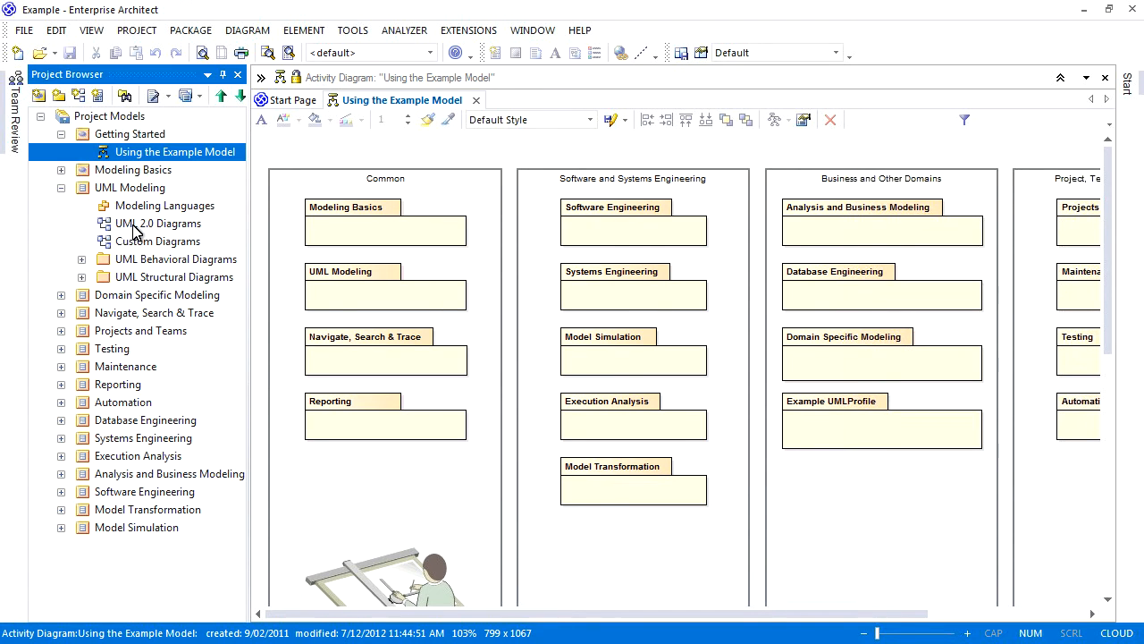
click(157, 222)
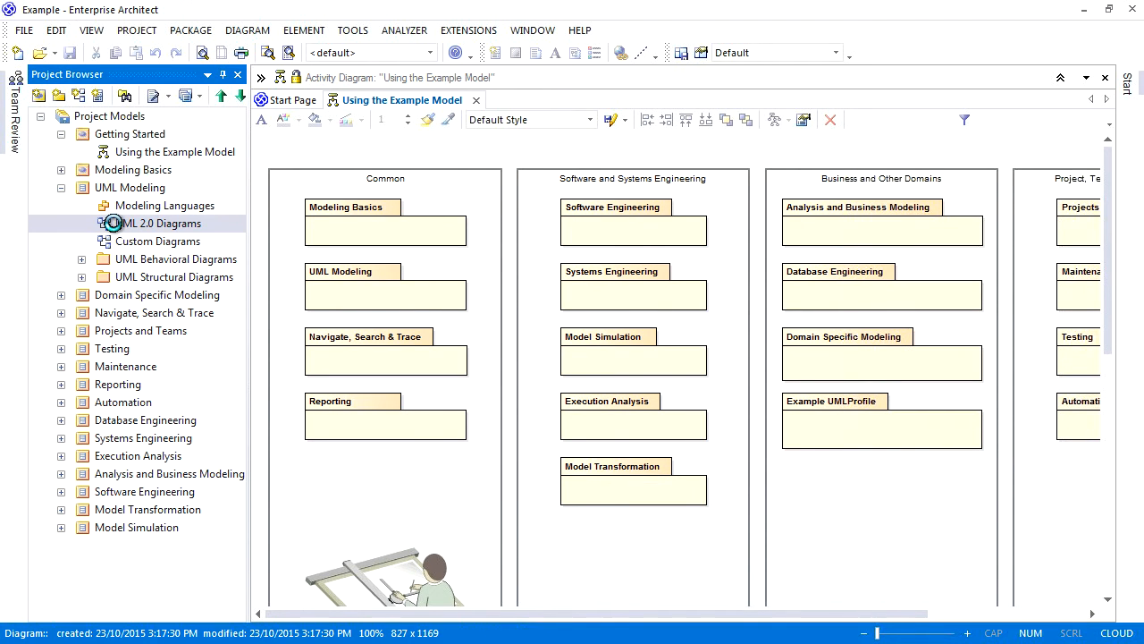
double_click(159, 221)
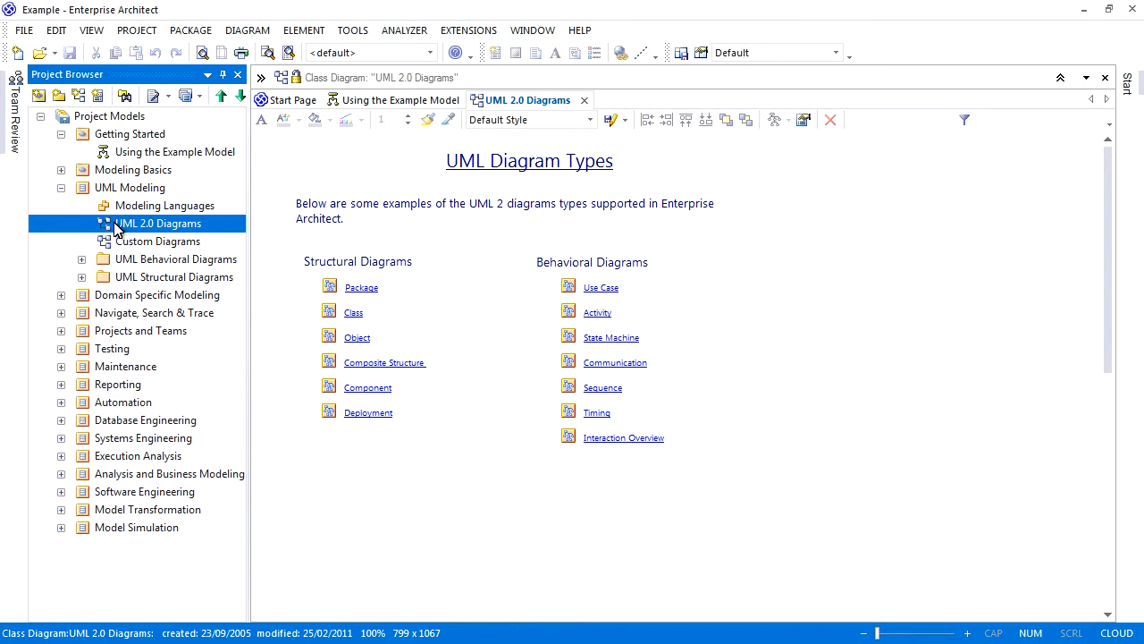
click(361, 286)
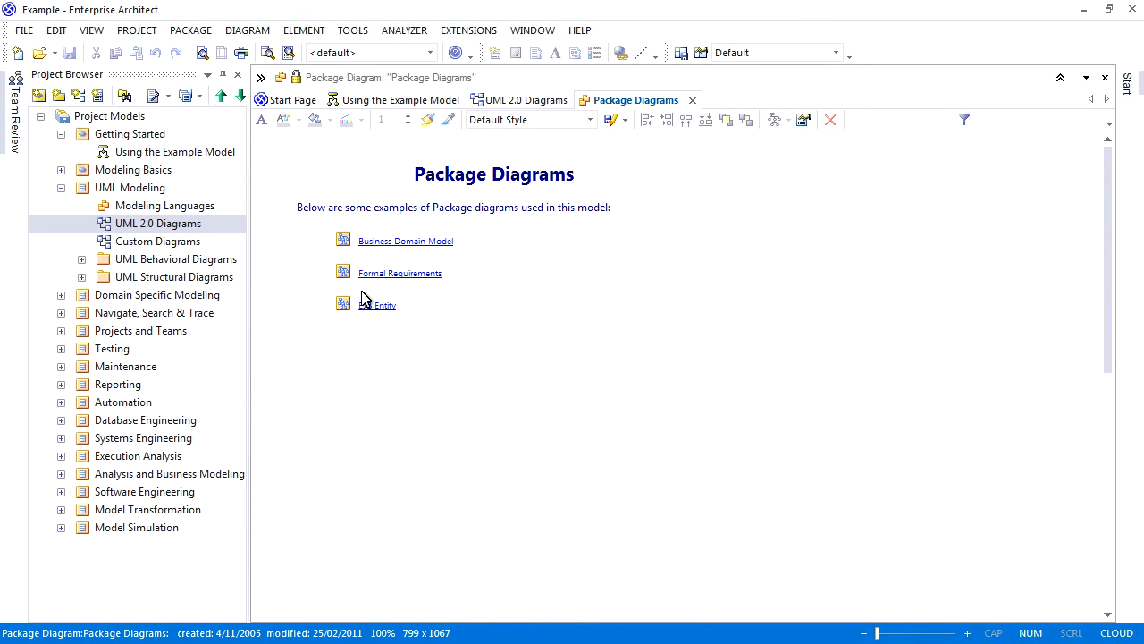
Attempt a note edit 'abc' in the Business Domain Model link's hyperlink properties, leaving it unchanged.
right_click(404, 240)
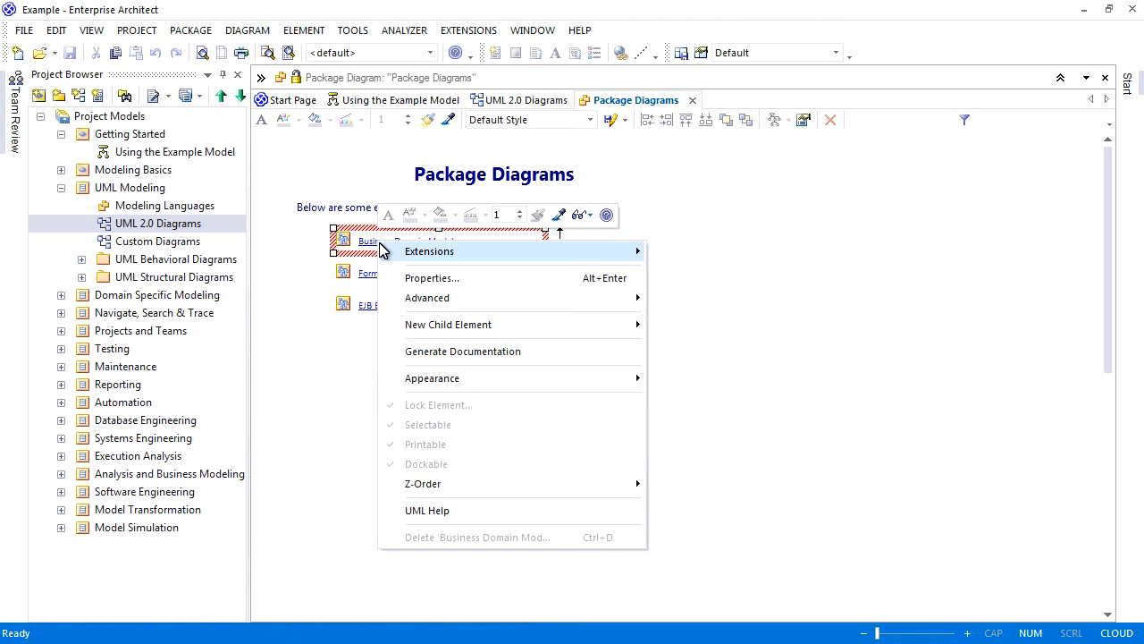
click(433, 279)
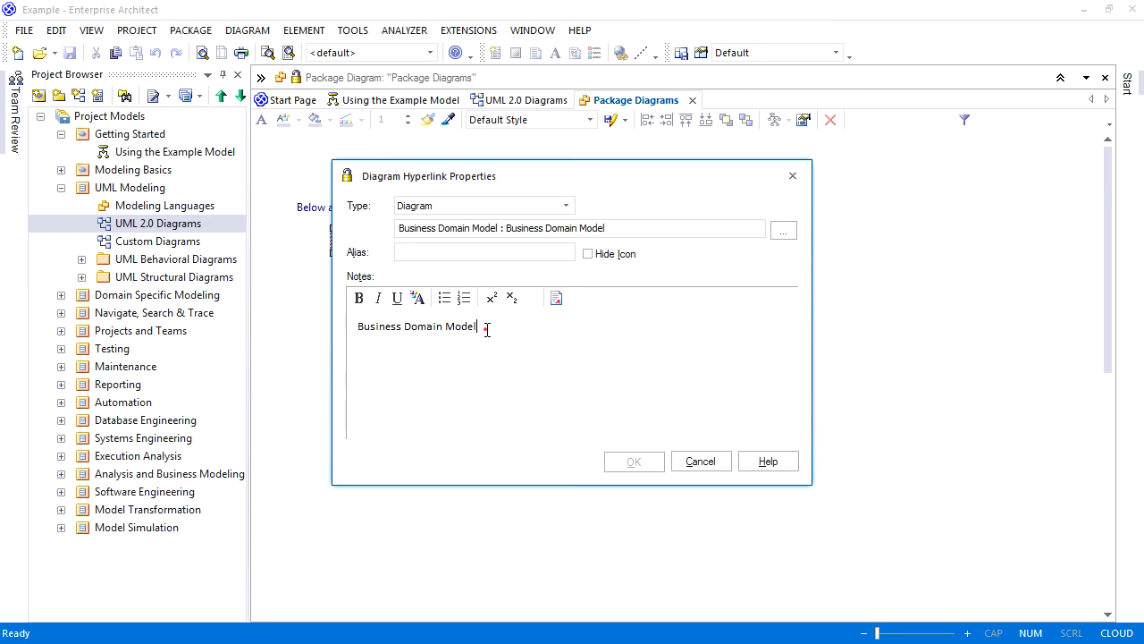
text(abc)
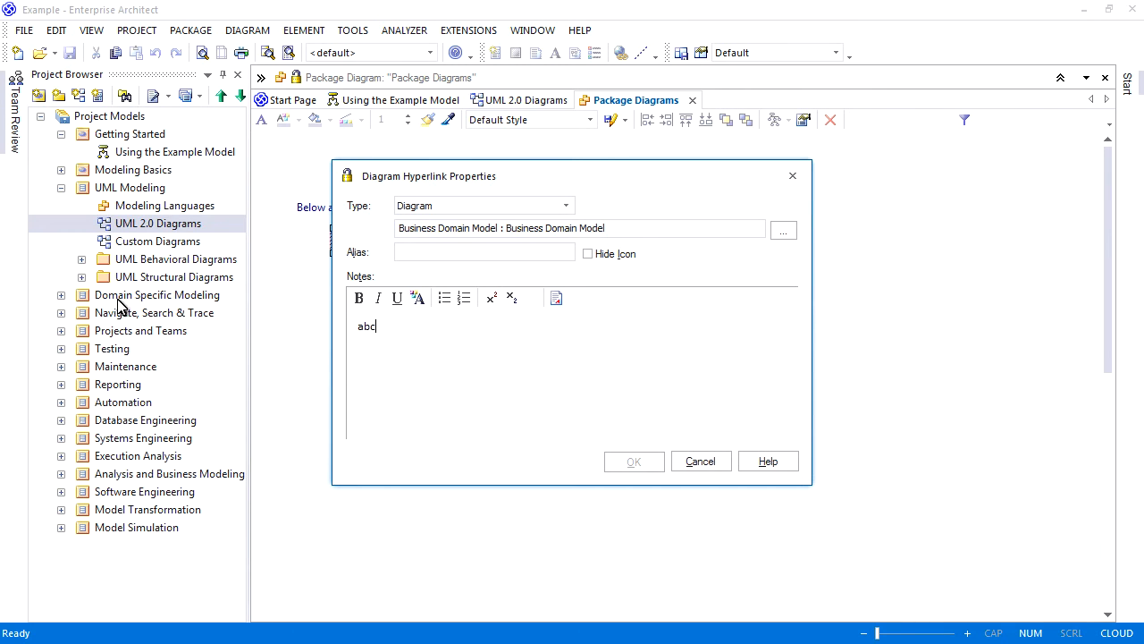
mouse_move(637, 459)
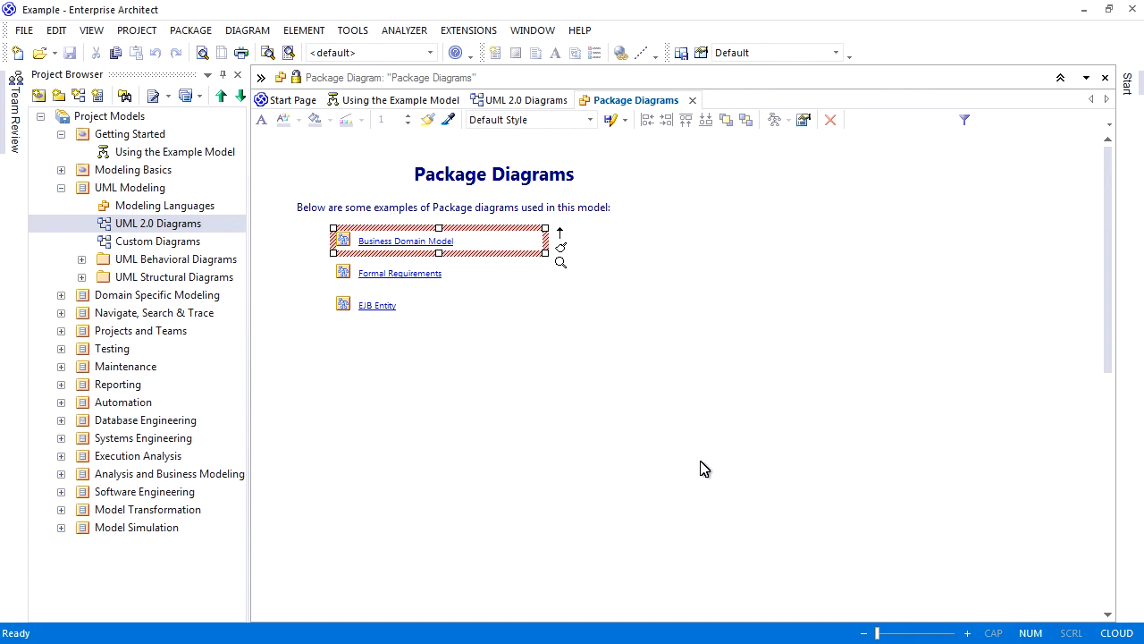
click(136, 29)
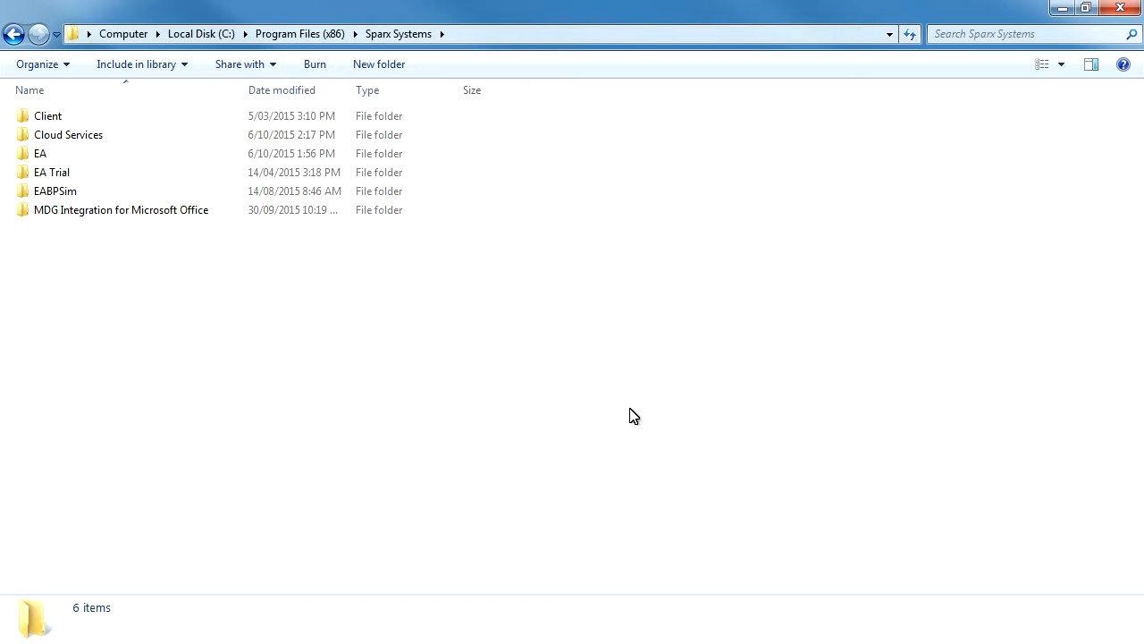
Open SSCloudServices.config from the Cloud Services Service folder in Notepad++.
right_click(68, 322)
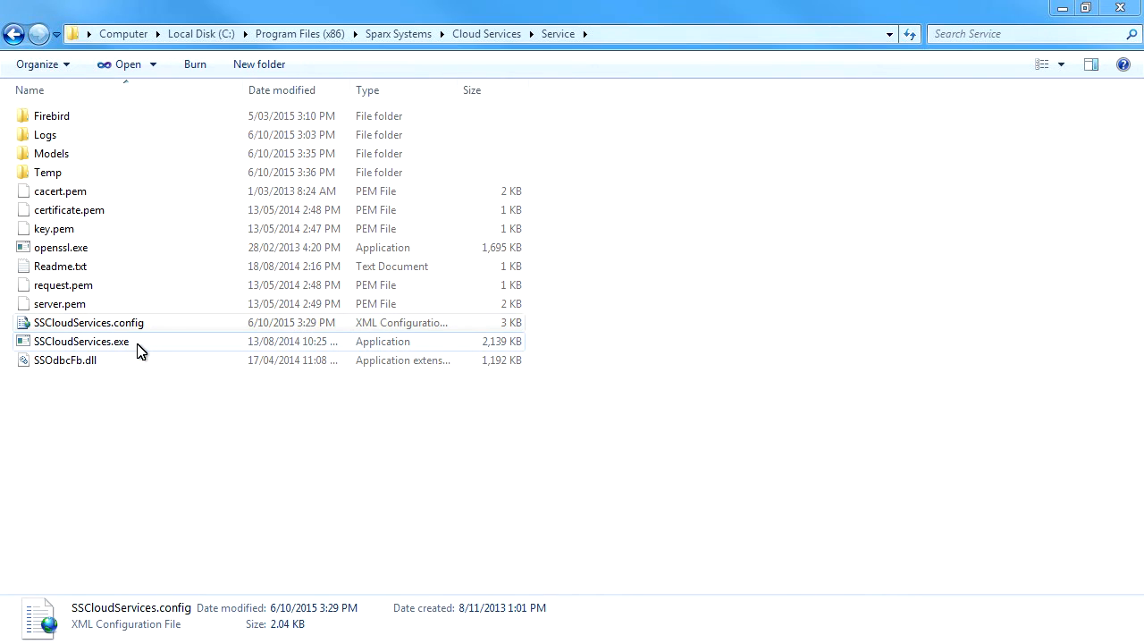
double_click(89, 322)
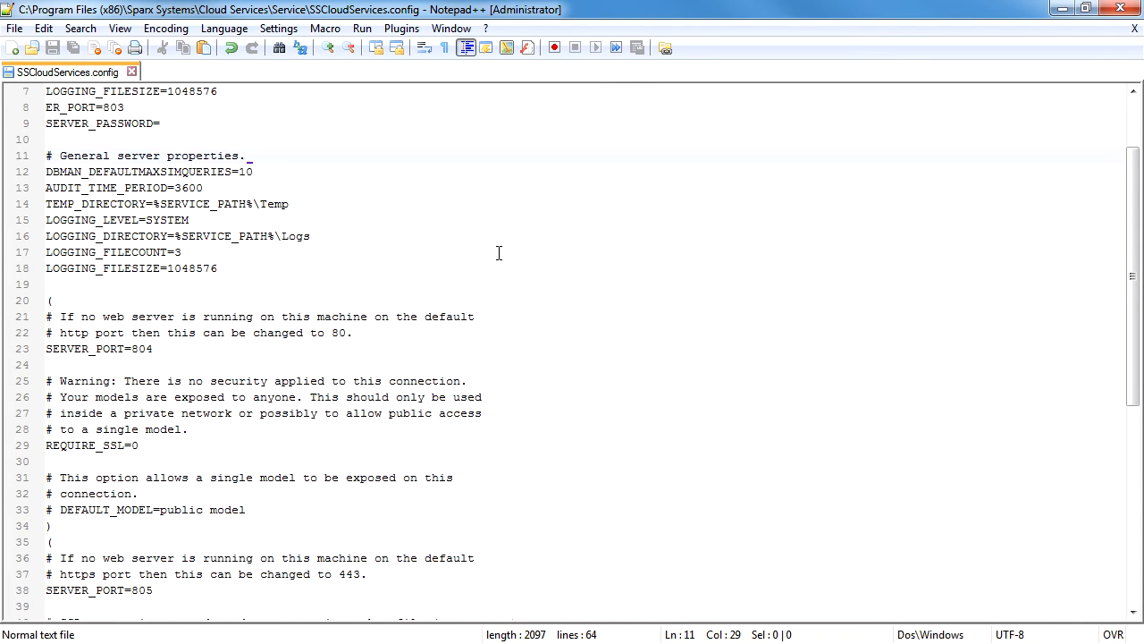
Review the SERVER_PORT=804 setting in the config file without changing it.
click(152, 348)
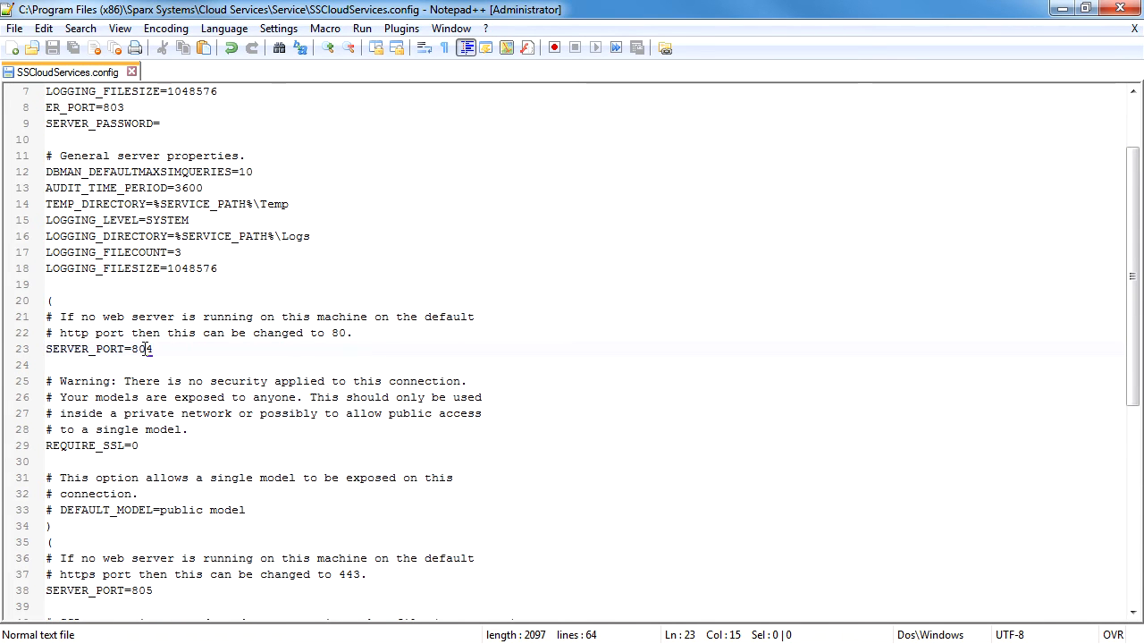
double_click(141, 349)
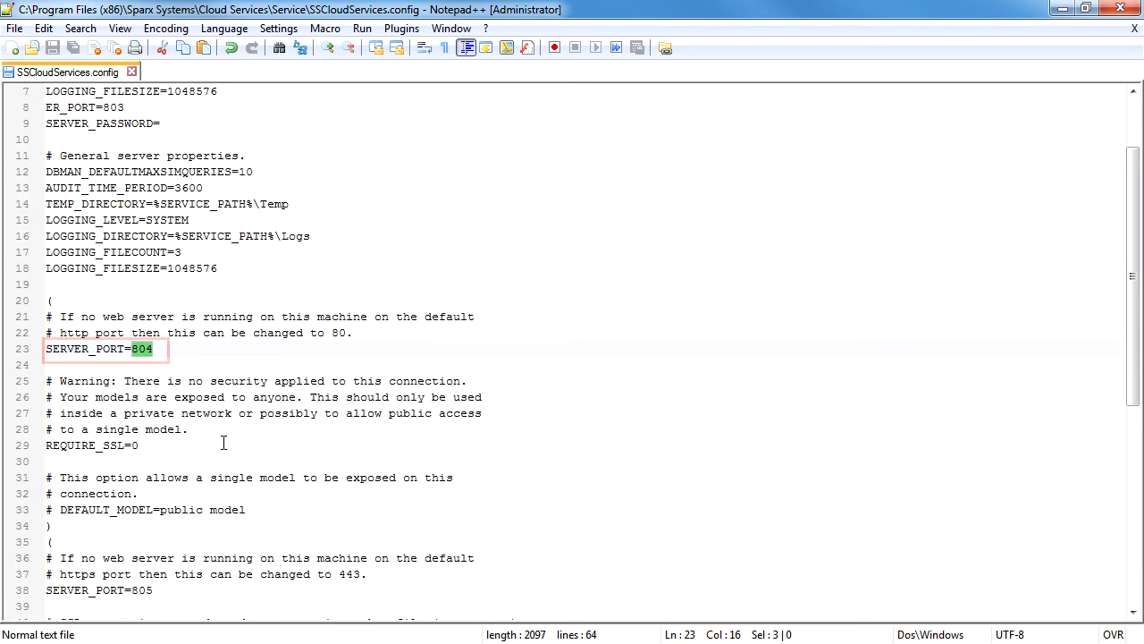
mouse_move(321, 521)
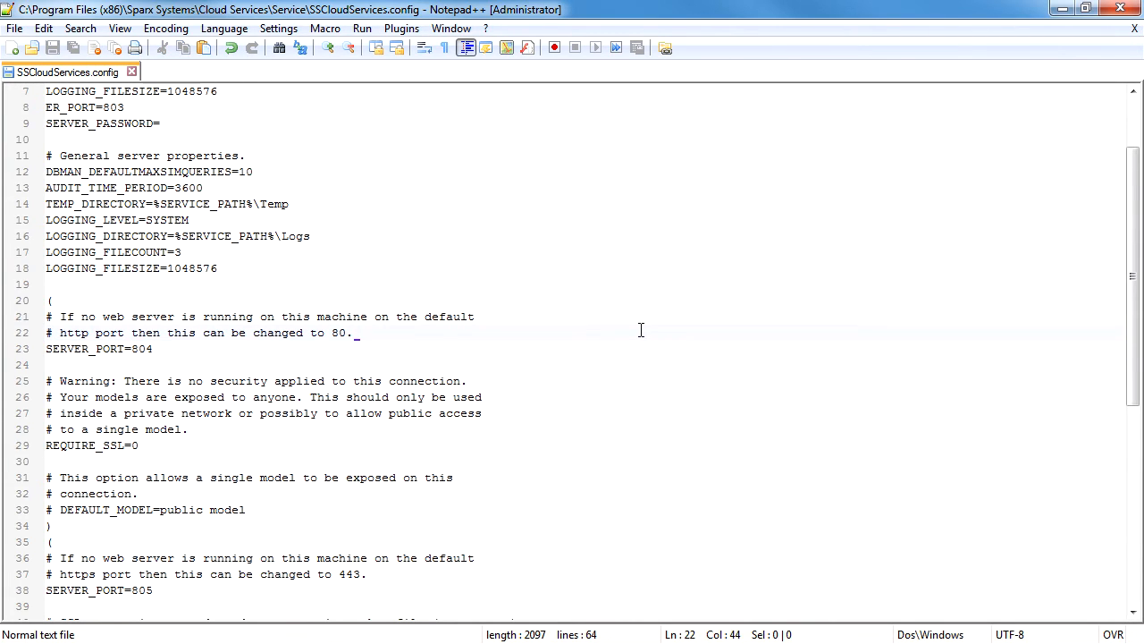
scroll(up, 3)
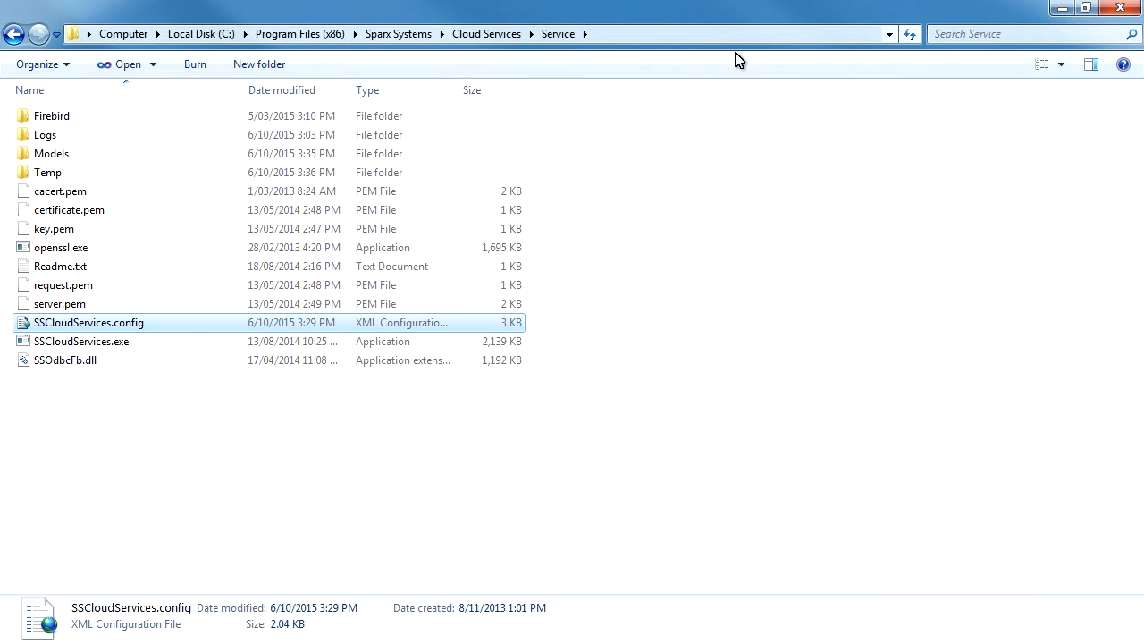
Run SSCloudServicesClient.exe from the Client folder and log on to localhost:803.
click(486, 32)
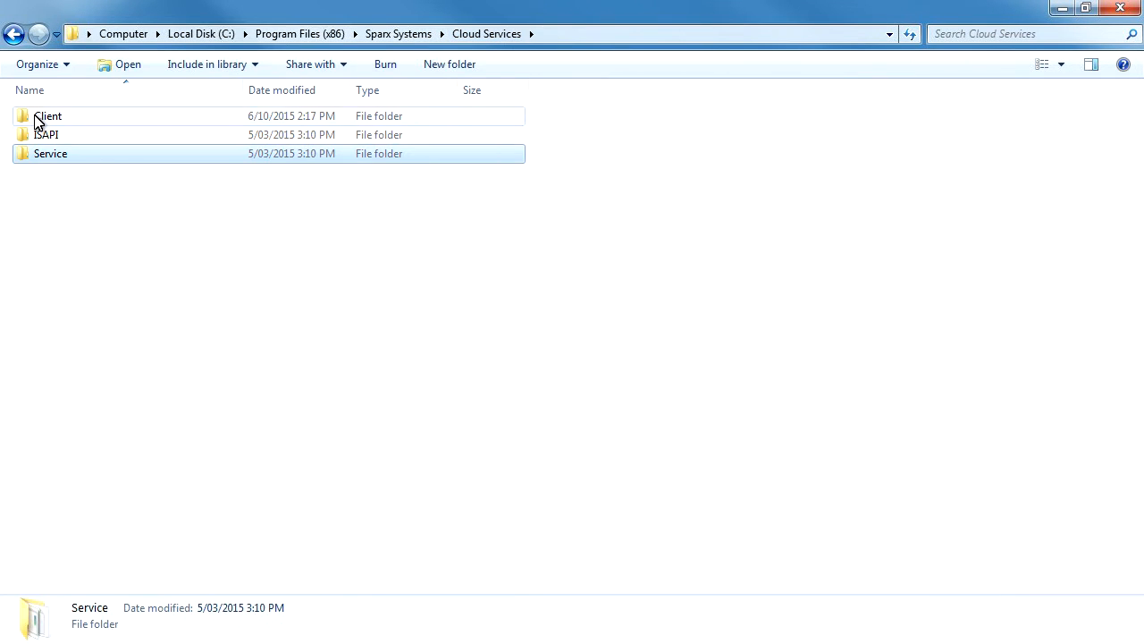
double_click(46, 114)
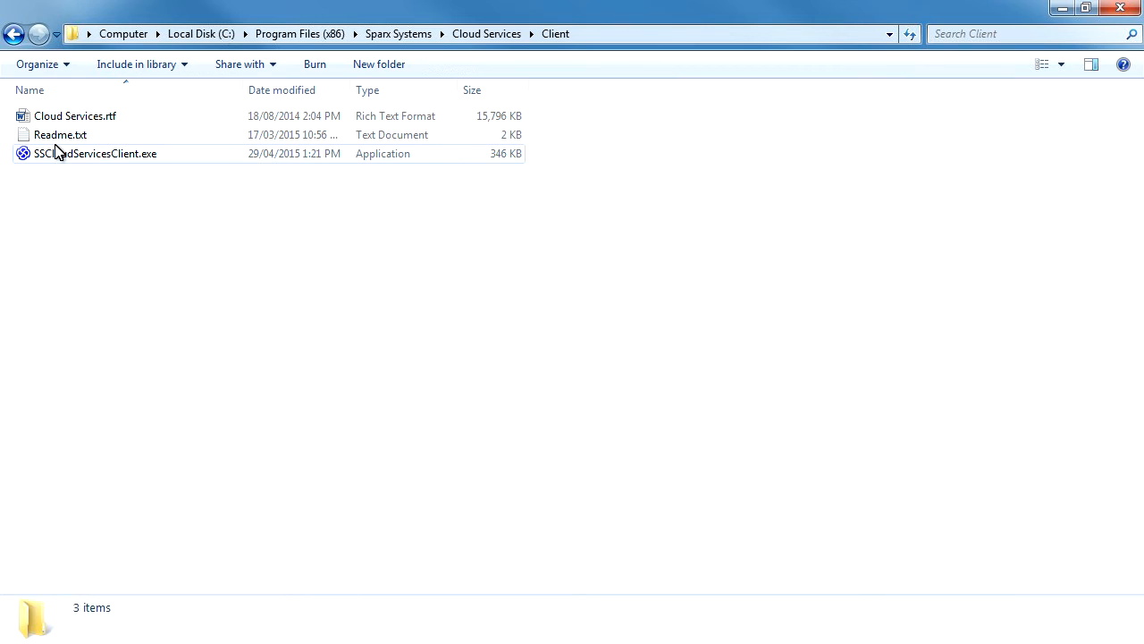
click(94, 154)
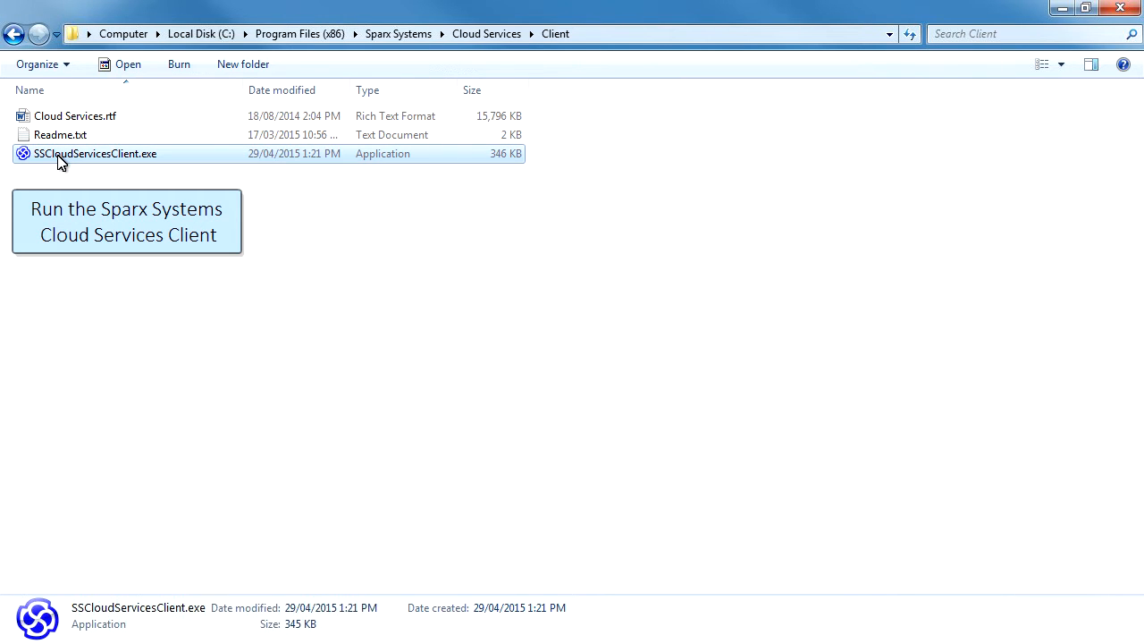
double_click(95, 154)
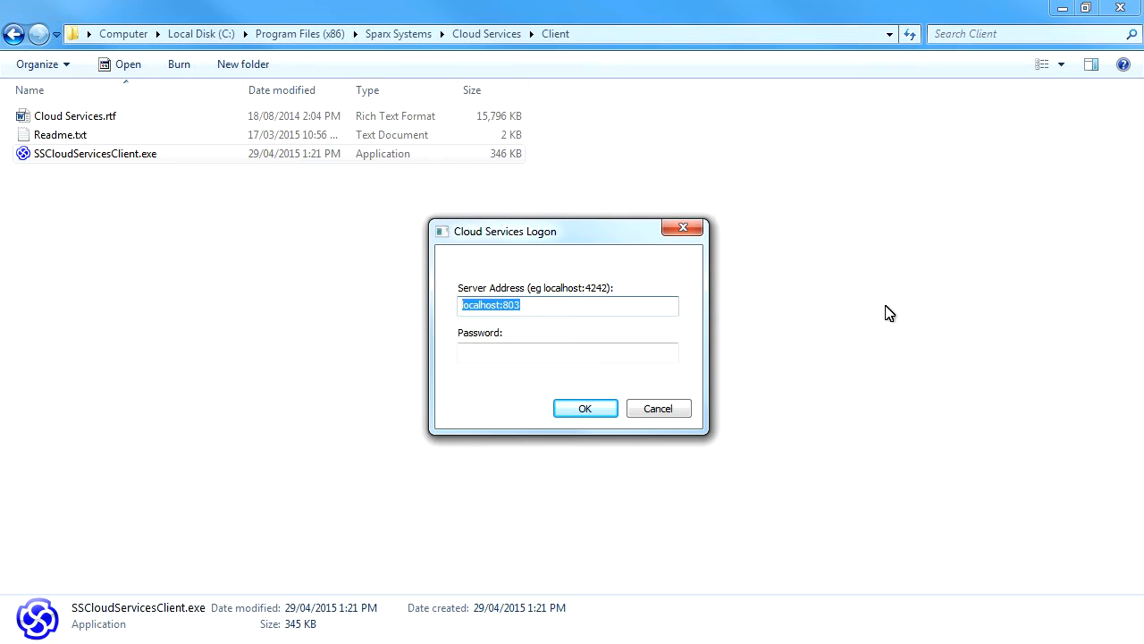
mouse_move(585, 408)
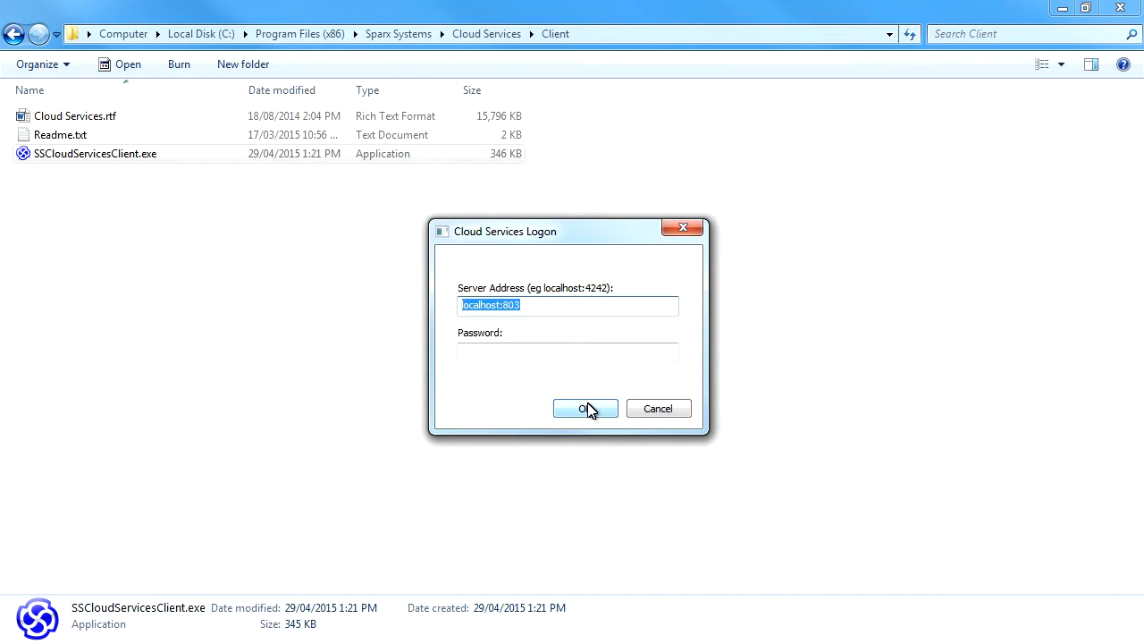
click(587, 407)
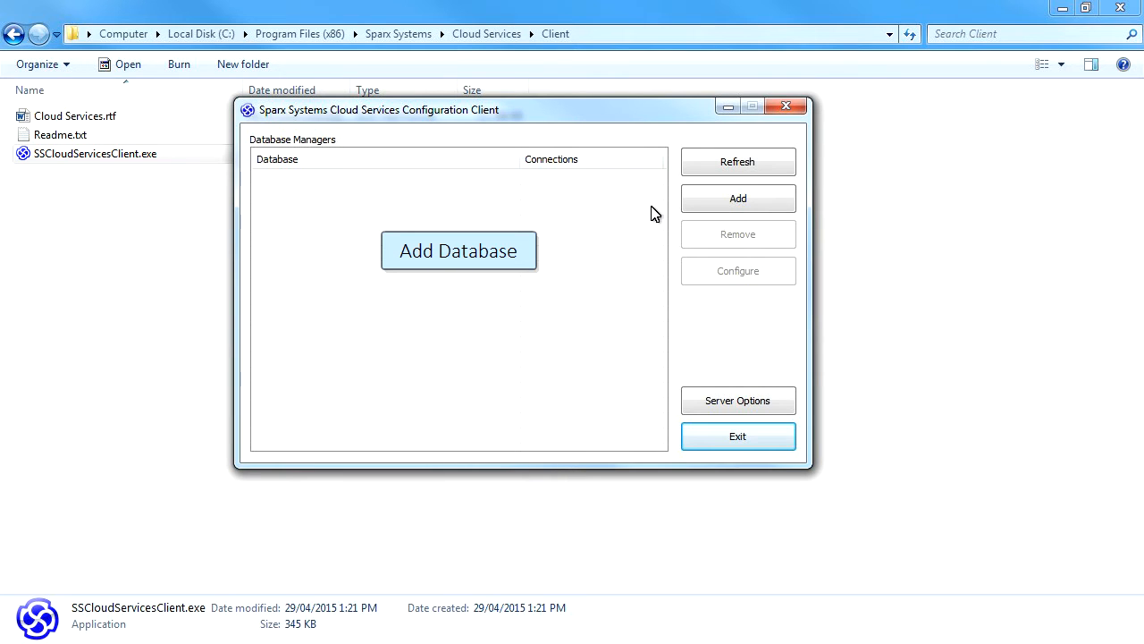
Add a database manager with connection string my-first-cloud.fdb.
click(737, 196)
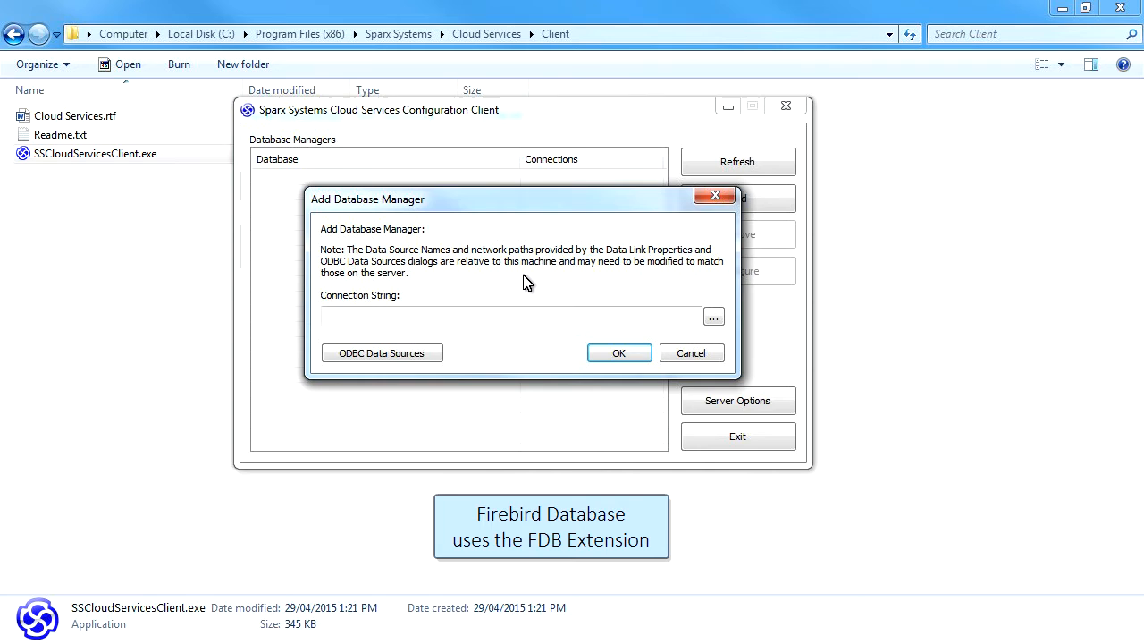
click(436, 315)
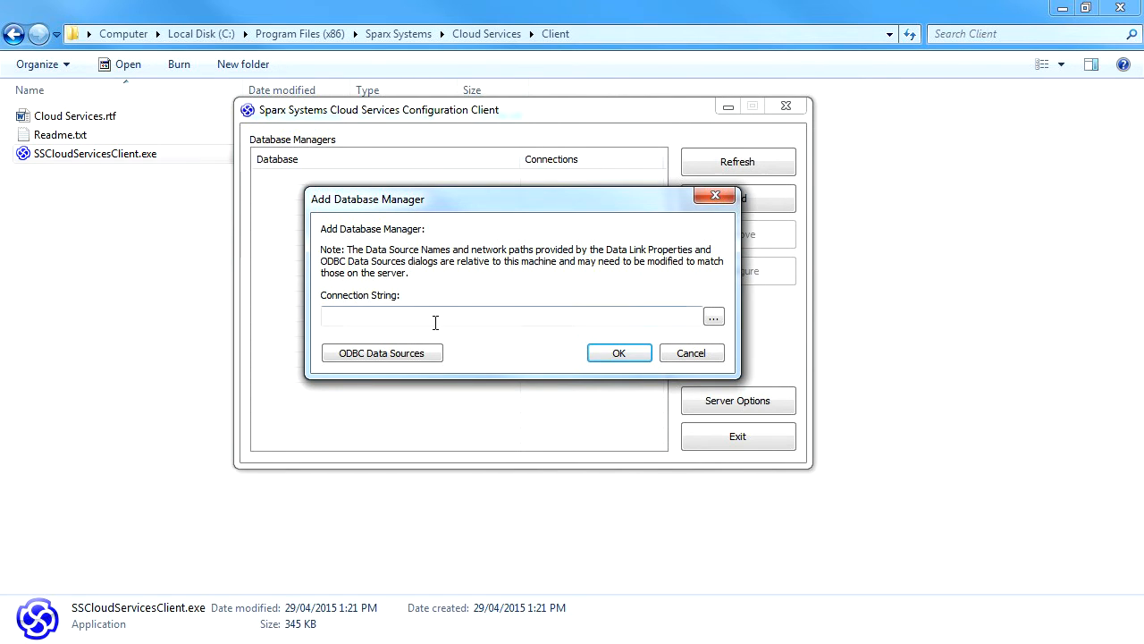
text(m)
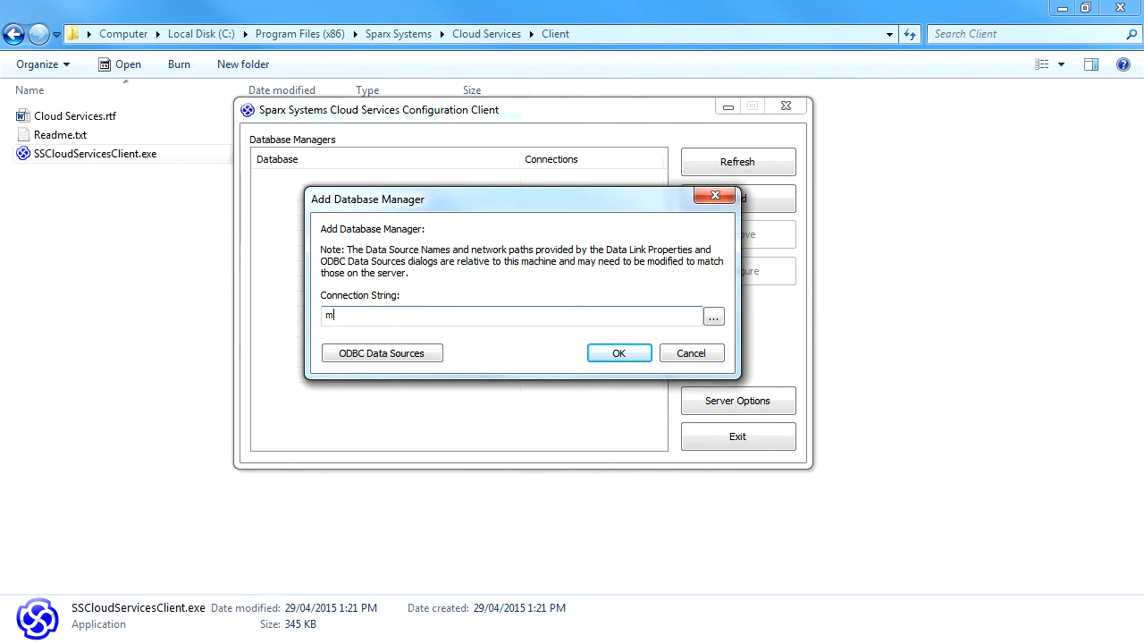
text(y-first-cloud.fdb)
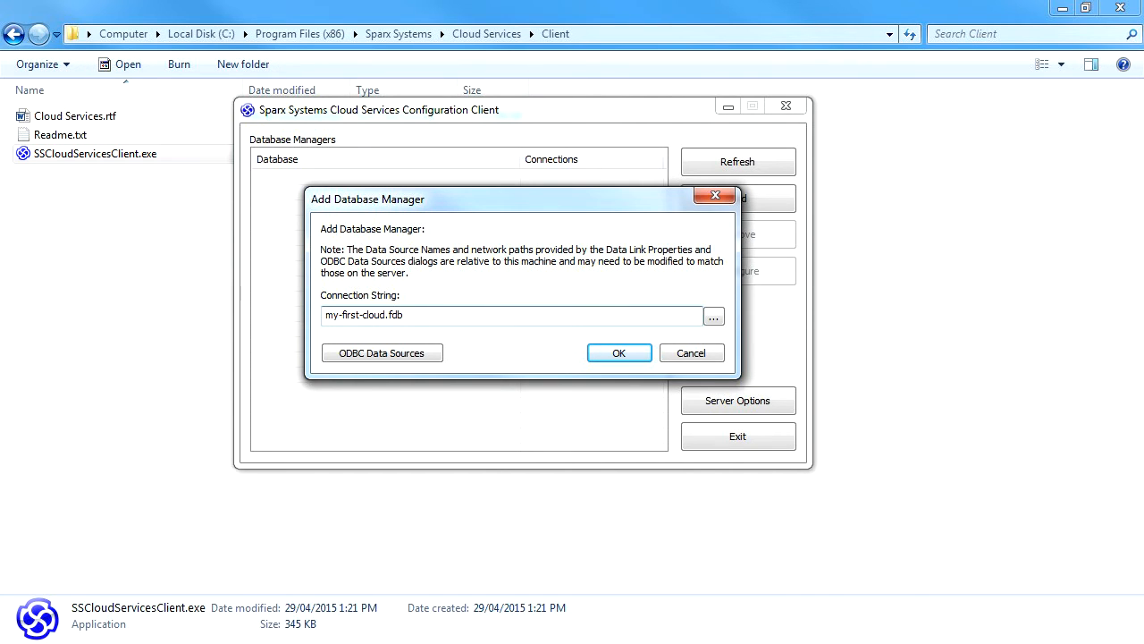
click(618, 352)
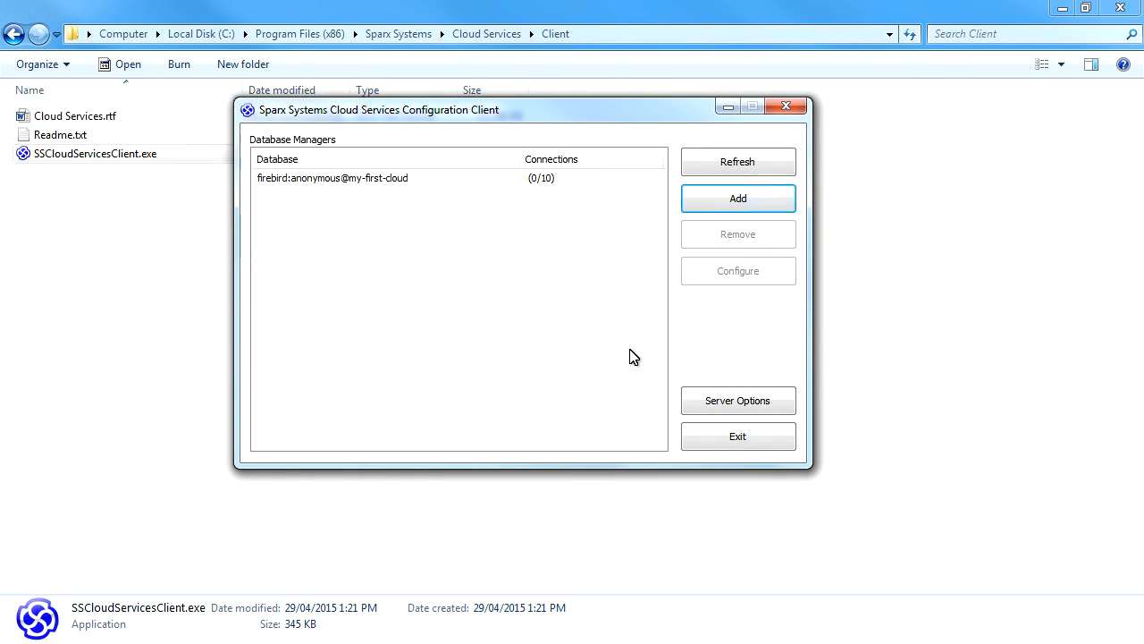
Configure the my-first-cloud database to accept queries, save, and close the settings dialogs.
click(332, 177)
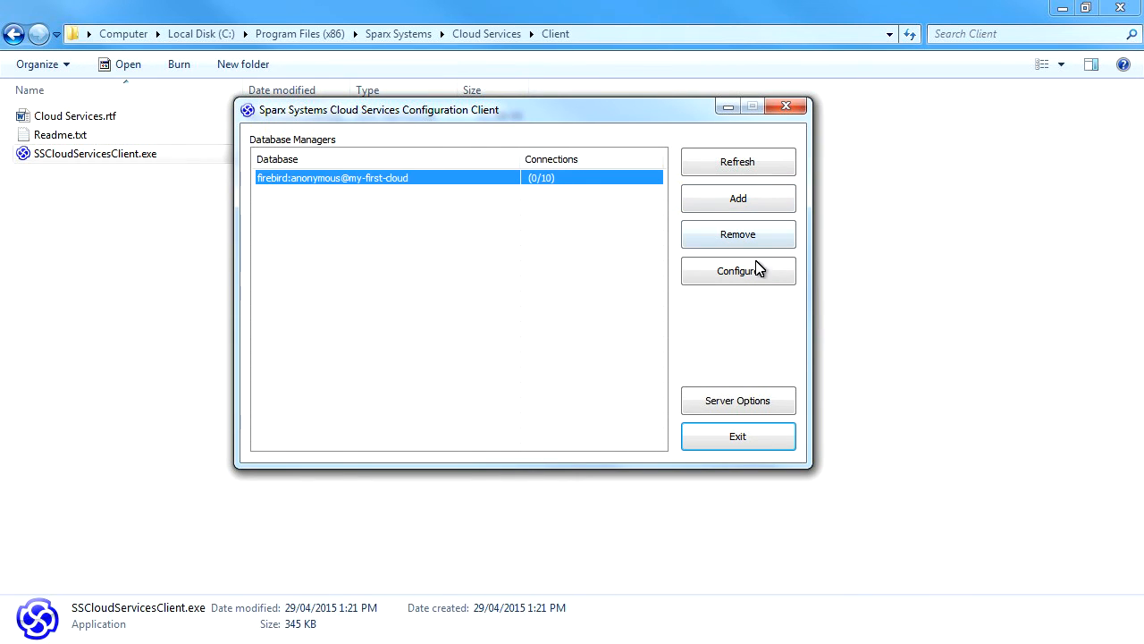
click(737, 272)
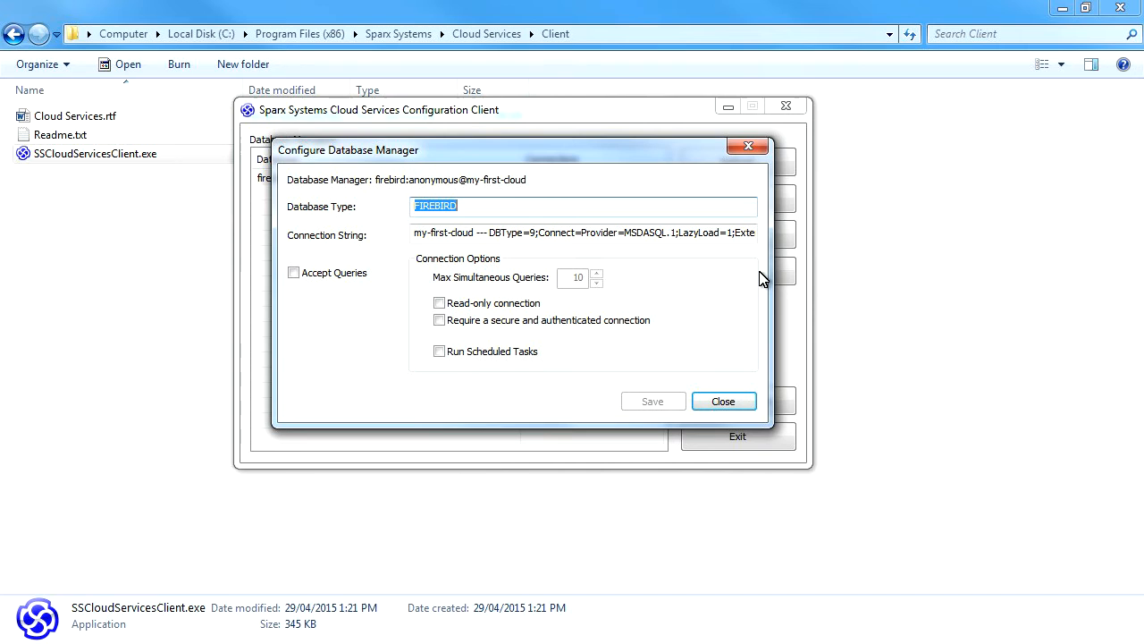
mouse_move(483, 296)
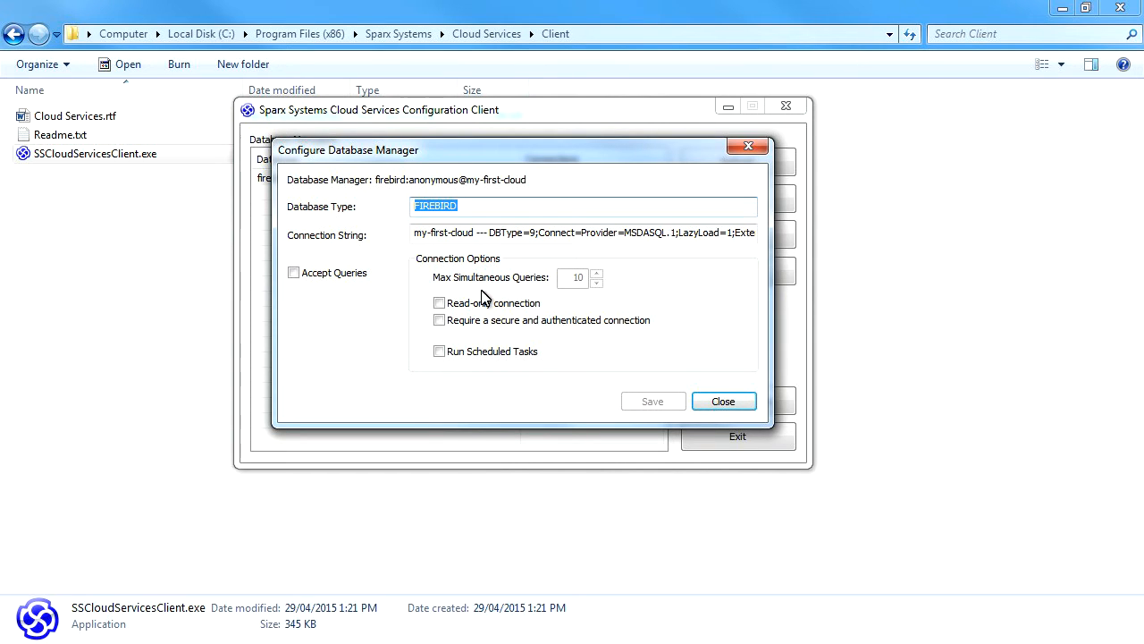
click(293, 272)
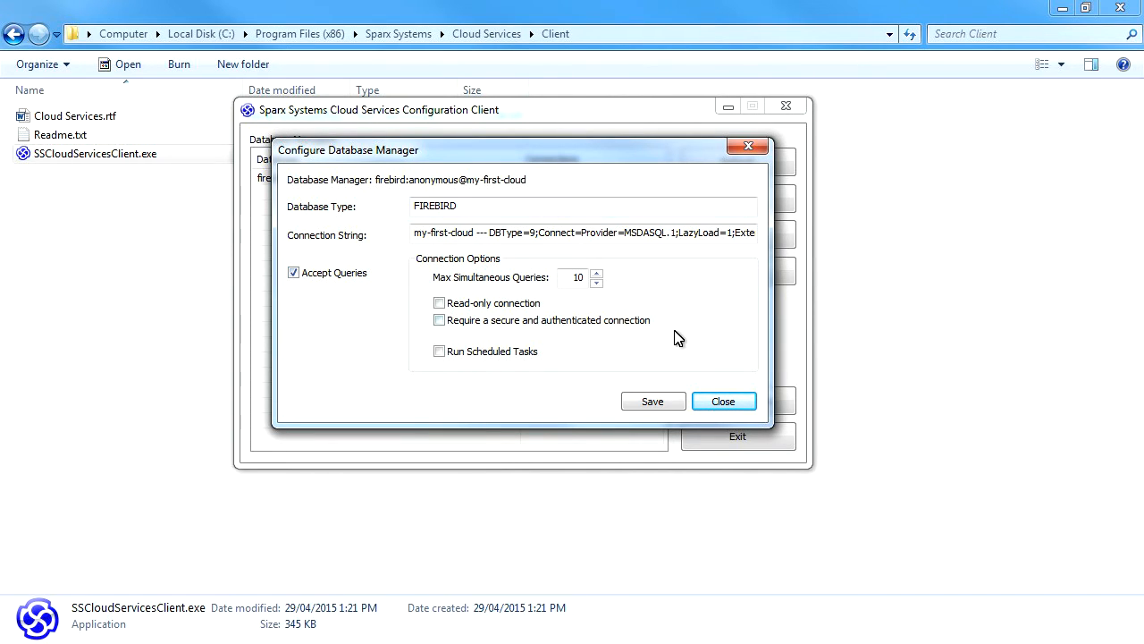
mouse_move(669, 373)
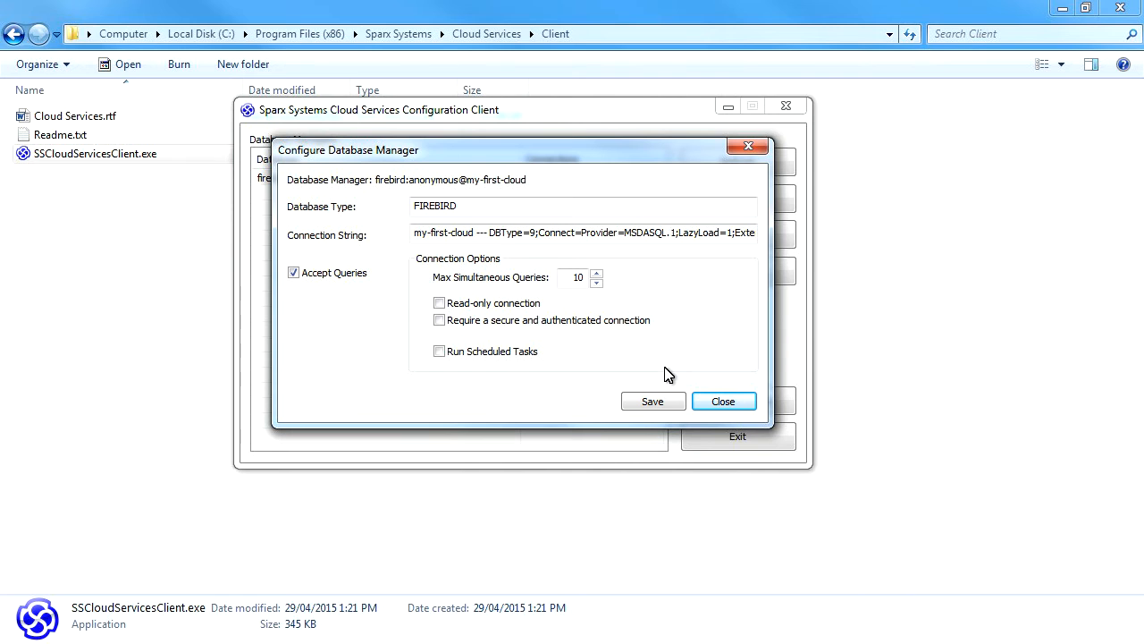
click(652, 401)
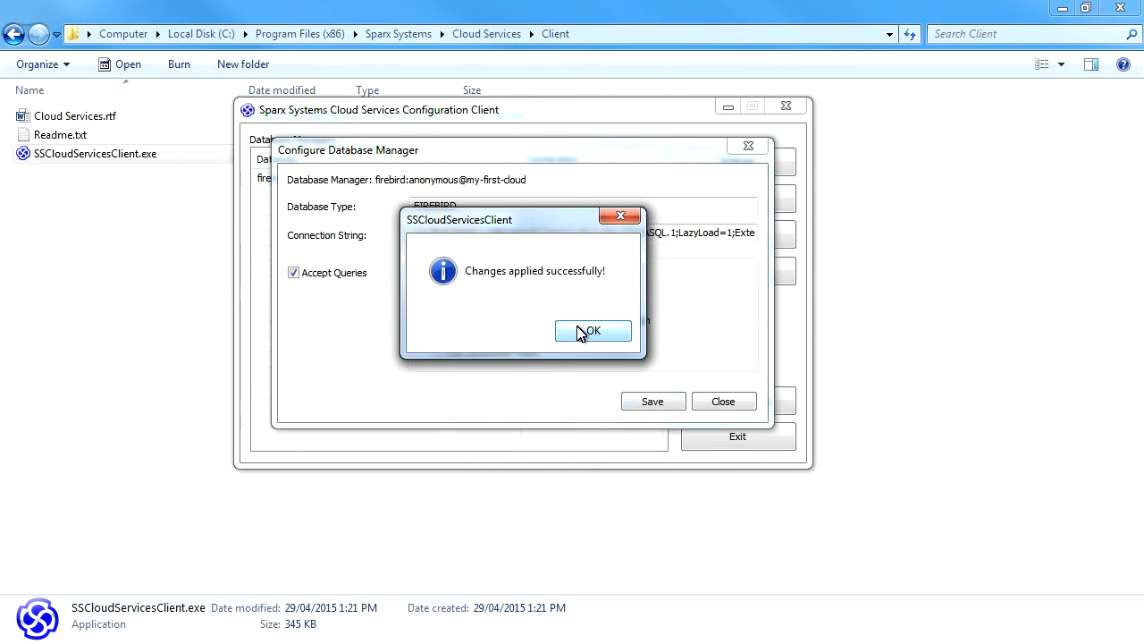
click(592, 331)
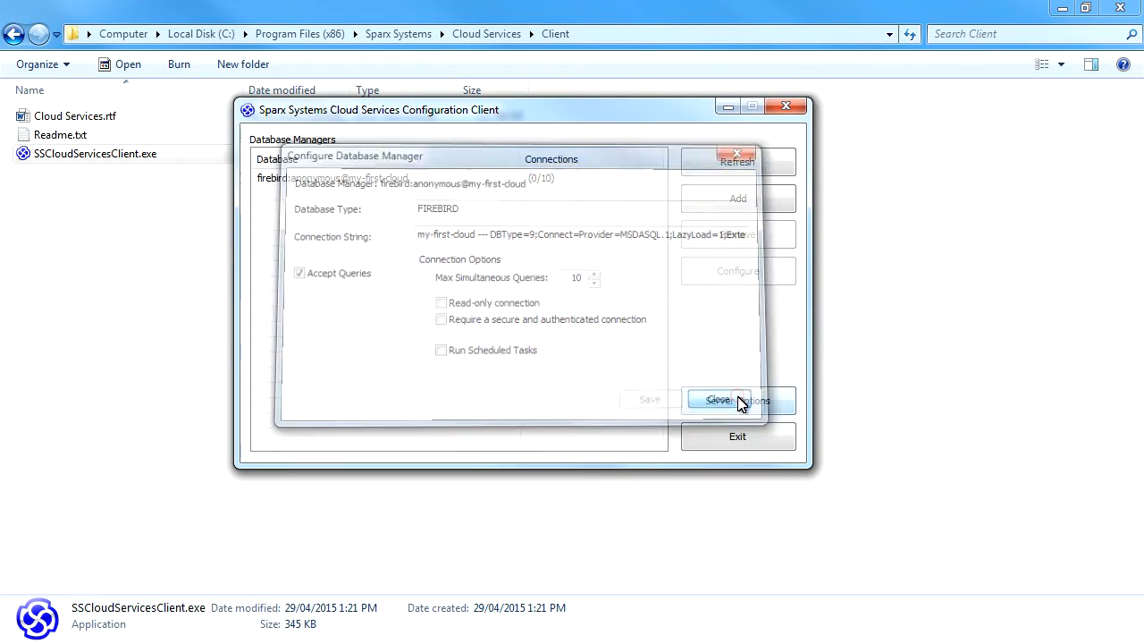
click(736, 400)
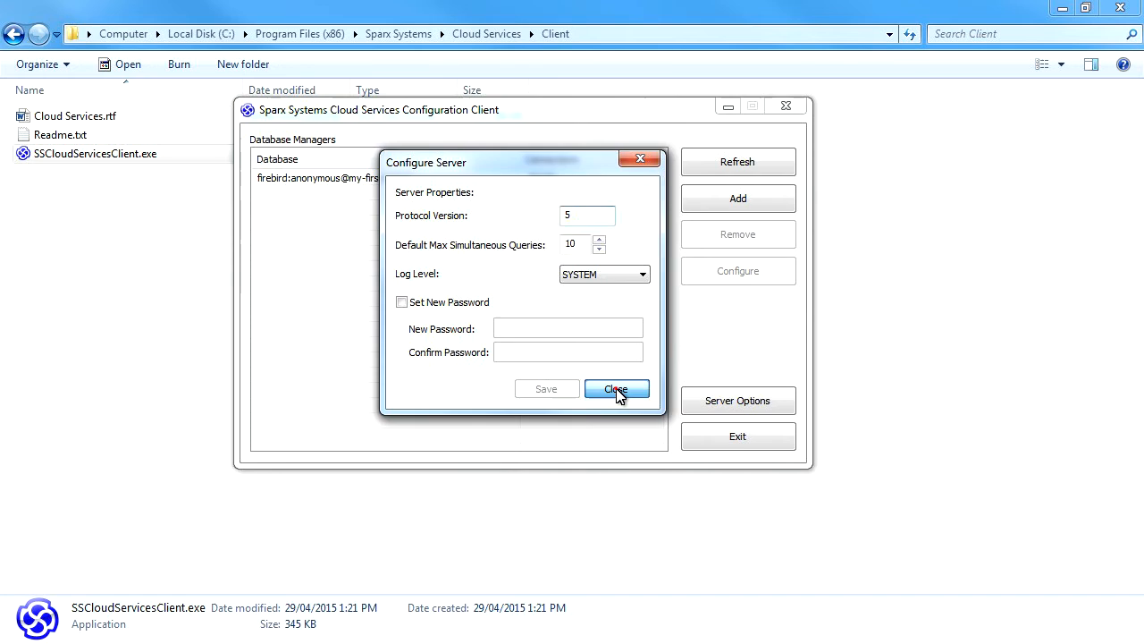
click(615, 390)
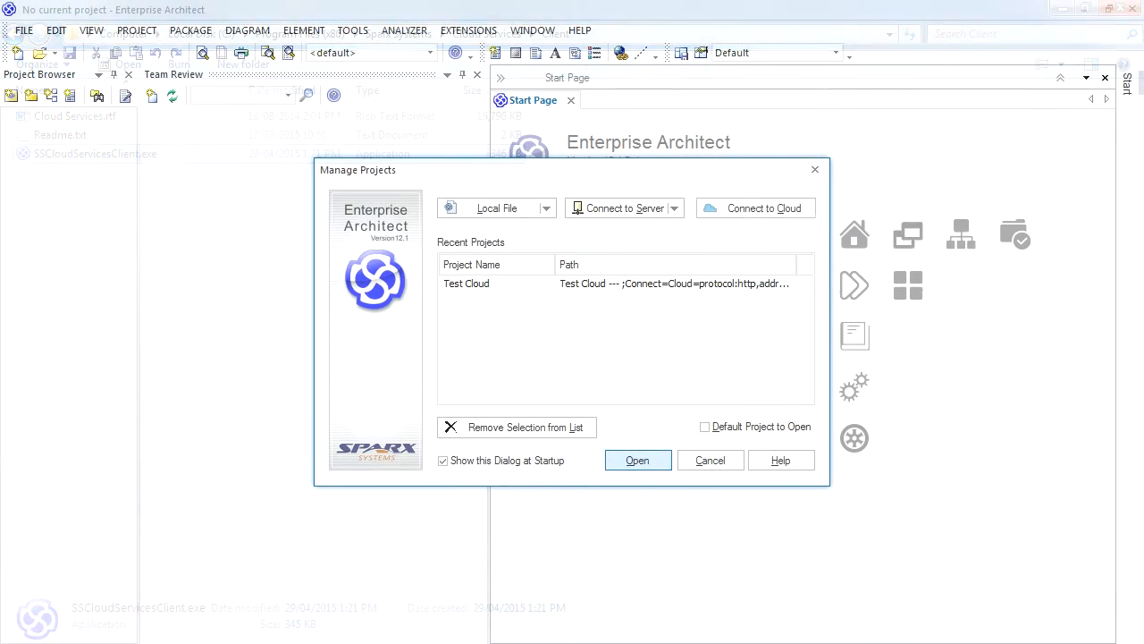
Point the Test Cloud connection at localhost port 804, model my-first-cloud, and connect.
double_click(464, 282)
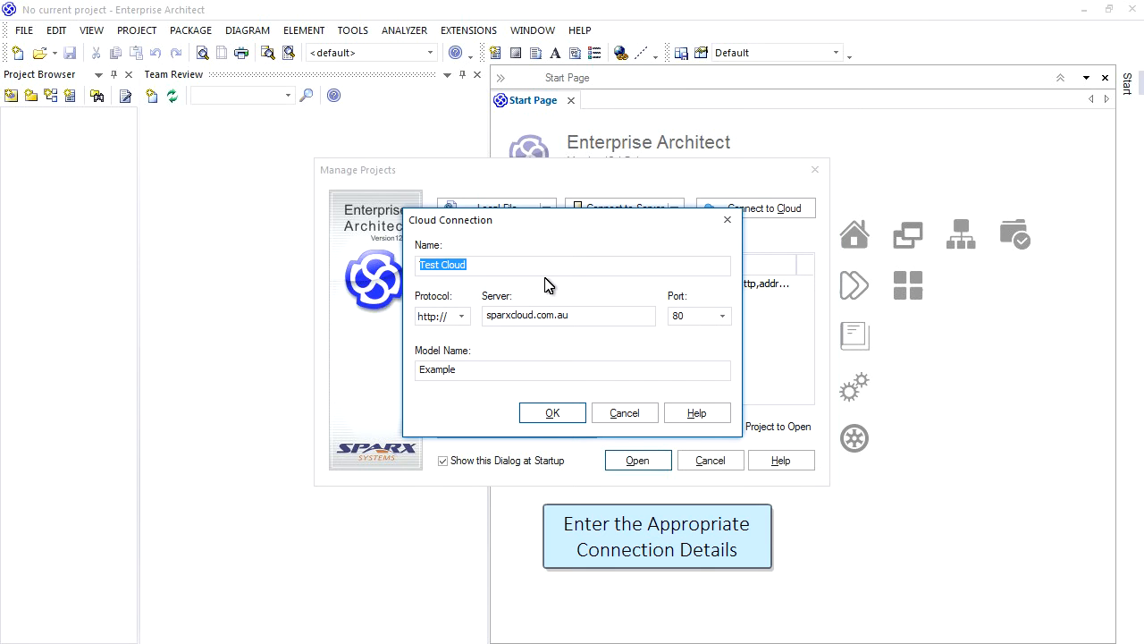
mouse_move(581, 311)
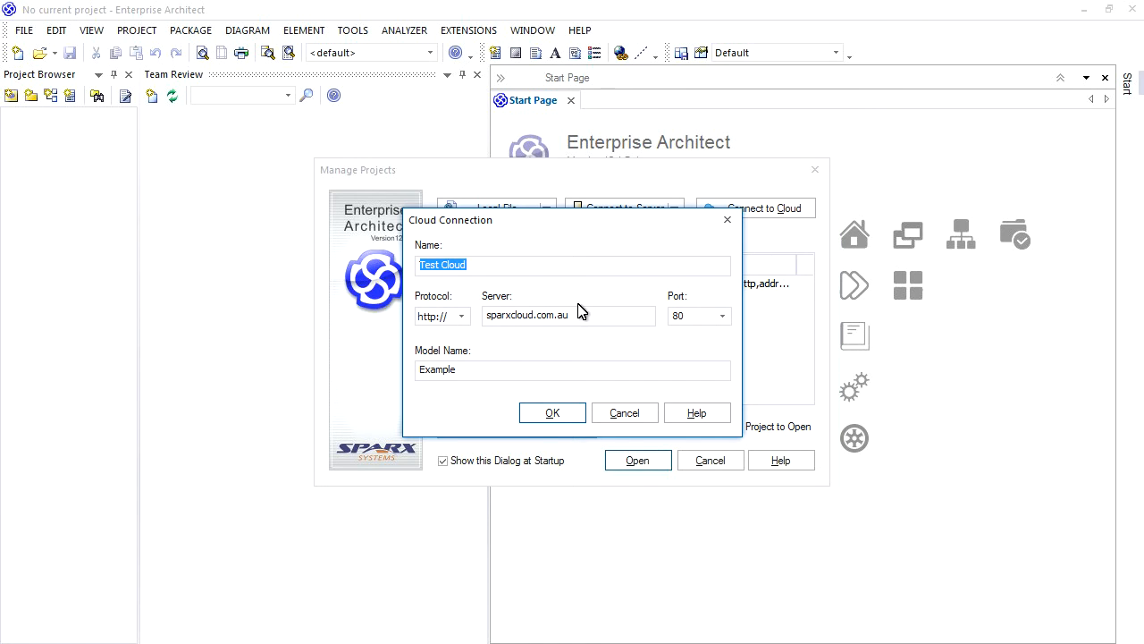
text(lo)
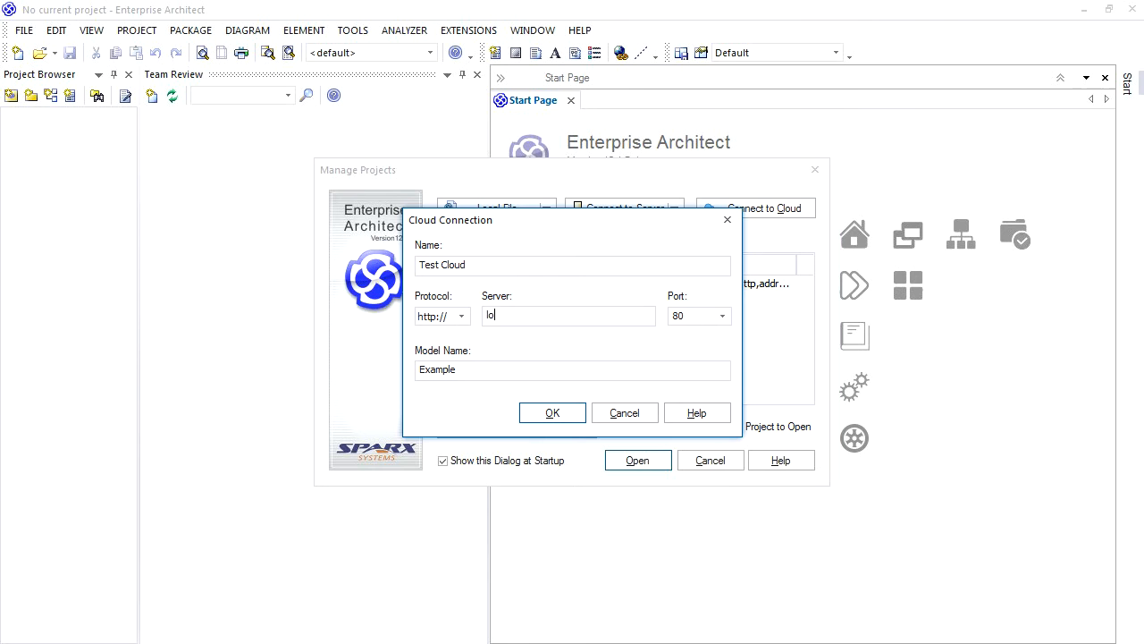
text(calhost)
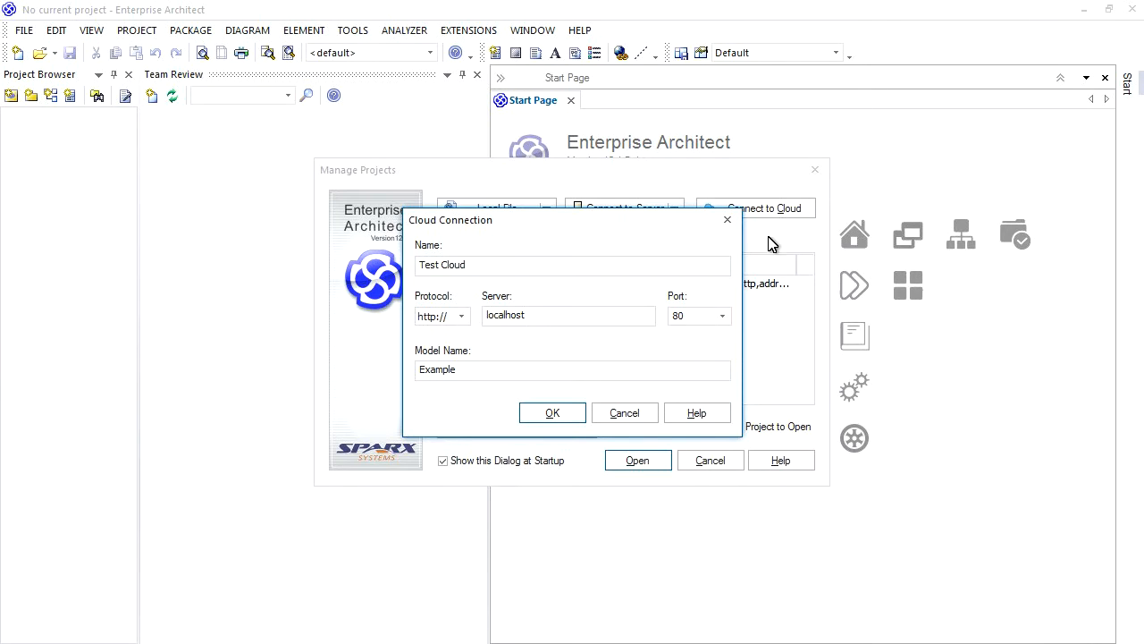
click(722, 315)
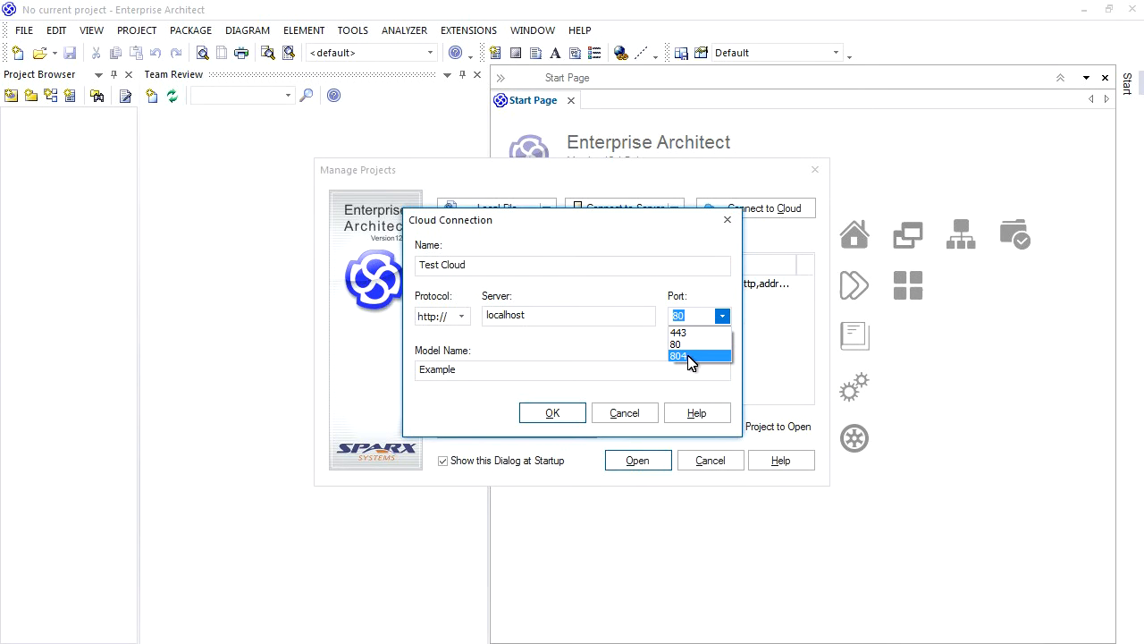
click(679, 356)
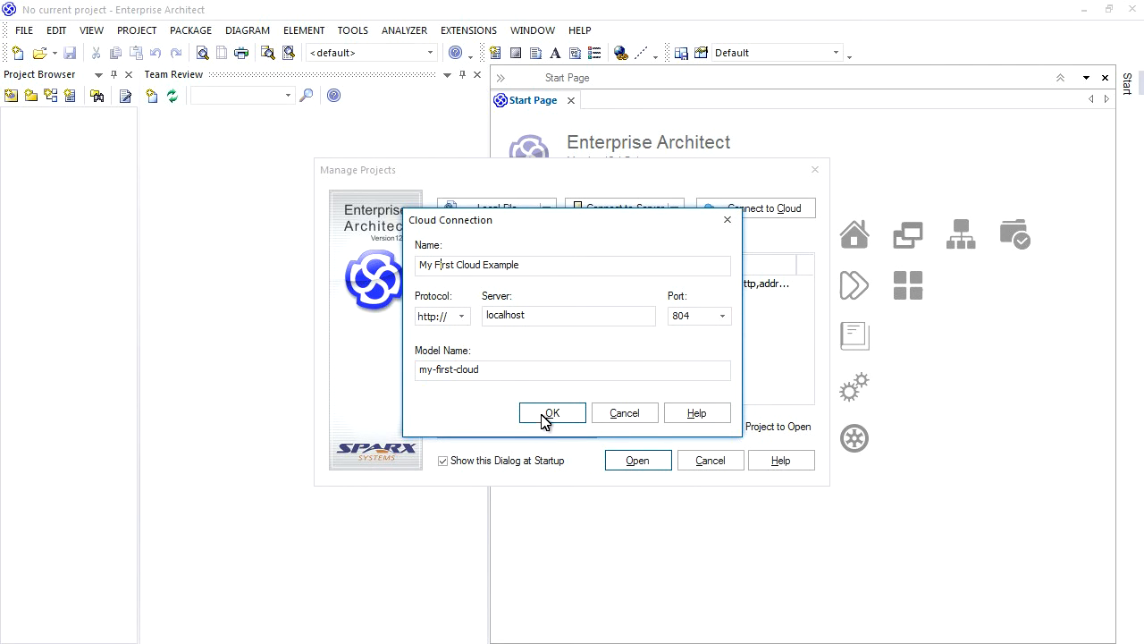
click(551, 411)
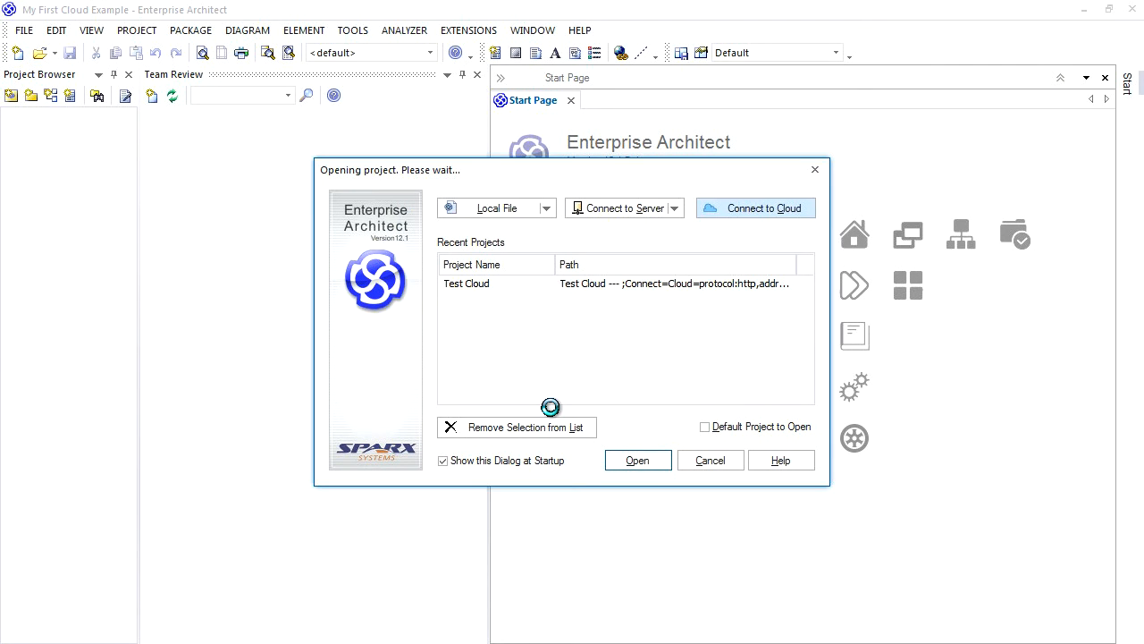
click(637, 459)
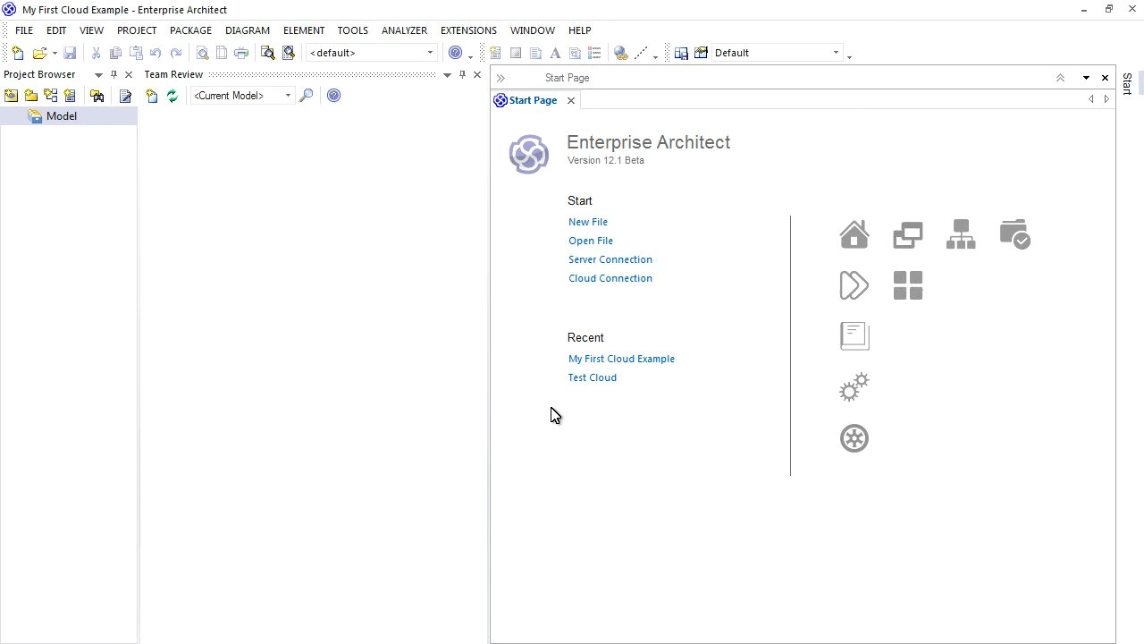
mouse_move(526, 410)
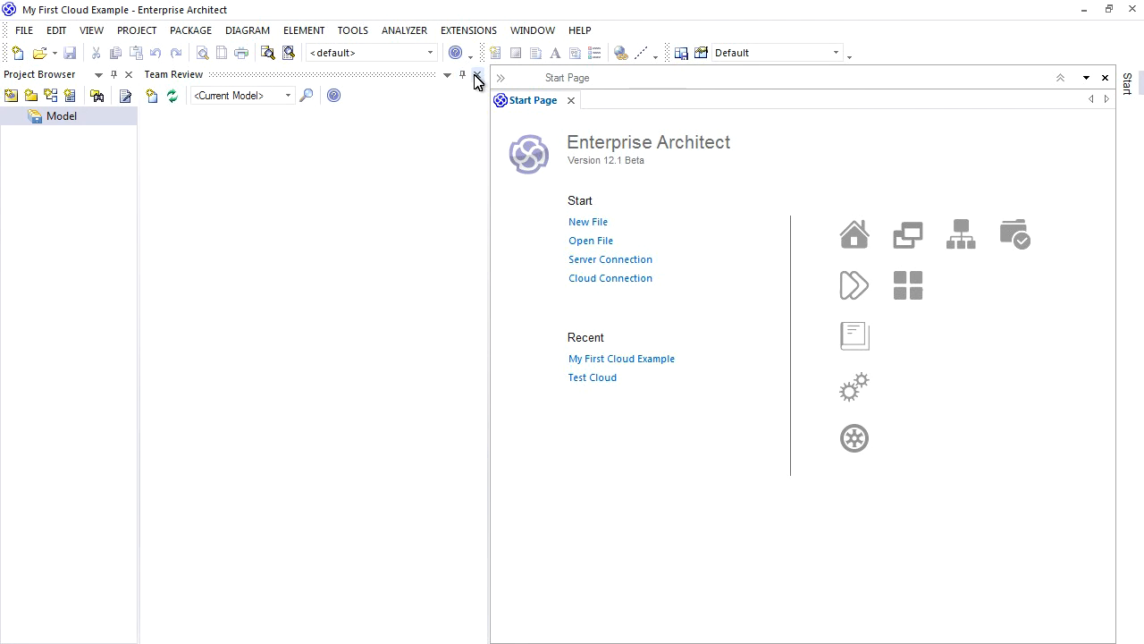
Hide the team review area and close the Start Page of the empty model.
click(477, 75)
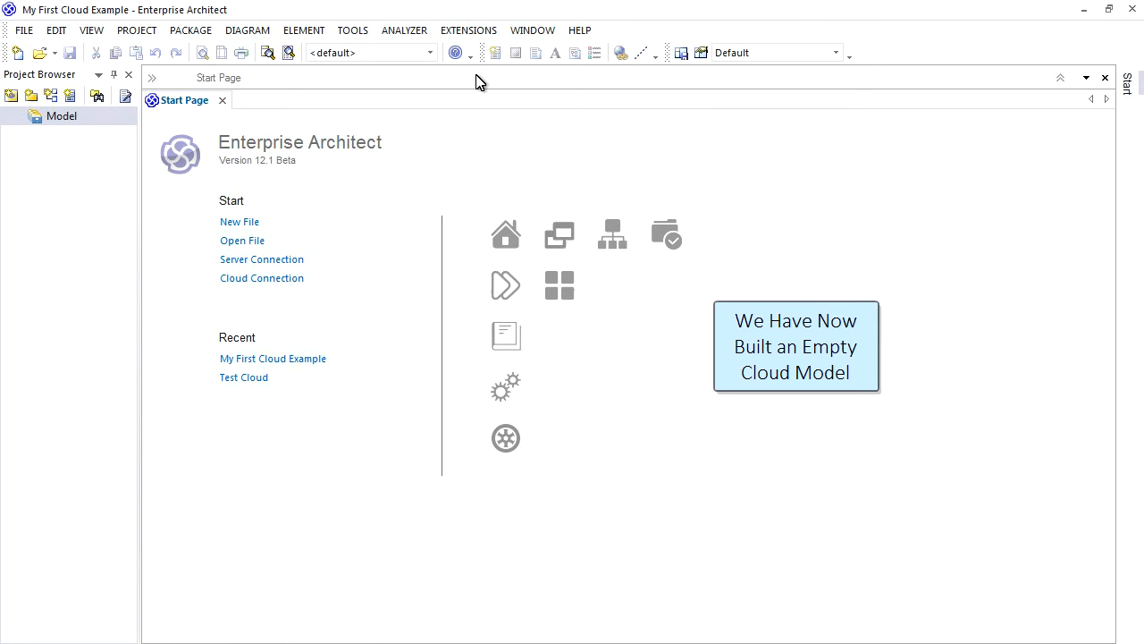
click(221, 100)
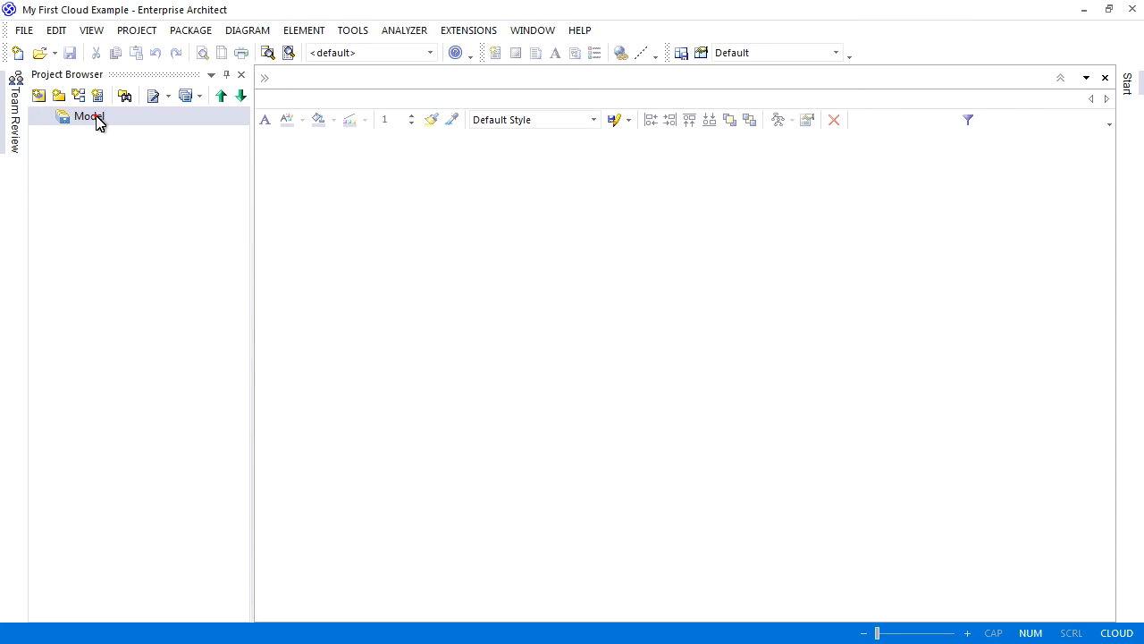
Import banking-requirements.xml into the root Model package from XMI.
right_click(88, 116)
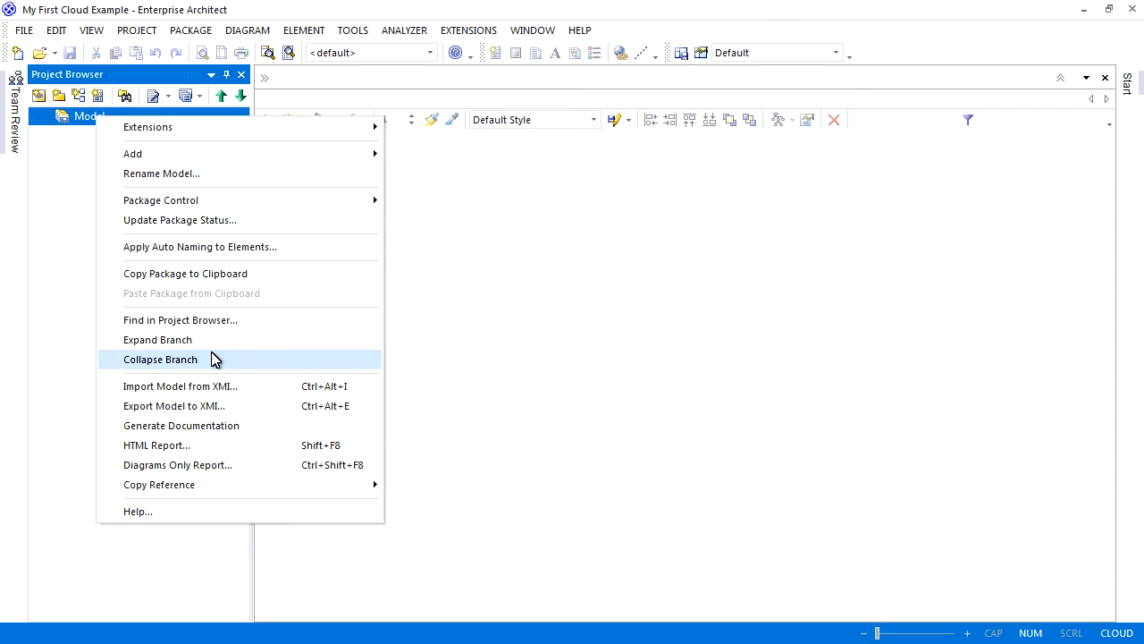
click(179, 387)
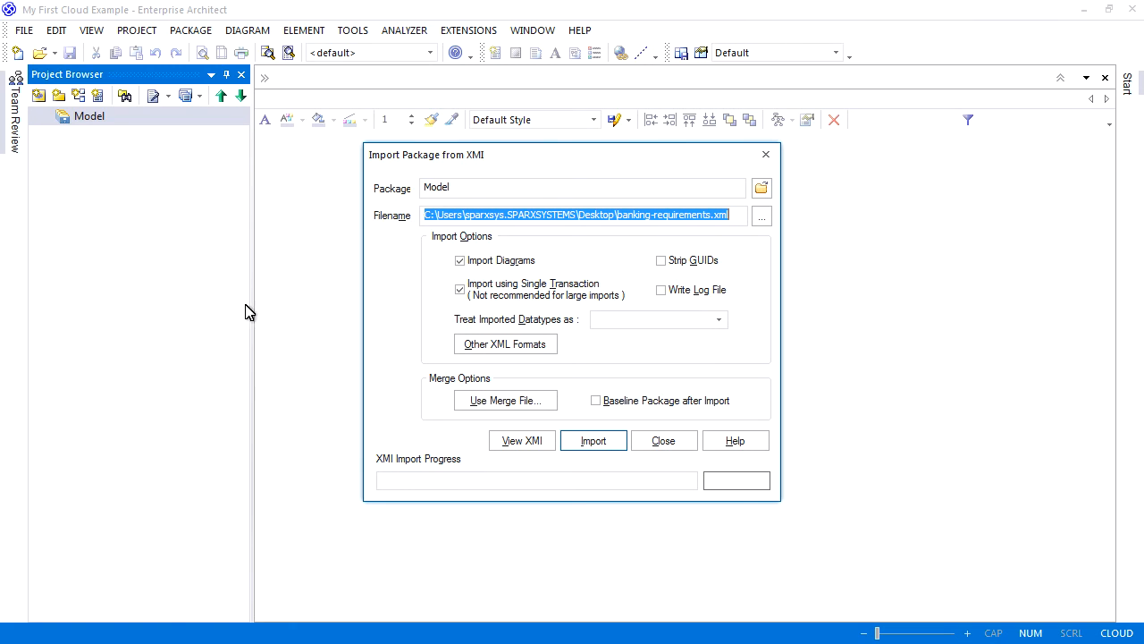
click(594, 440)
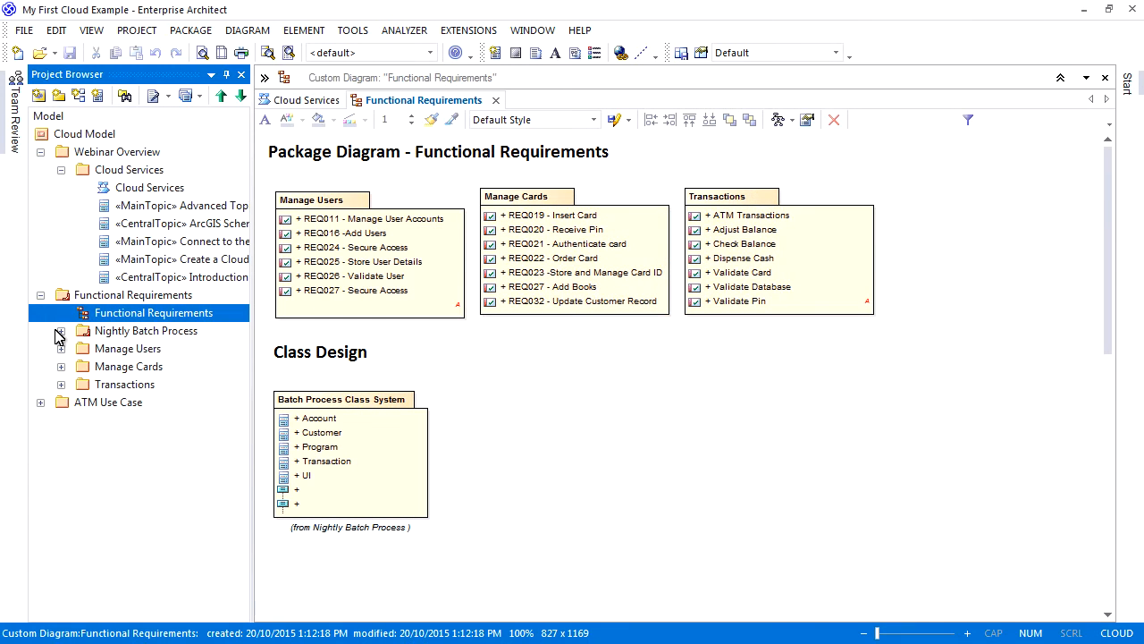
Expand the imported packages and open the Use Case Model diagram with Actors and ATM Example.
click(60, 331)
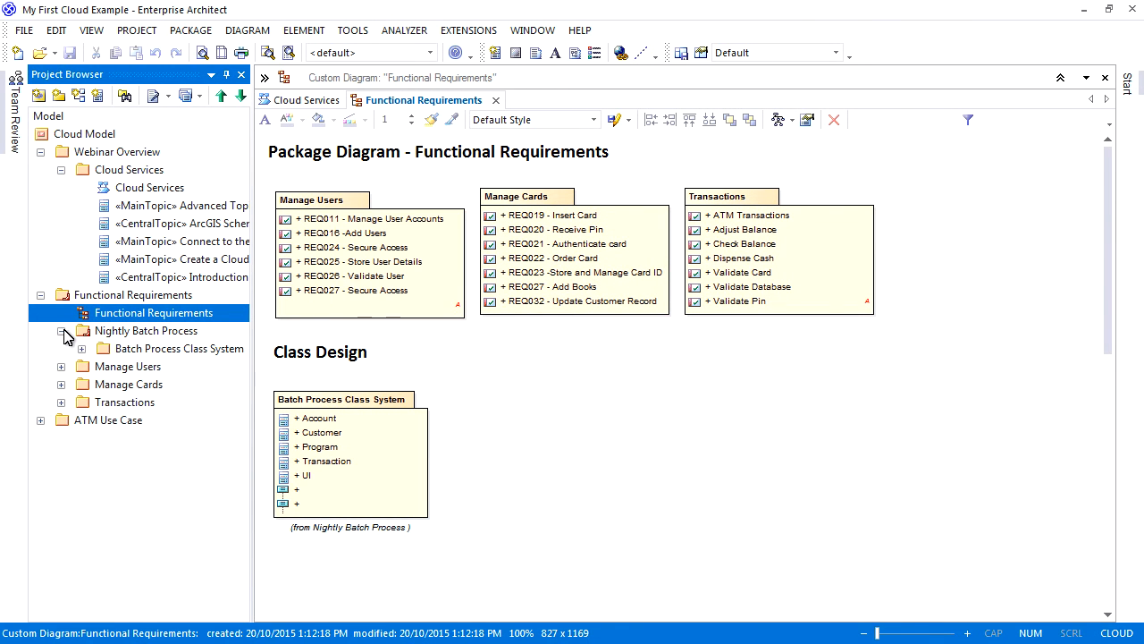
click(81, 347)
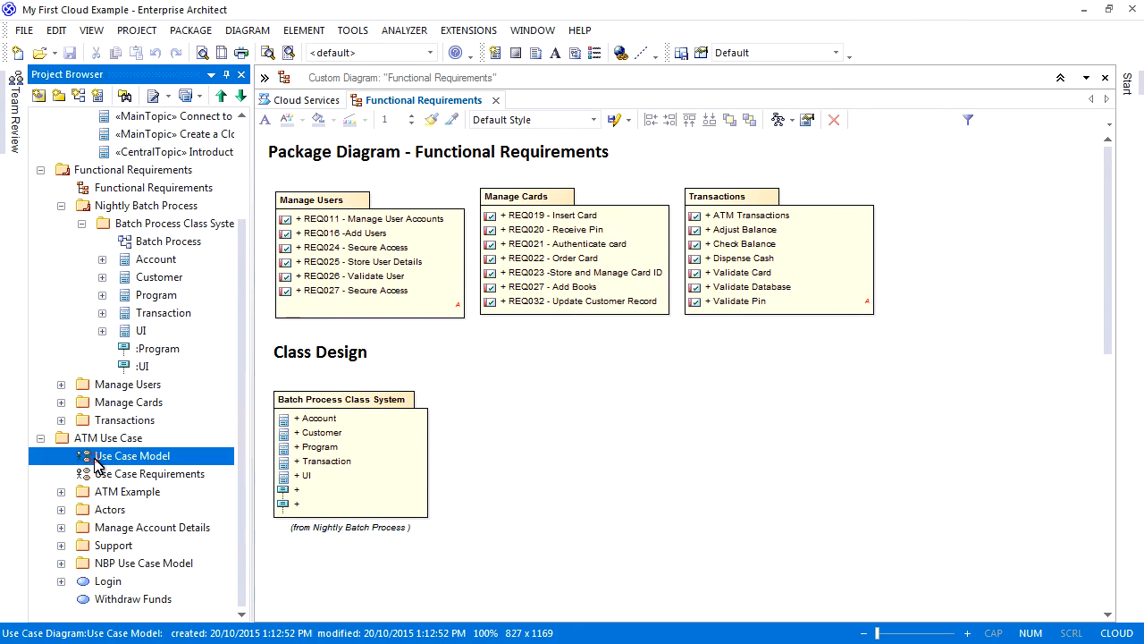
double_click(133, 456)
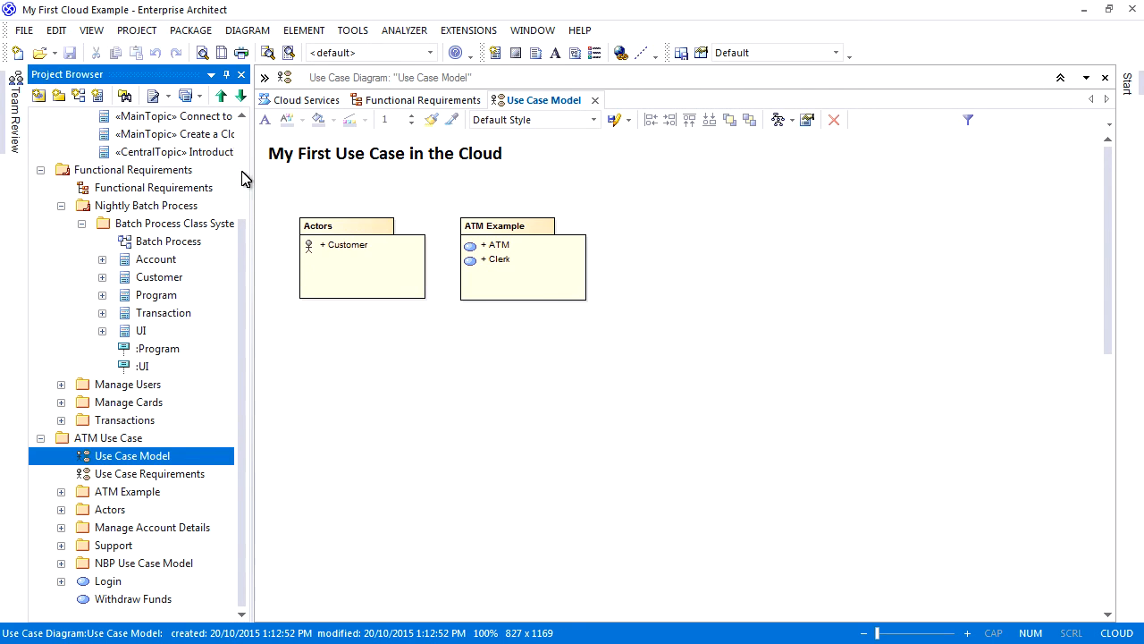
click(420, 101)
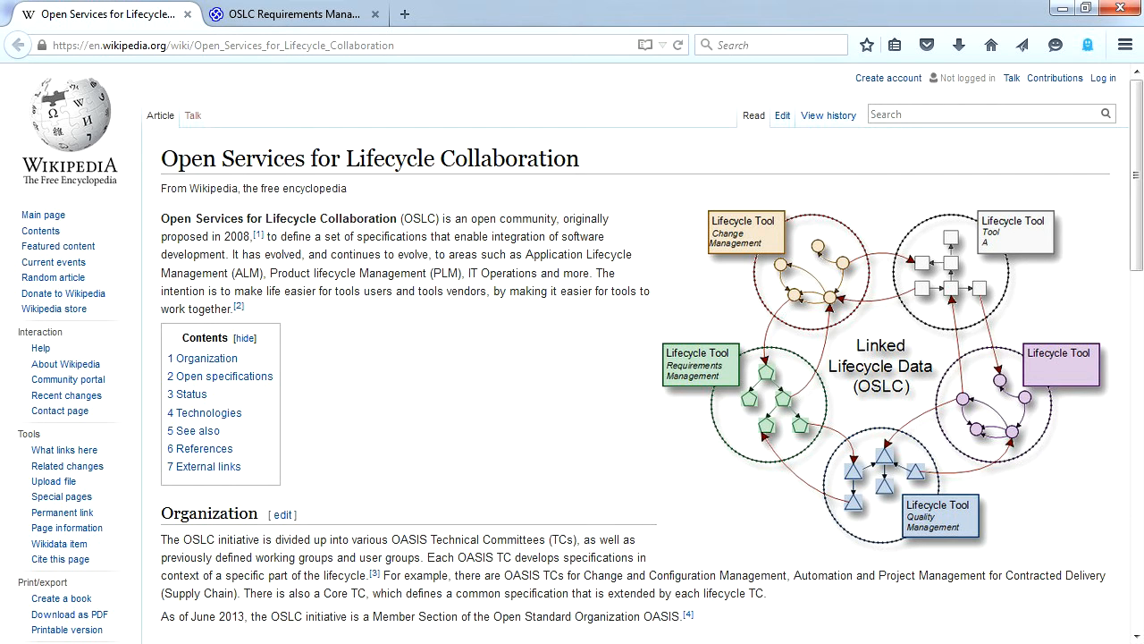
Open the Query Capability topic of the OSLC Requirements Management user guide.
click(290, 14)
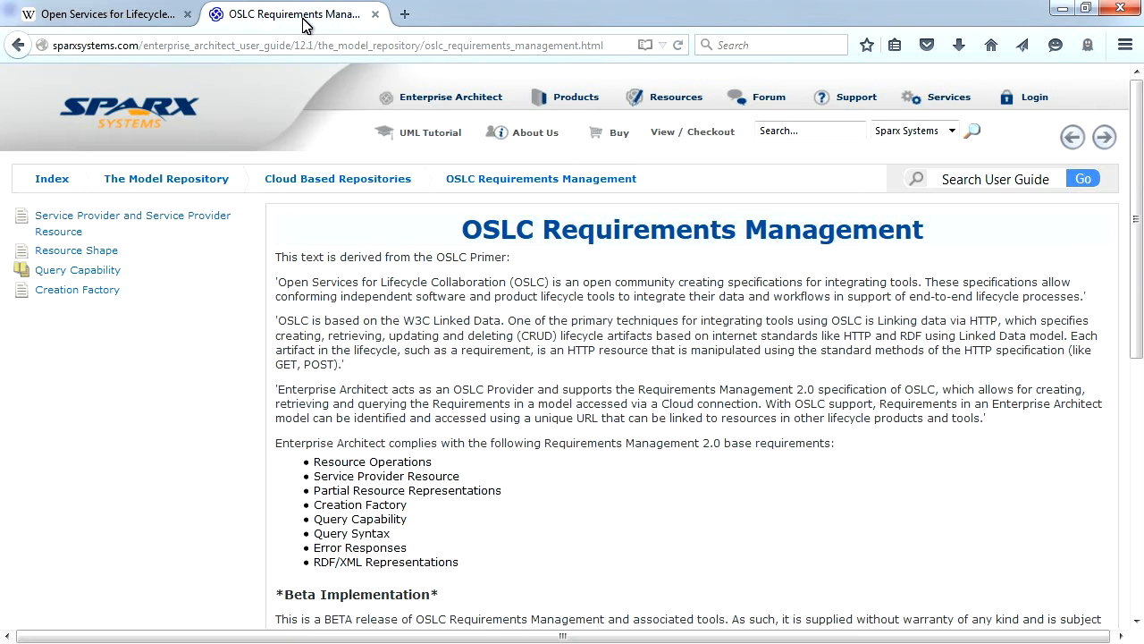
mouse_move(311, 220)
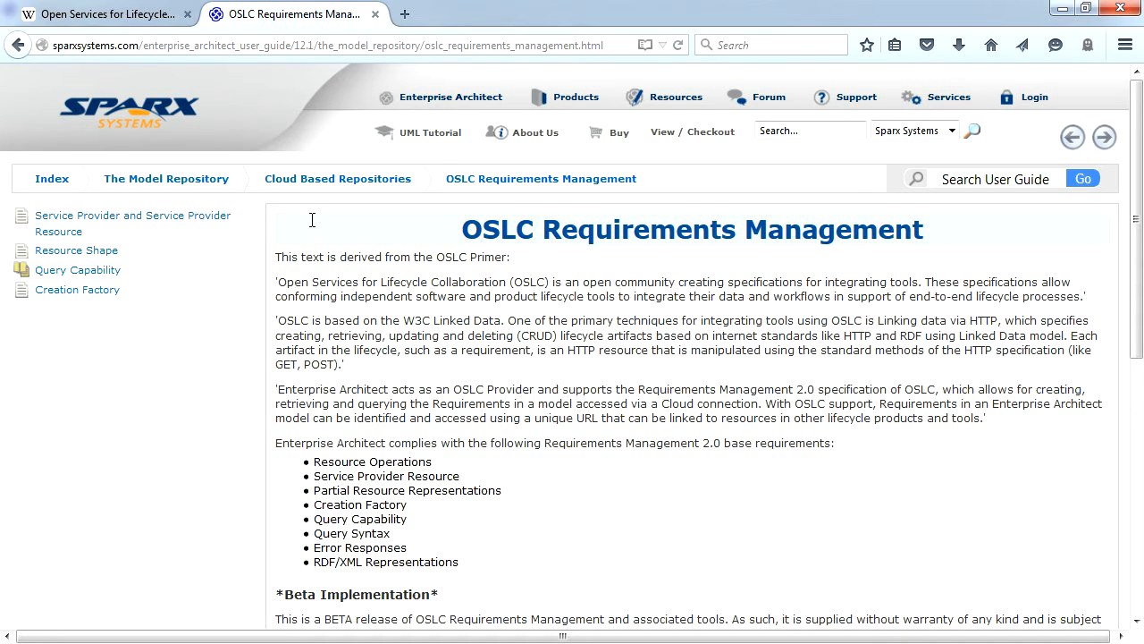
mouse_move(254, 401)
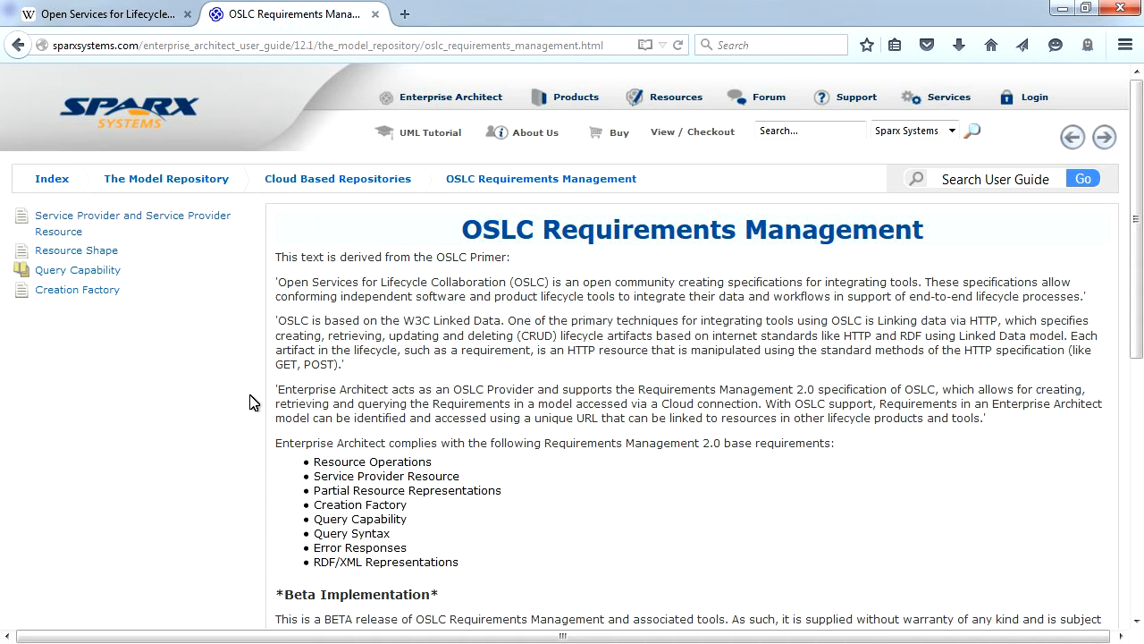
mouse_move(154, 402)
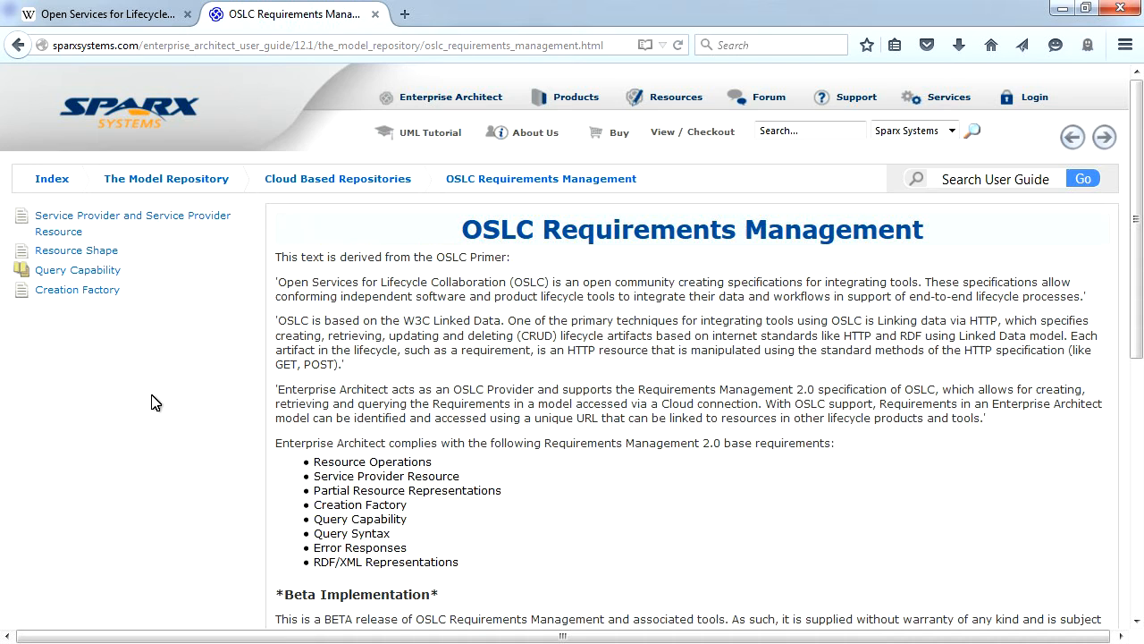
mouse_move(108, 304)
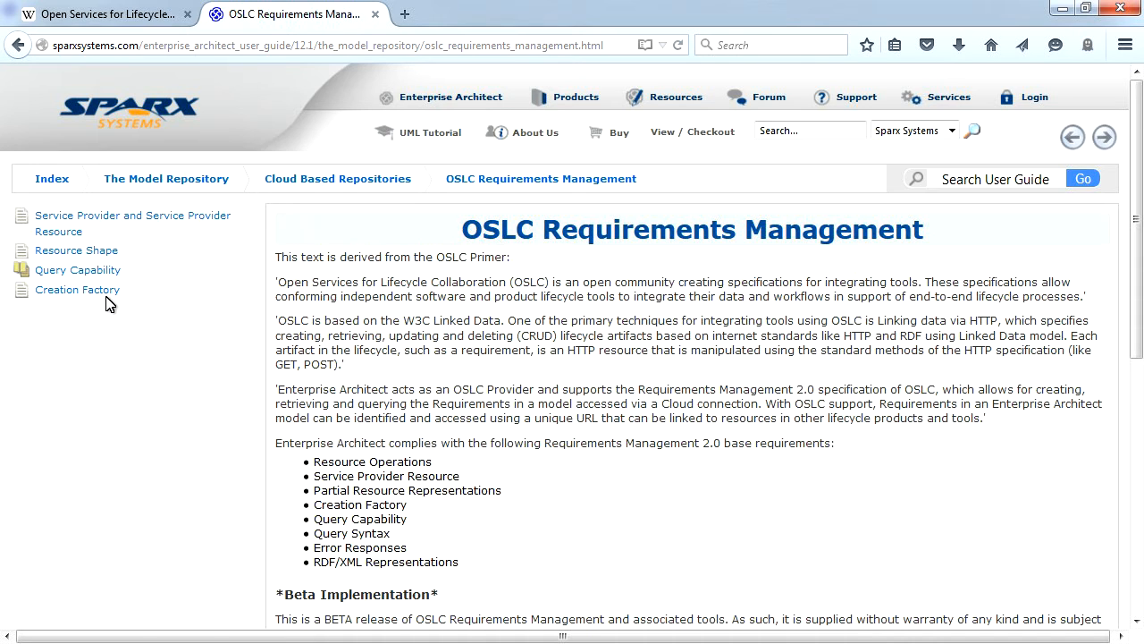
click(77, 268)
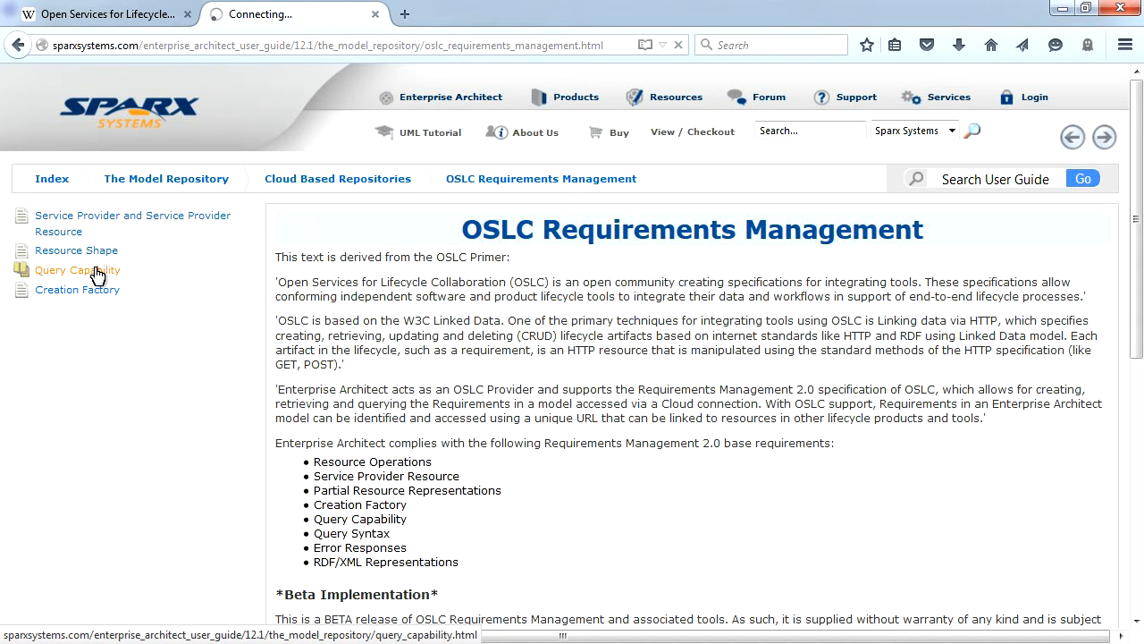
click(75, 270)
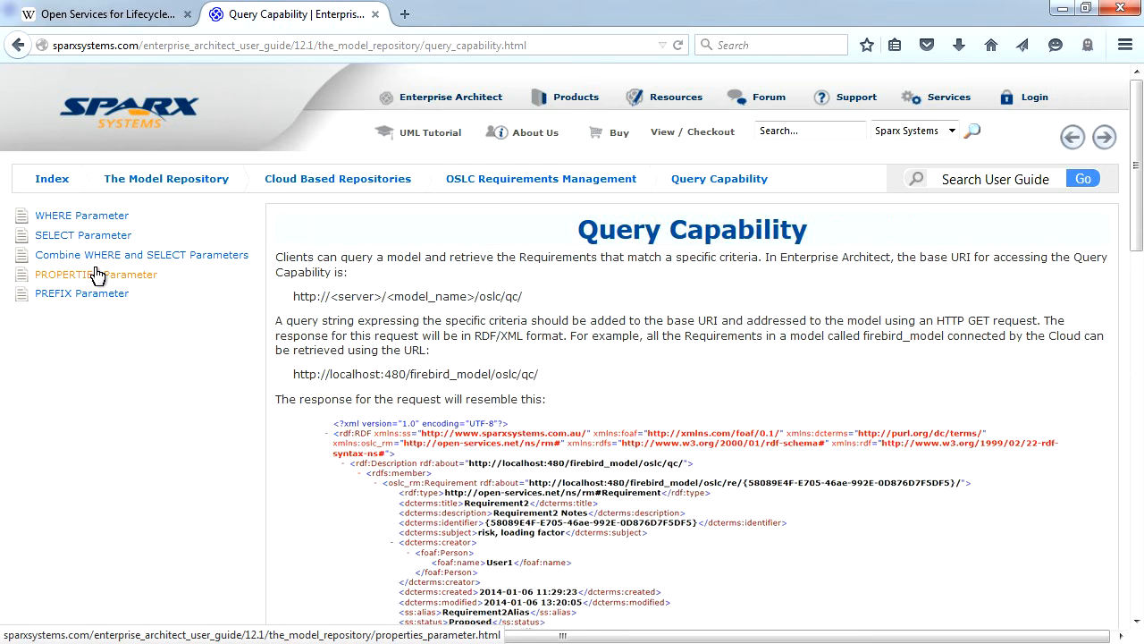
mouse_move(322, 261)
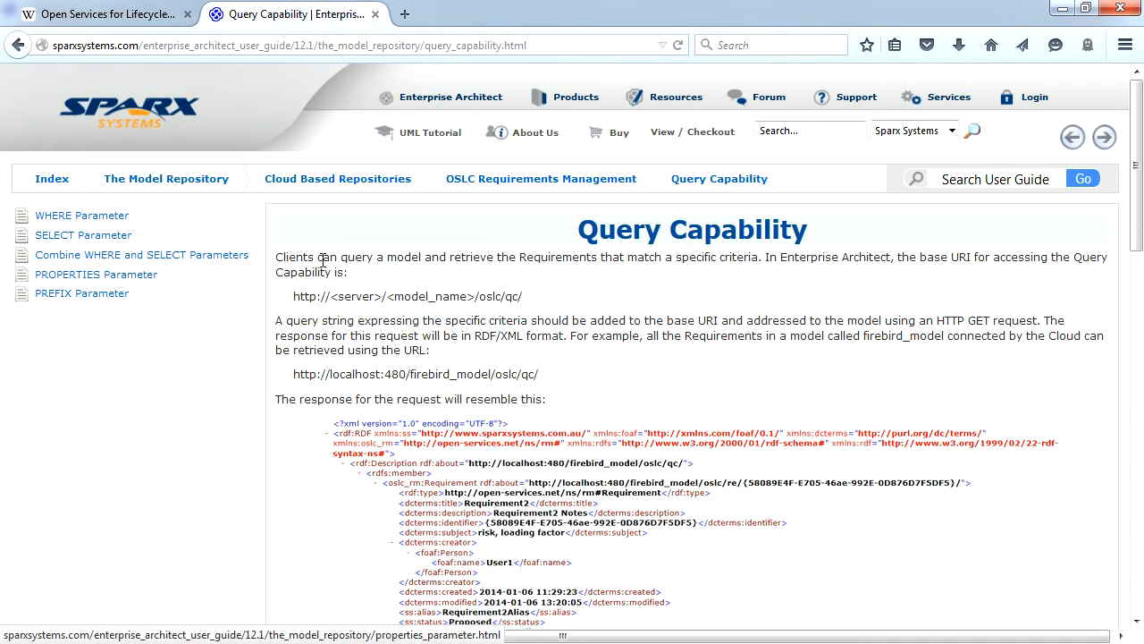
mouse_move(533, 283)
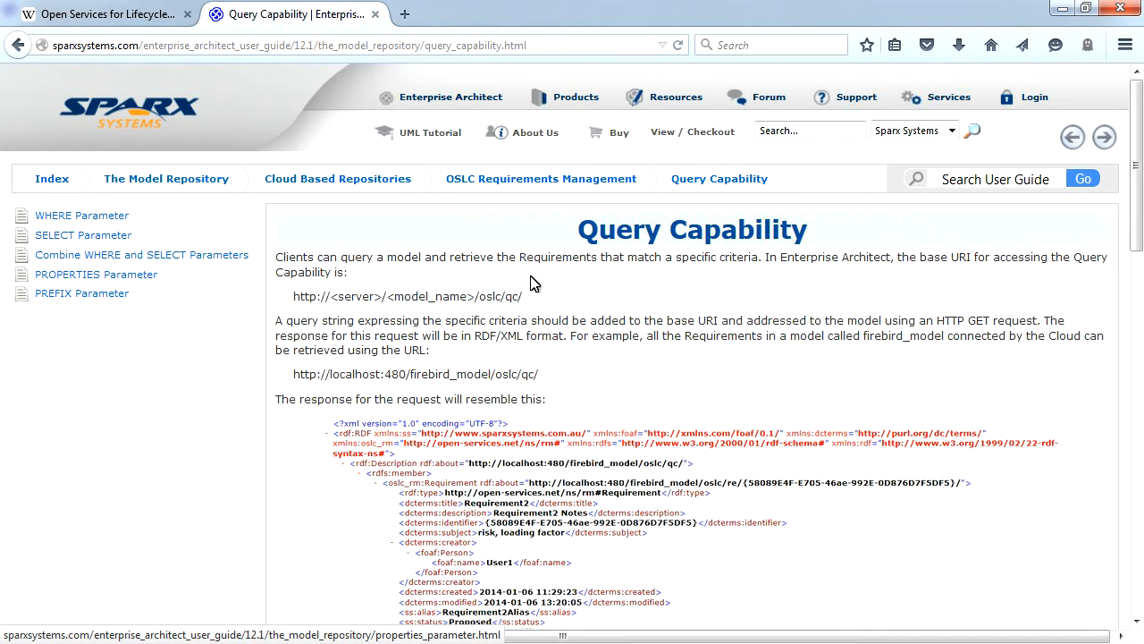
mouse_move(672, 292)
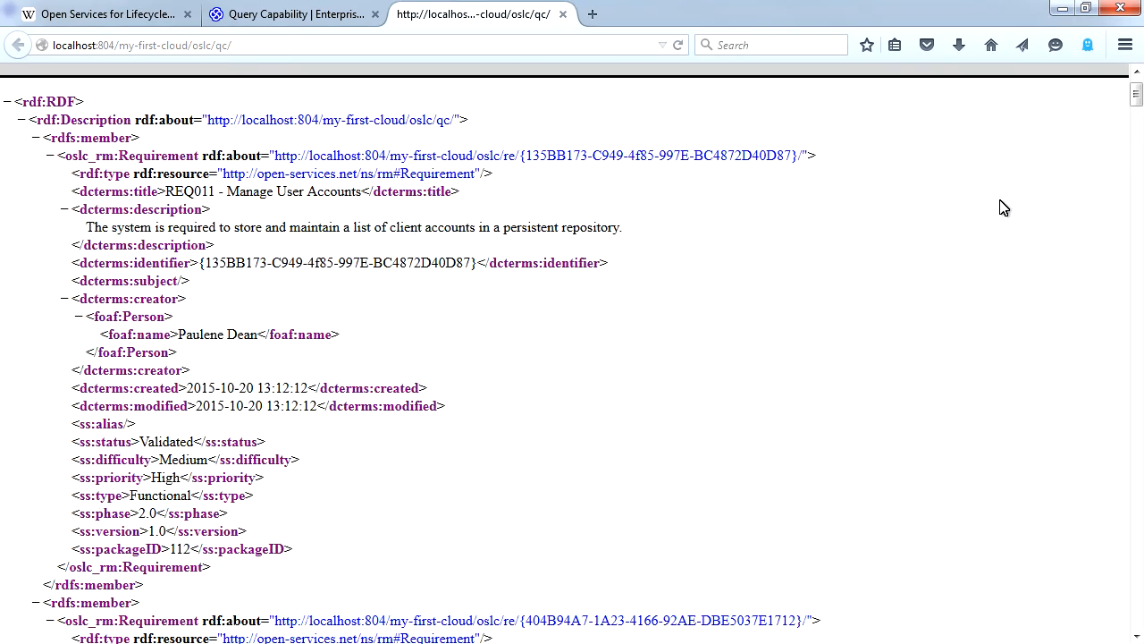
Review the RDF/XML requirement list, highlighting REQ026's identifier, then move to the WHERE Parameter guide page.
scroll(down, 3)
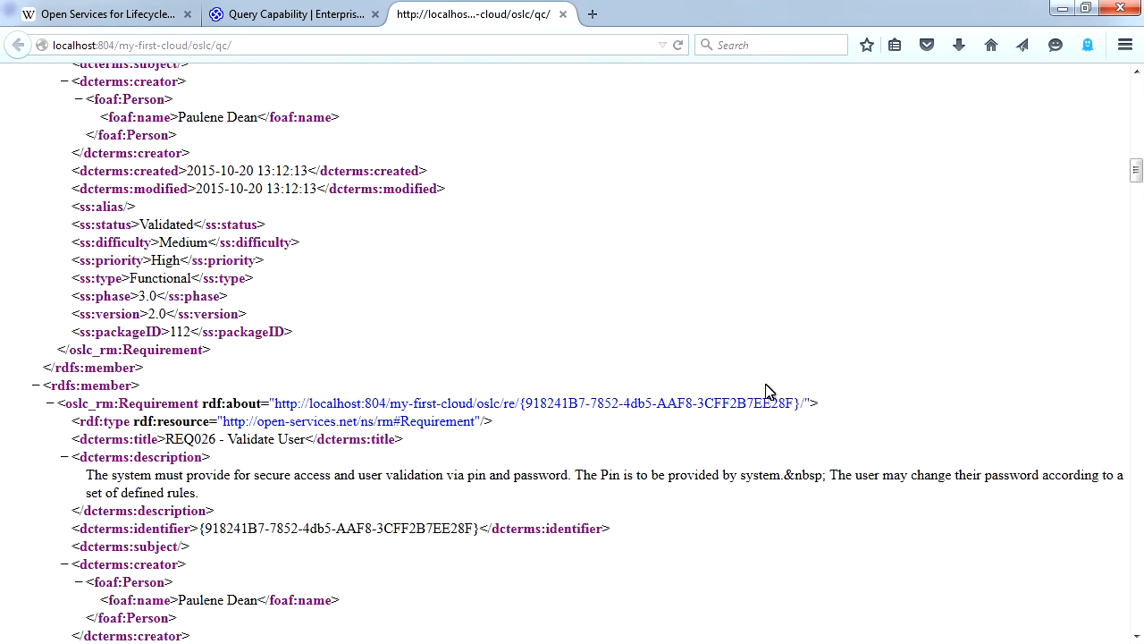
scroll(down, 3)
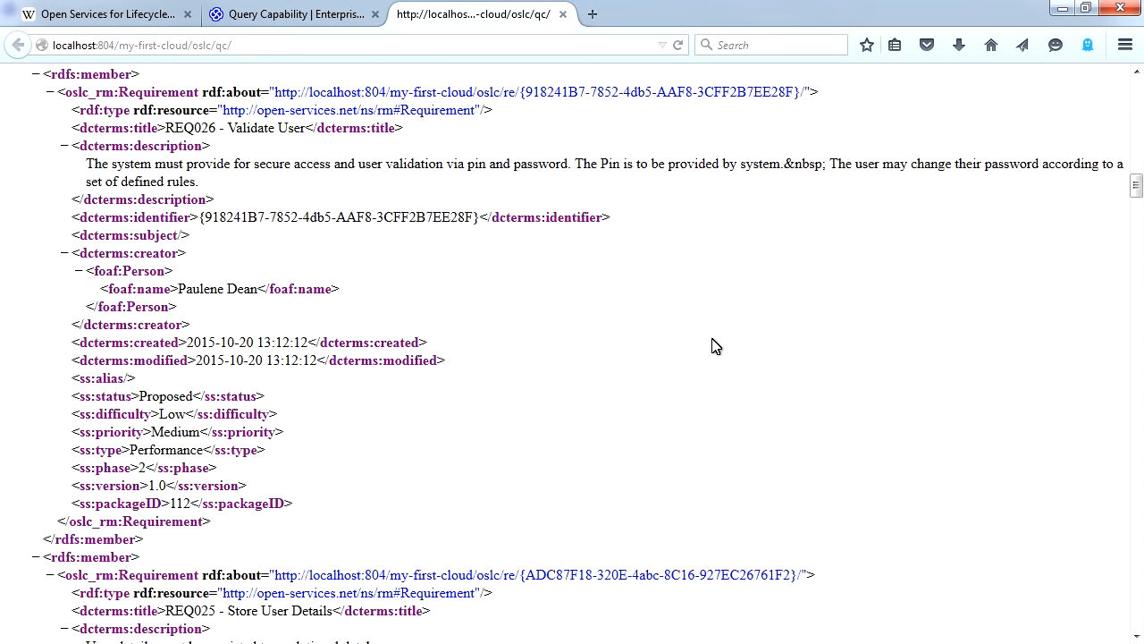
mouse_move(165, 125)
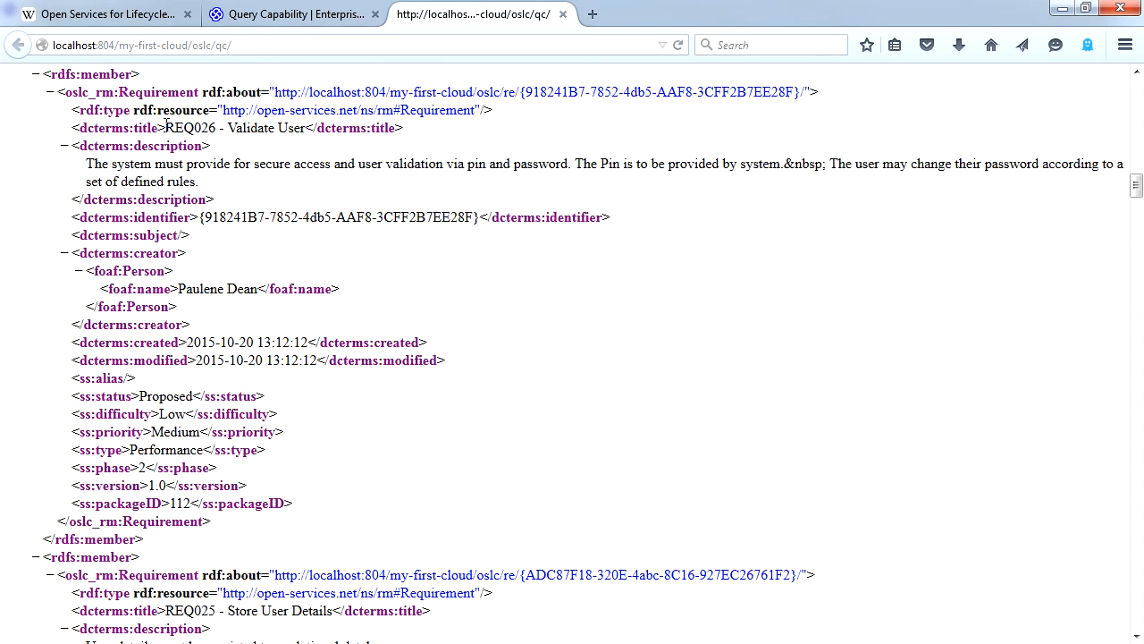
double_click(236, 128)
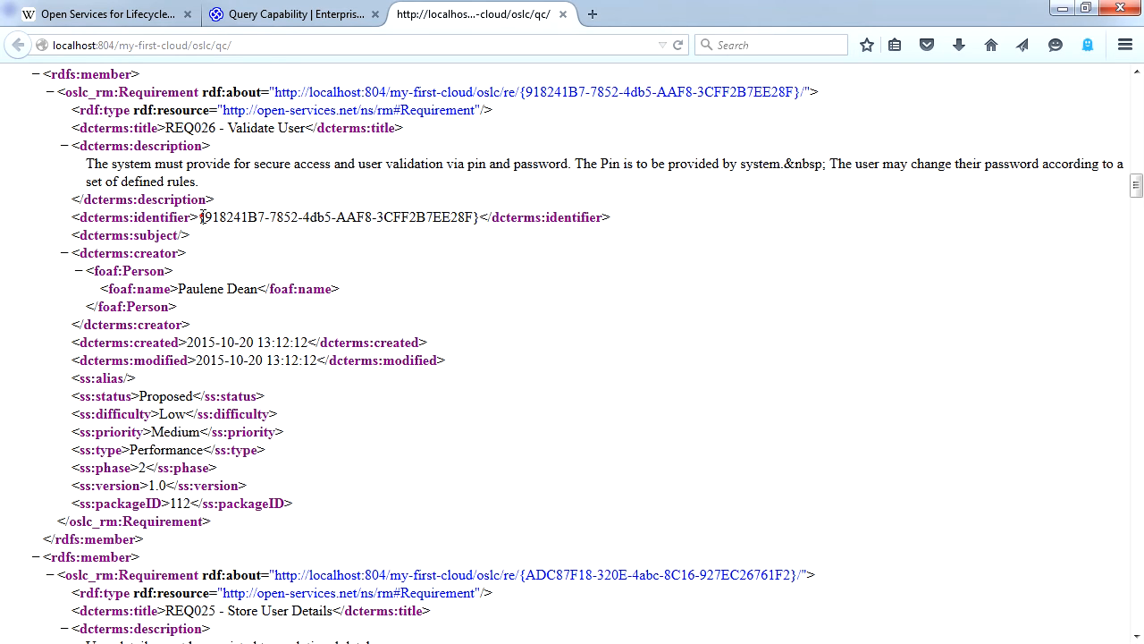
double_click(340, 218)
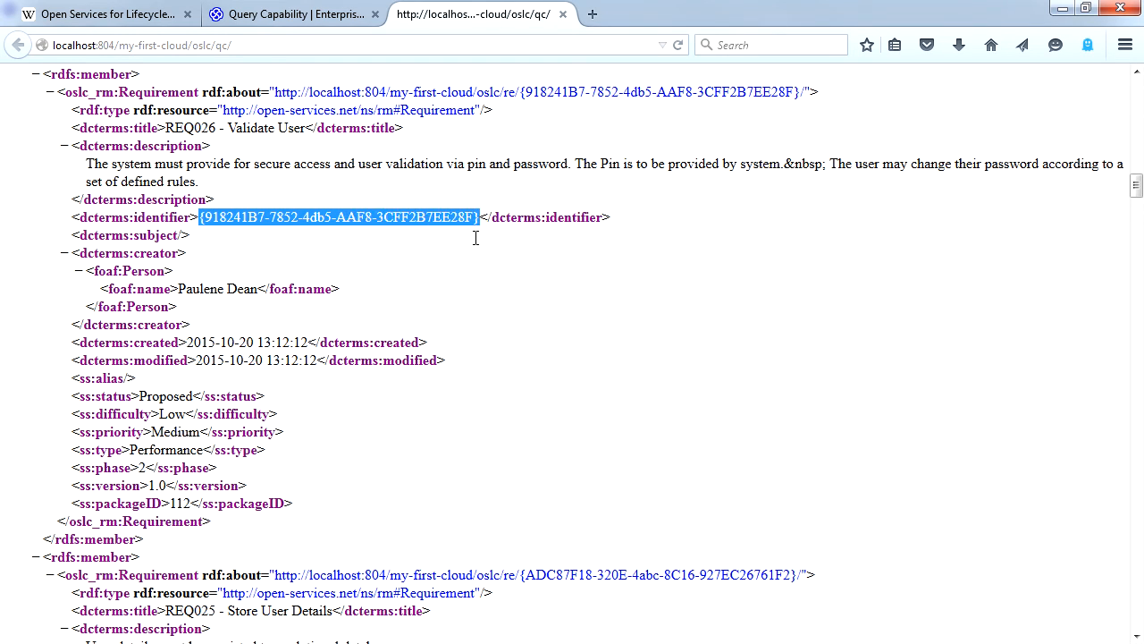
mouse_move(179, 288)
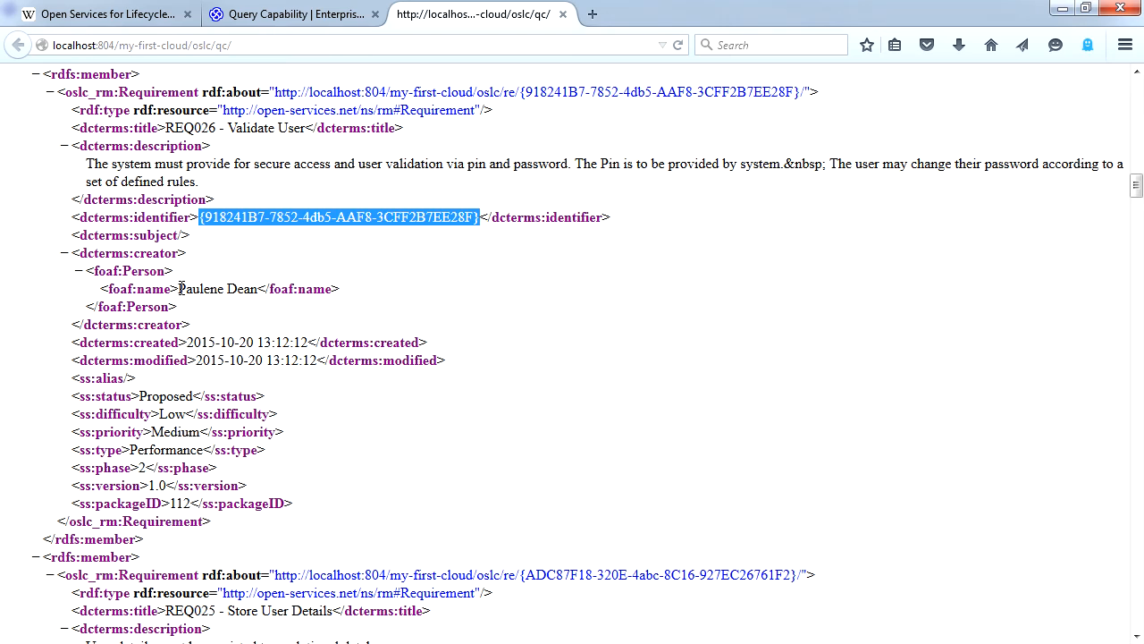
double_click(211, 288)
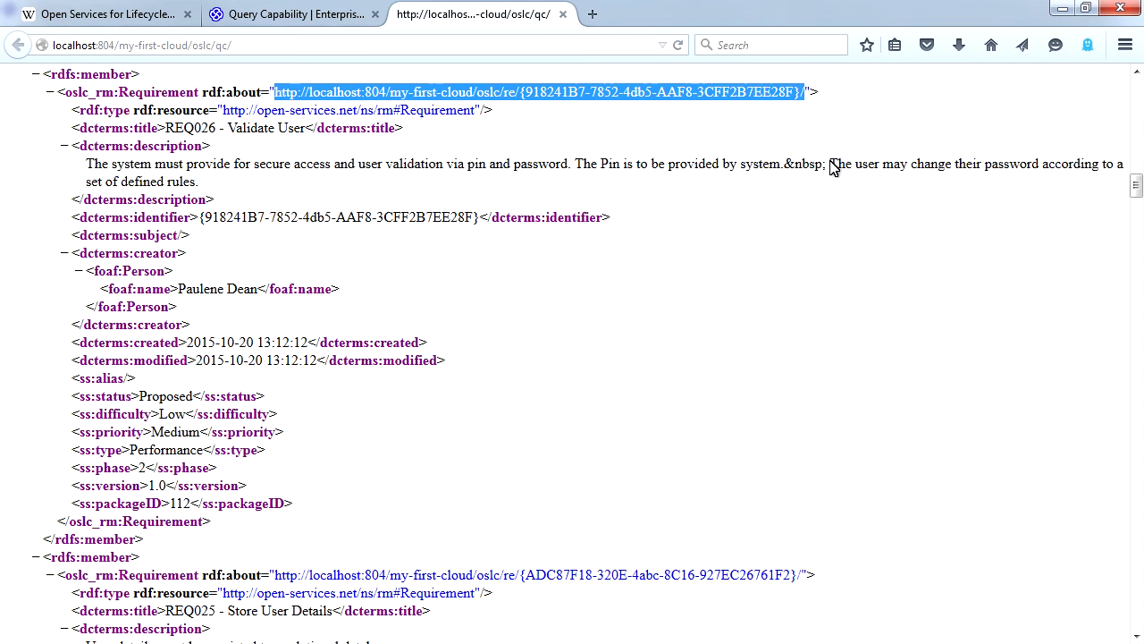
mouse_move(861, 242)
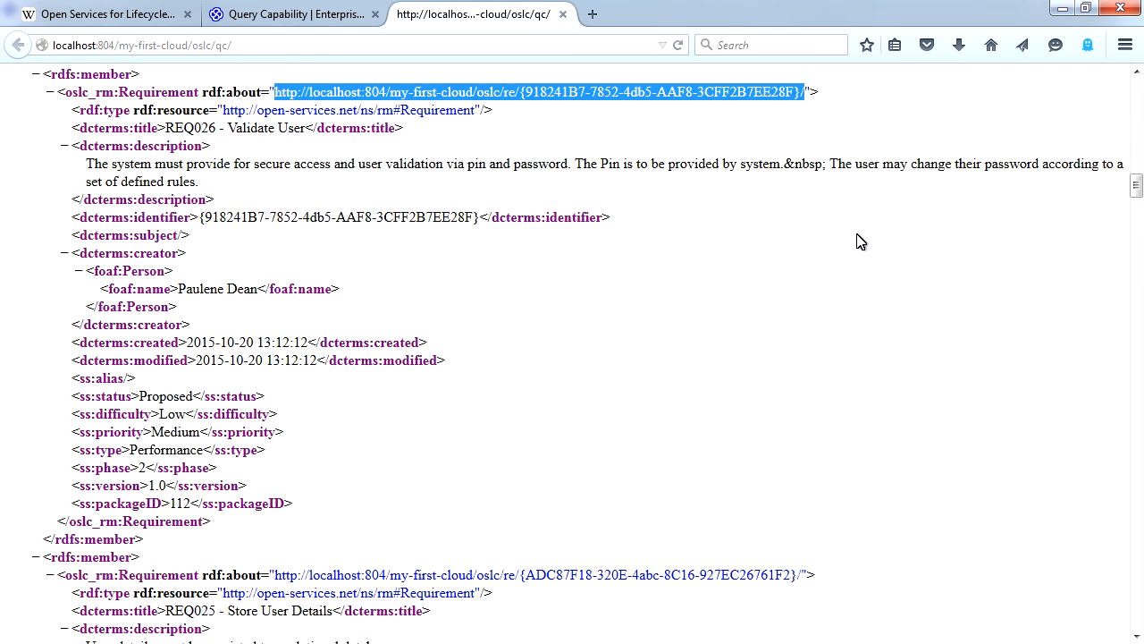
click(540, 92)
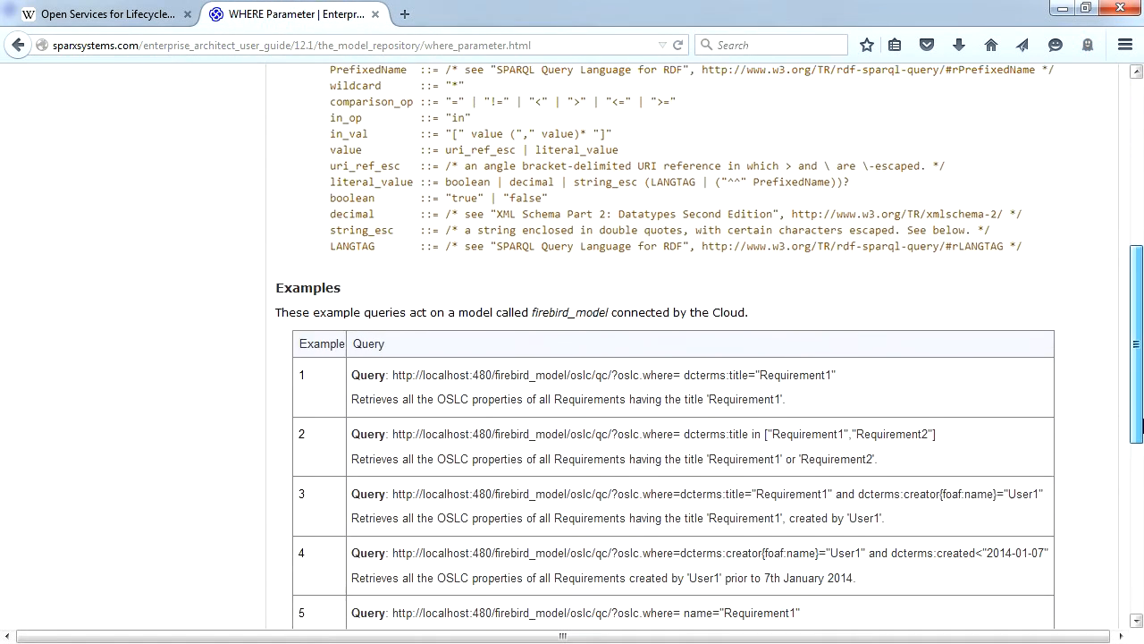
Run an OSLC query on my-first-cloud filtered to dcterms:title="REQ016 -Add U…" in a new tab.
scroll(down, 3)
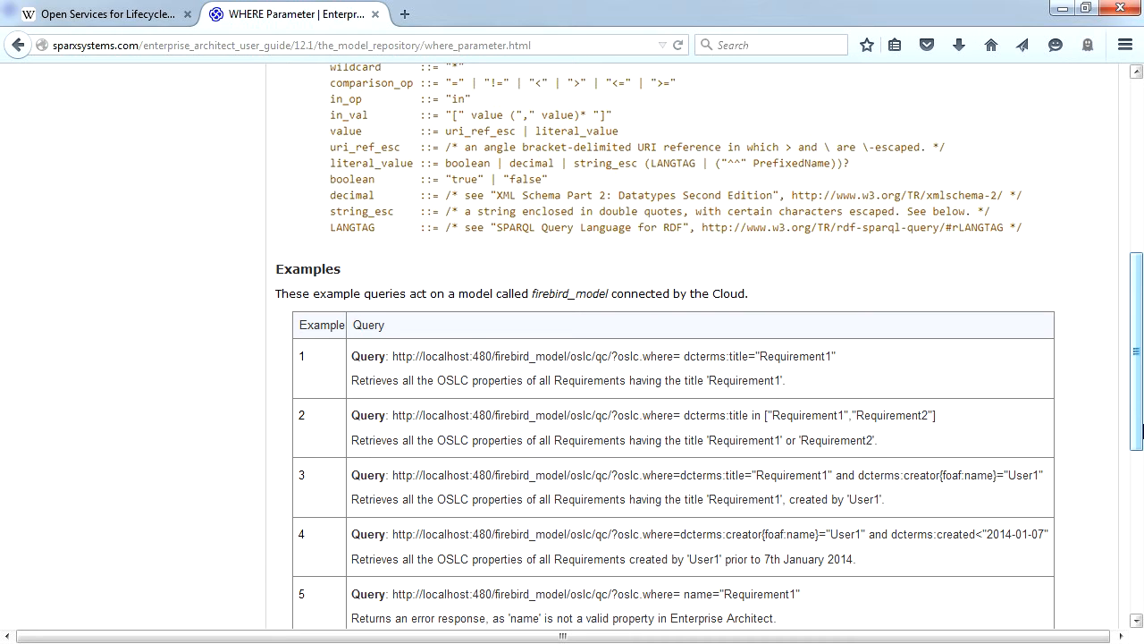
mouse_move(1019, 334)
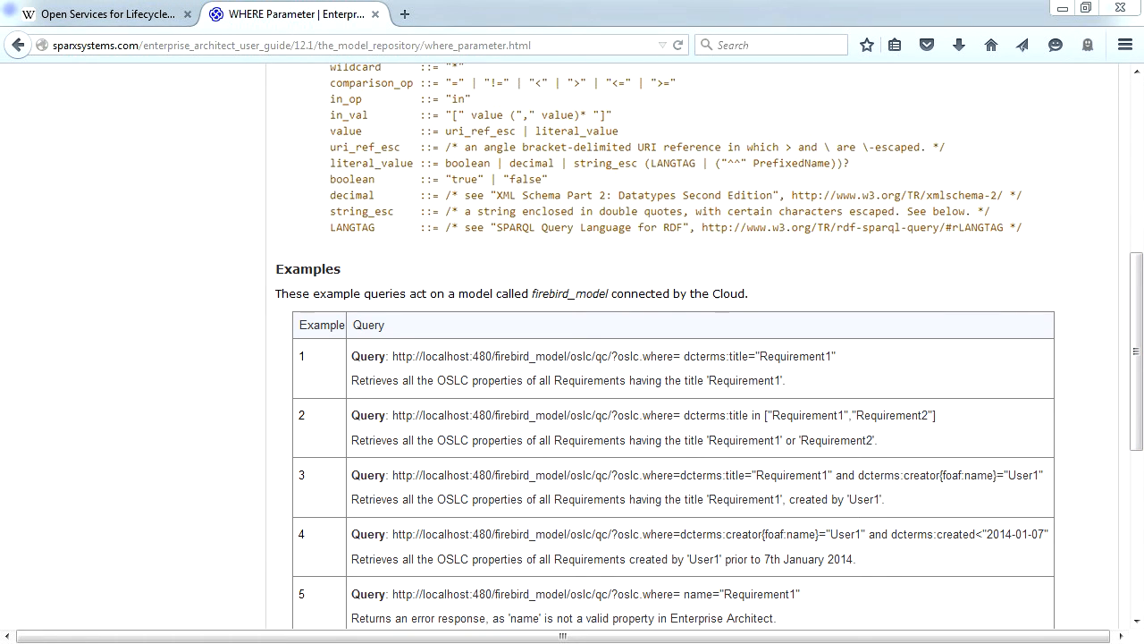
mouse_move(476, 8)
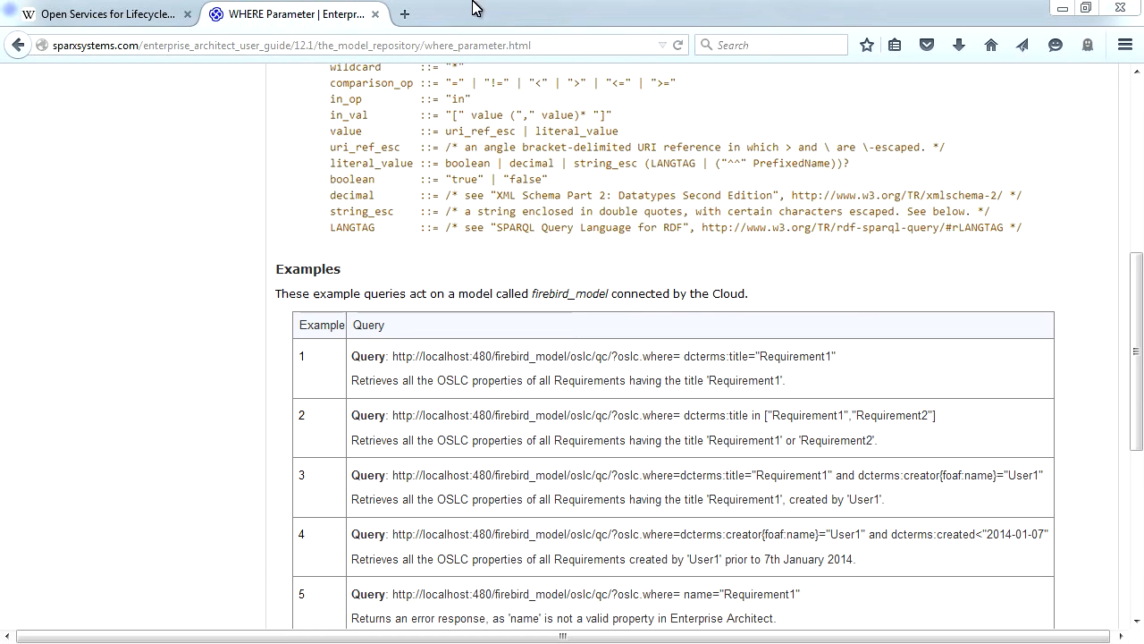
click(404, 15)
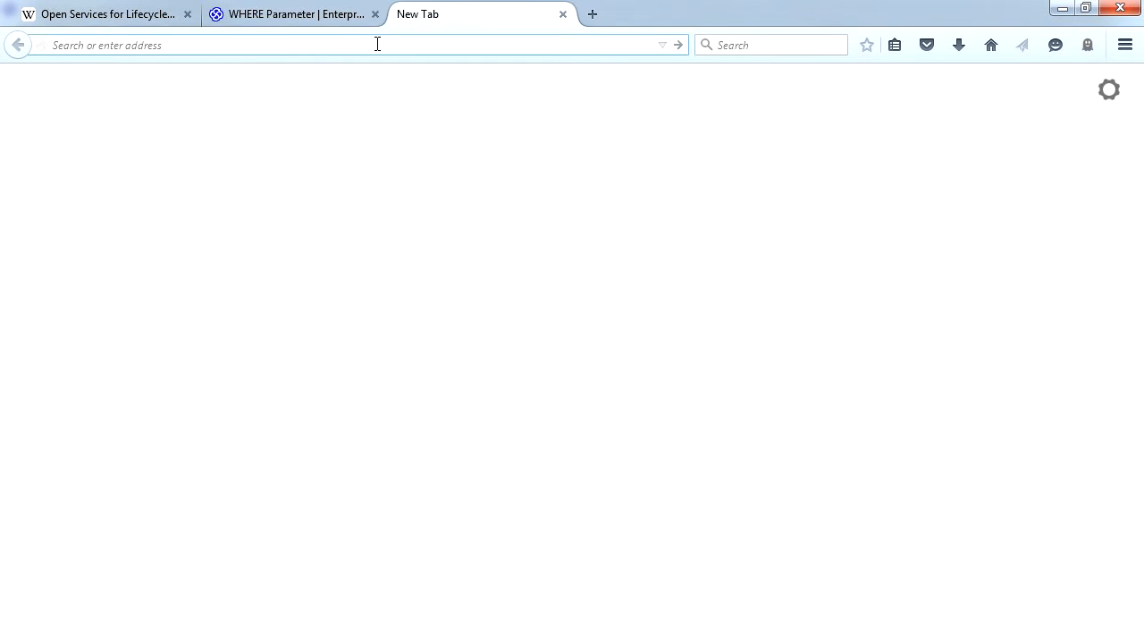
text(http://localhost:804/my-first-cloud/oslc/qc/?oslc.where= dcterms:title="REQ016 -Add Users")
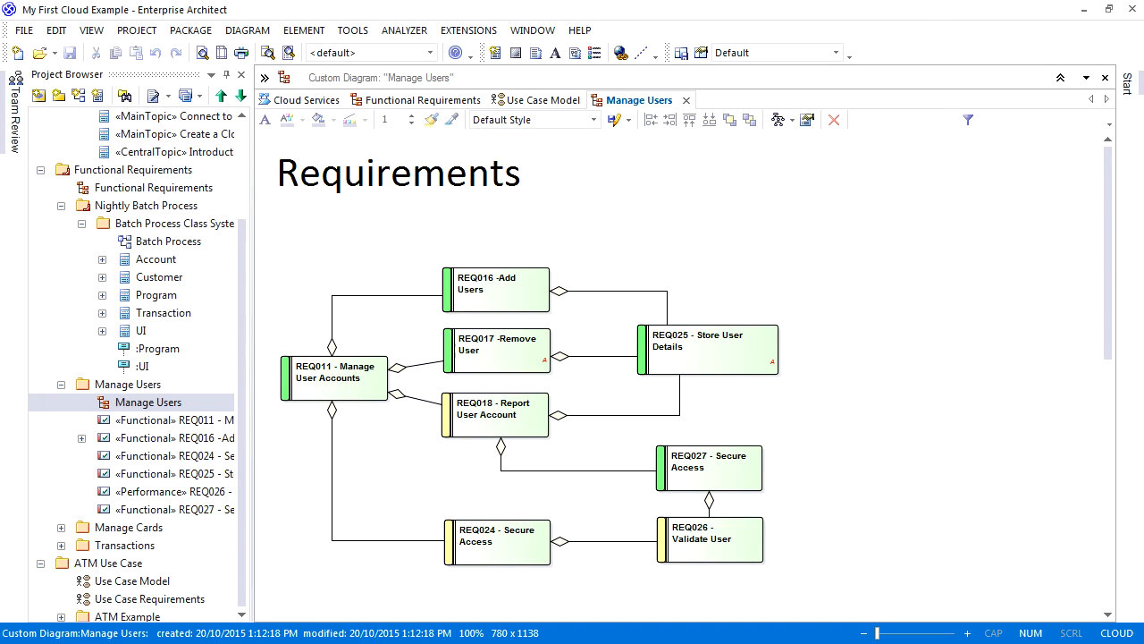
right_click(486, 290)
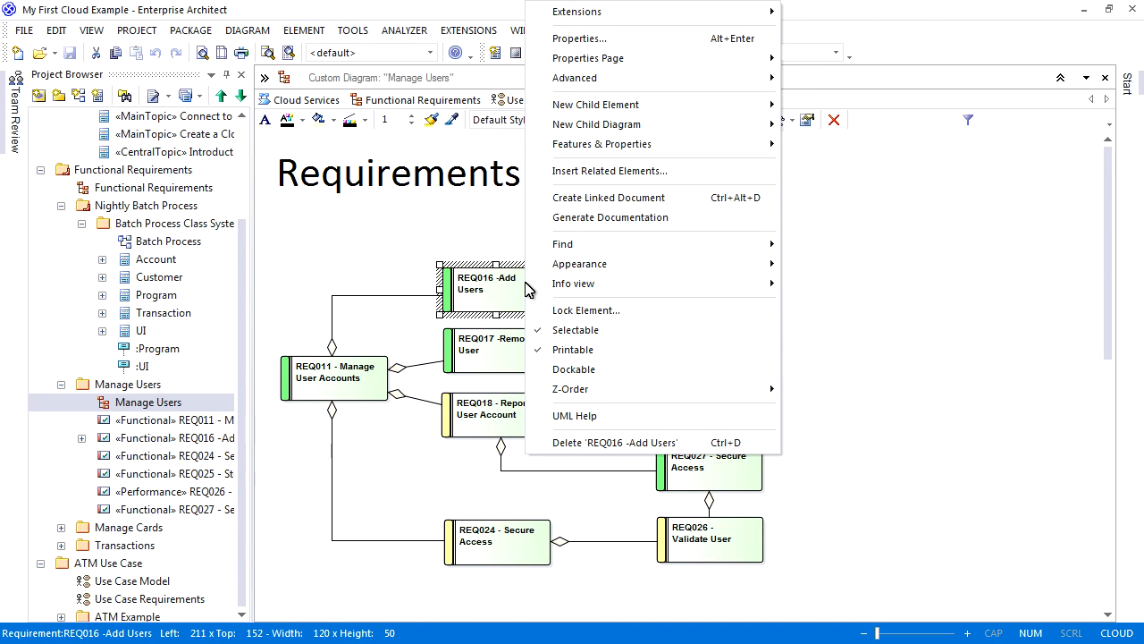
click(579, 39)
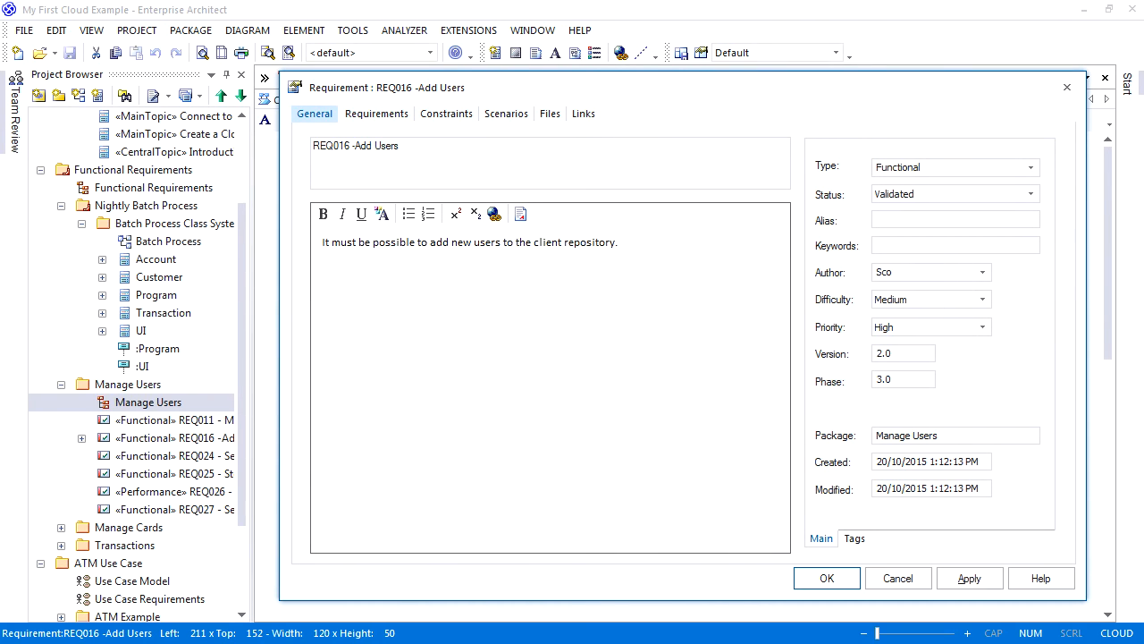
text(Scott H)
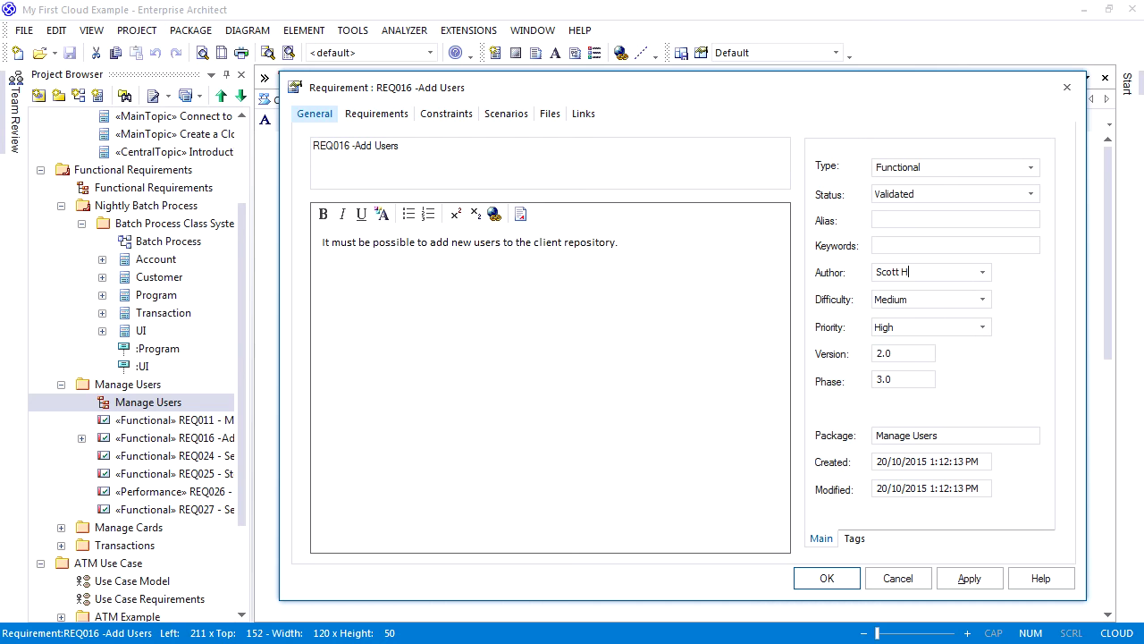
text(ebbard)
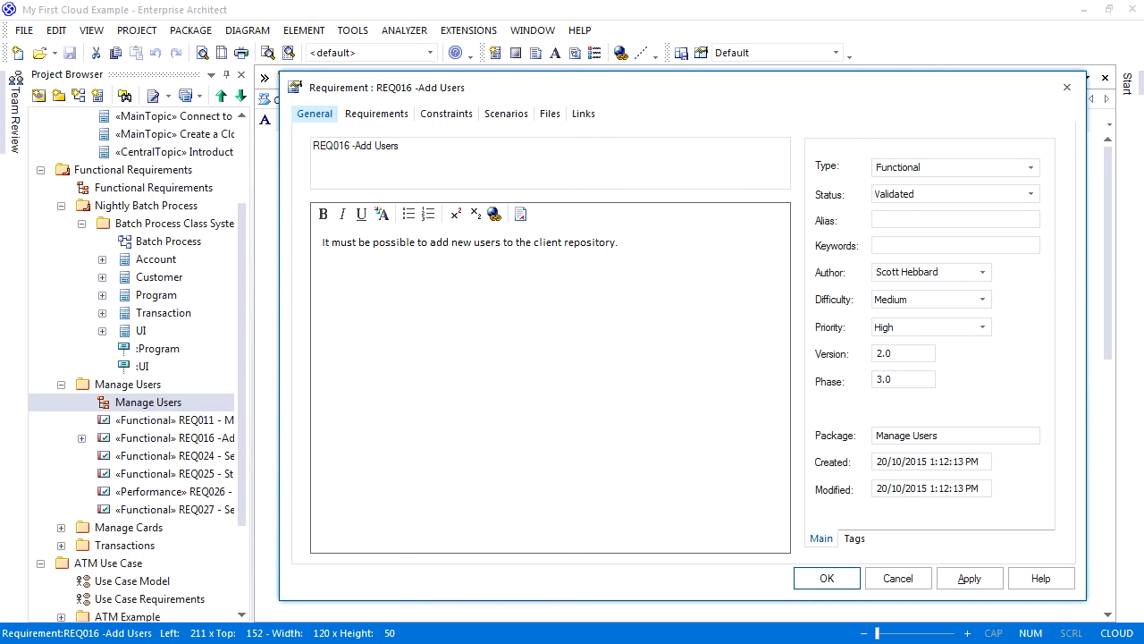
click(826, 577)
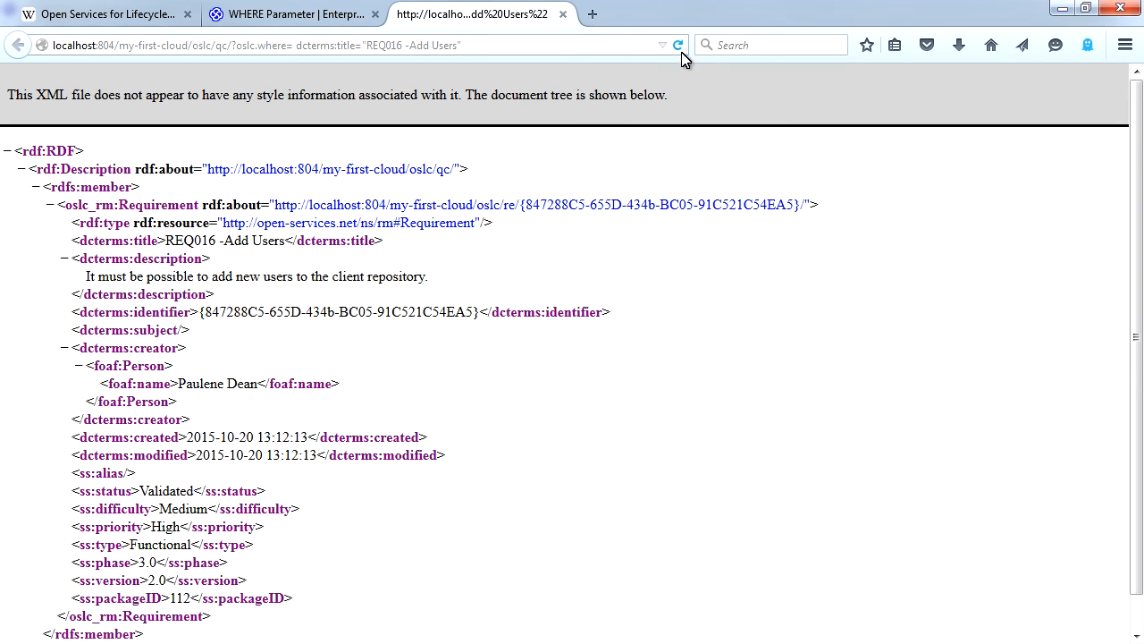
click(677, 44)
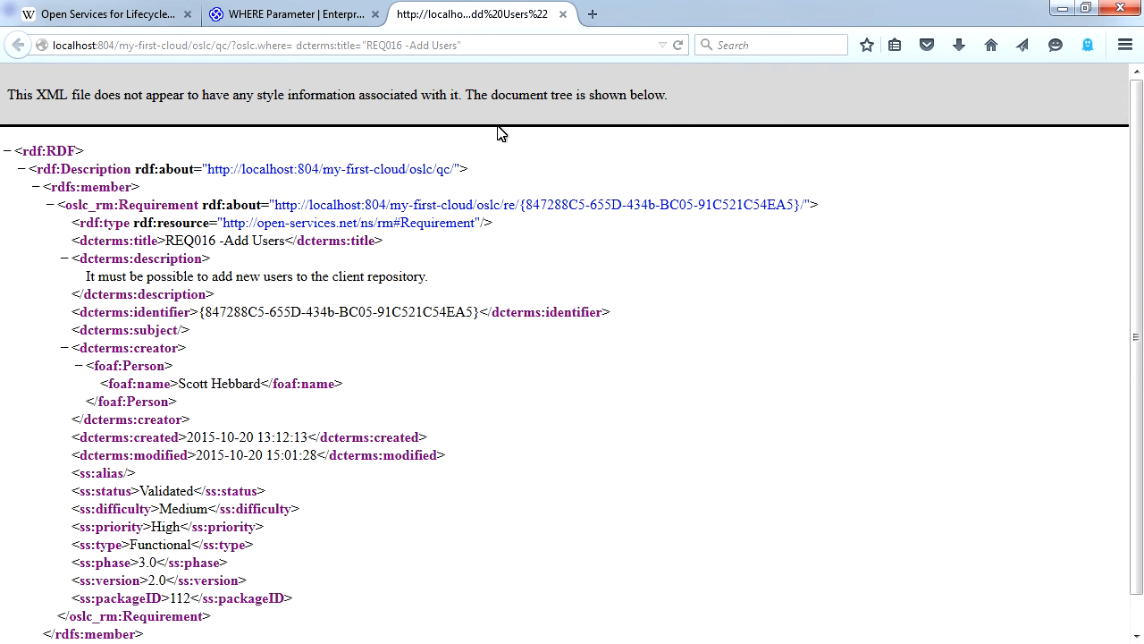
mouse_move(340, 390)
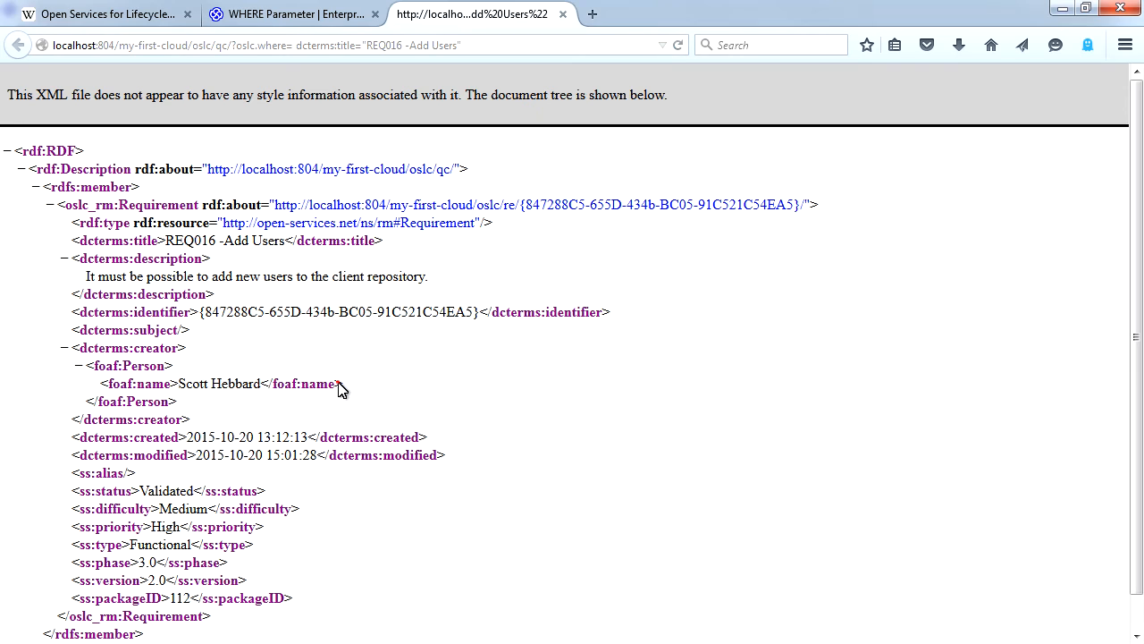
double_click(218, 383)
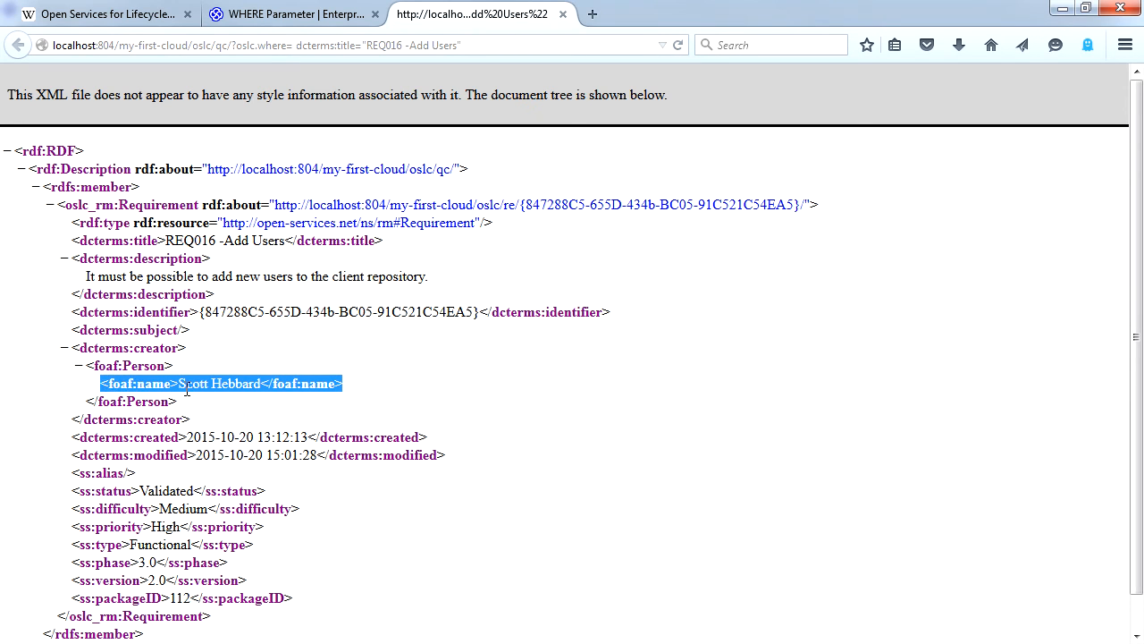
mouse_move(397, 397)
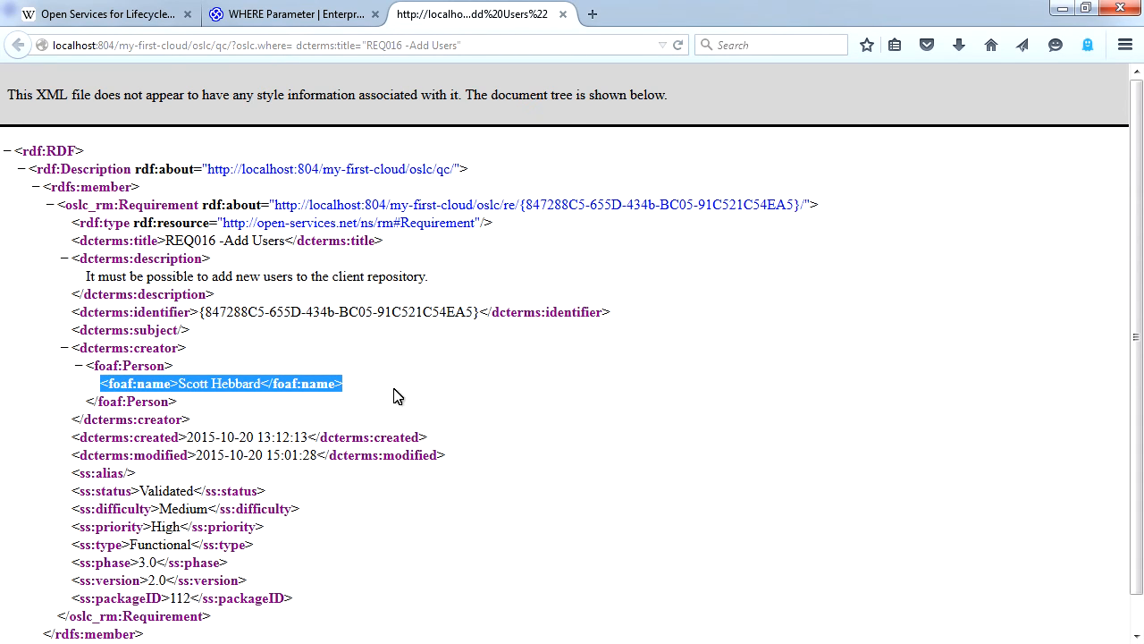
click(104, 14)
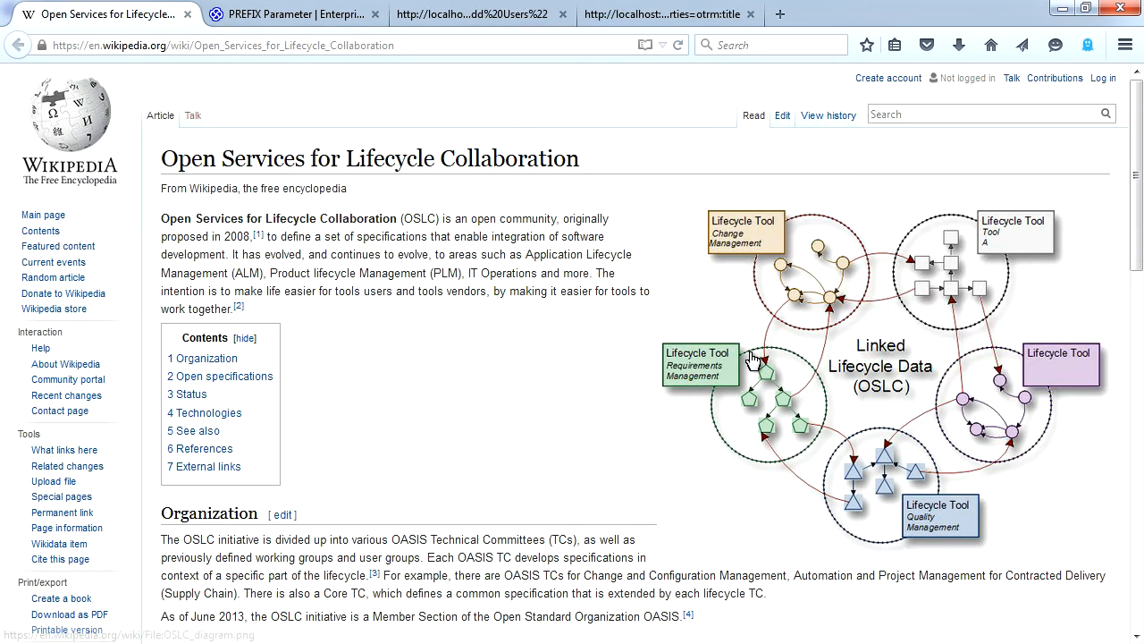
mouse_move(497, 409)
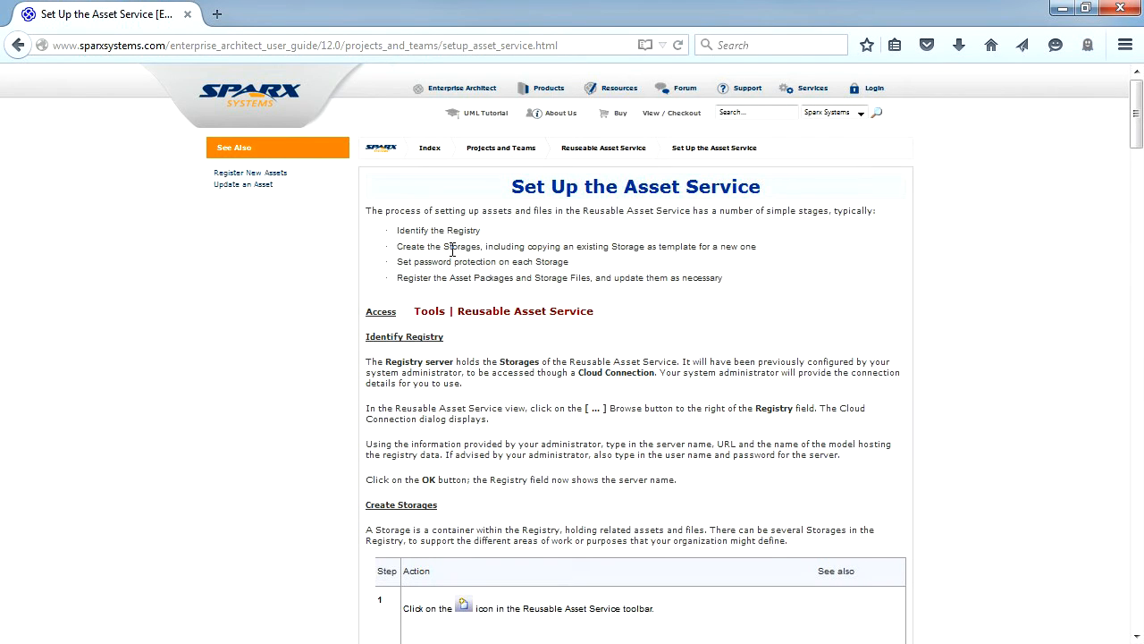
Read the Set Up the Asset Service steps, noting the Cloud Connection and system administrator terms.
double_click(438, 229)
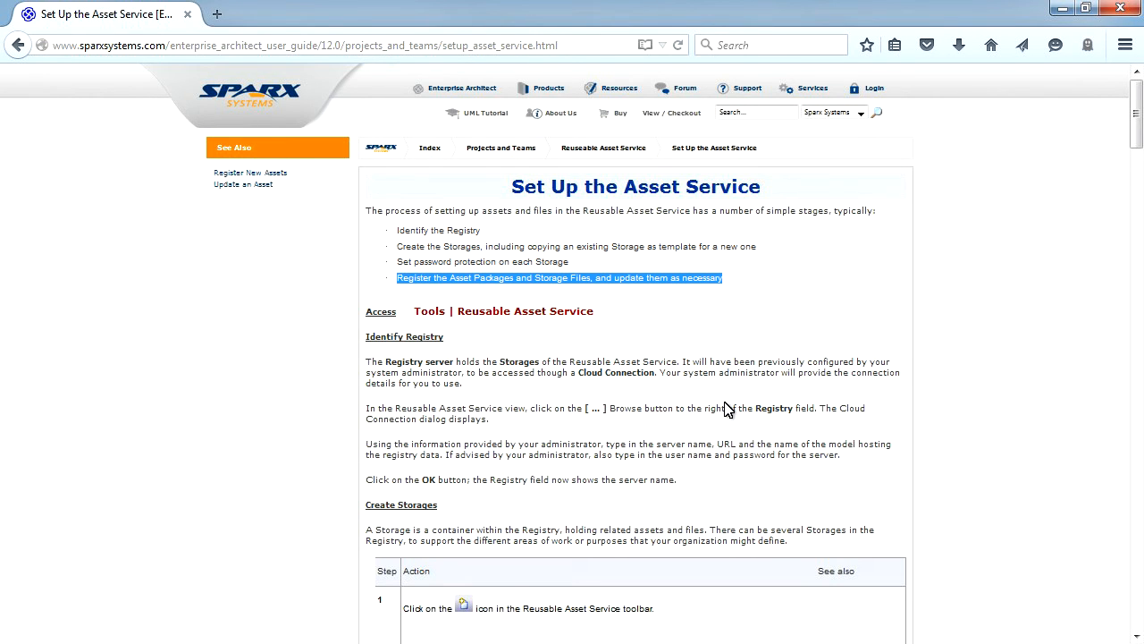
mouse_move(808, 390)
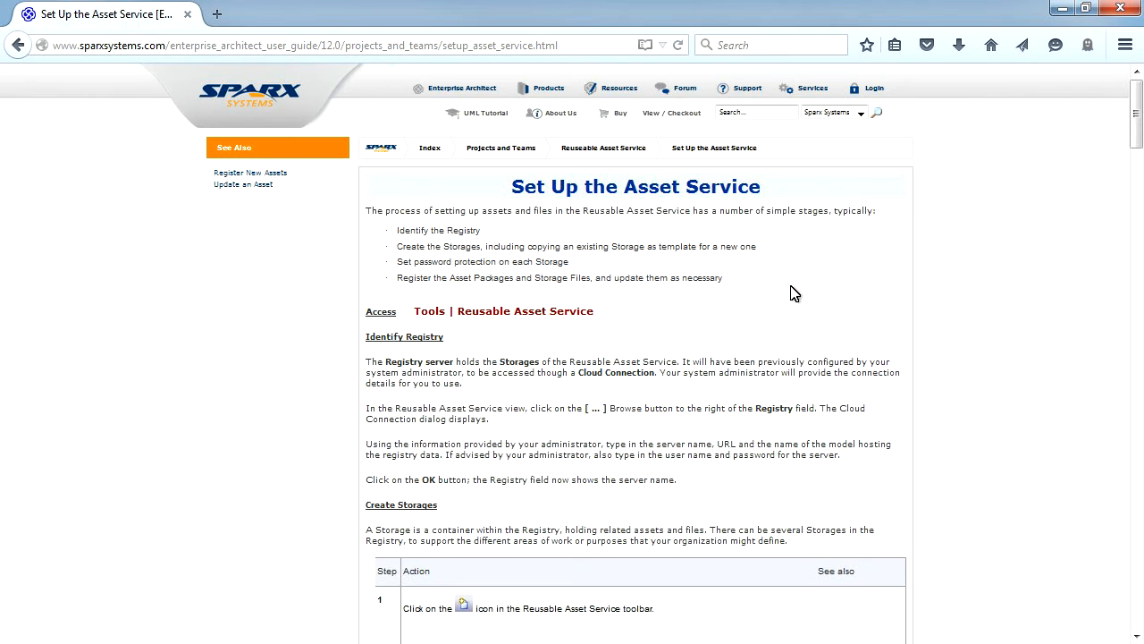
mouse_move(633, 436)
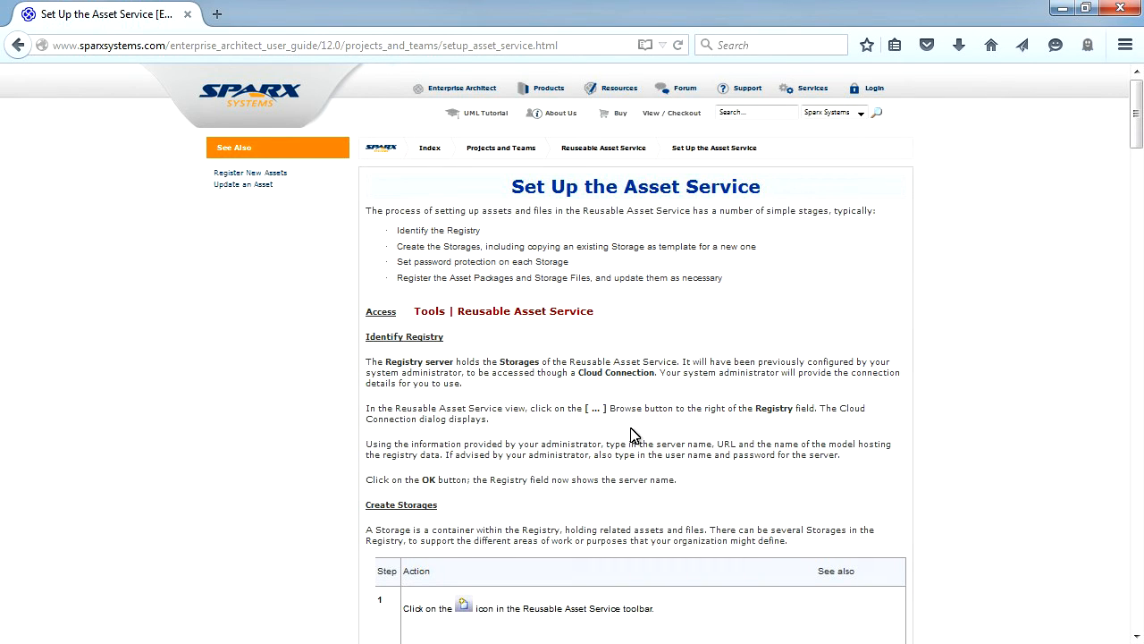
double_click(616, 374)
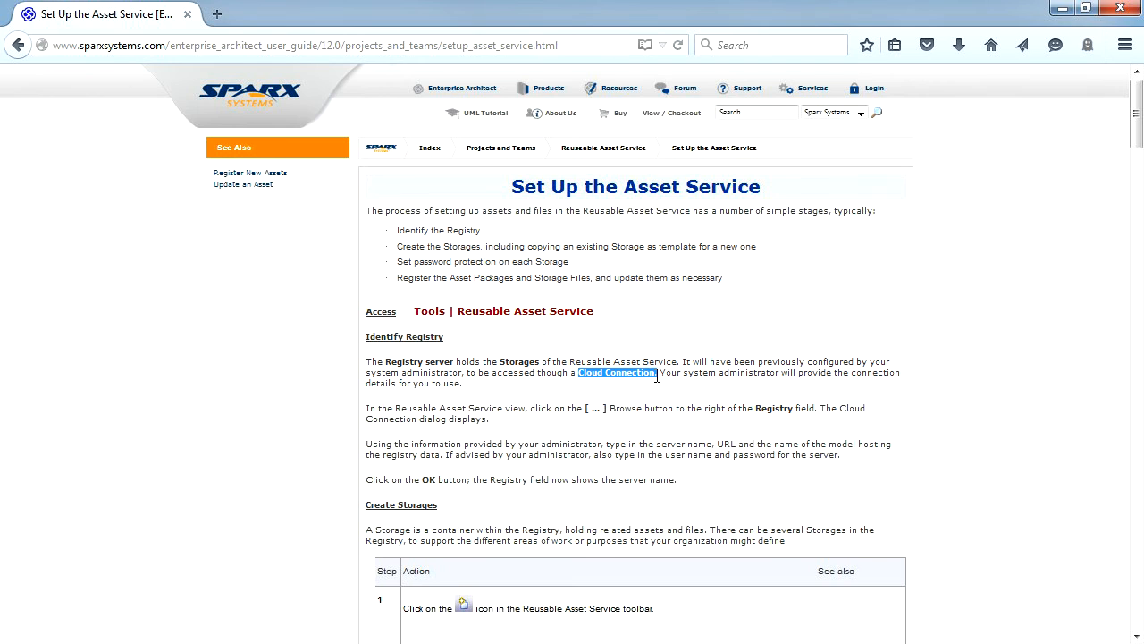
mouse_move(683, 393)
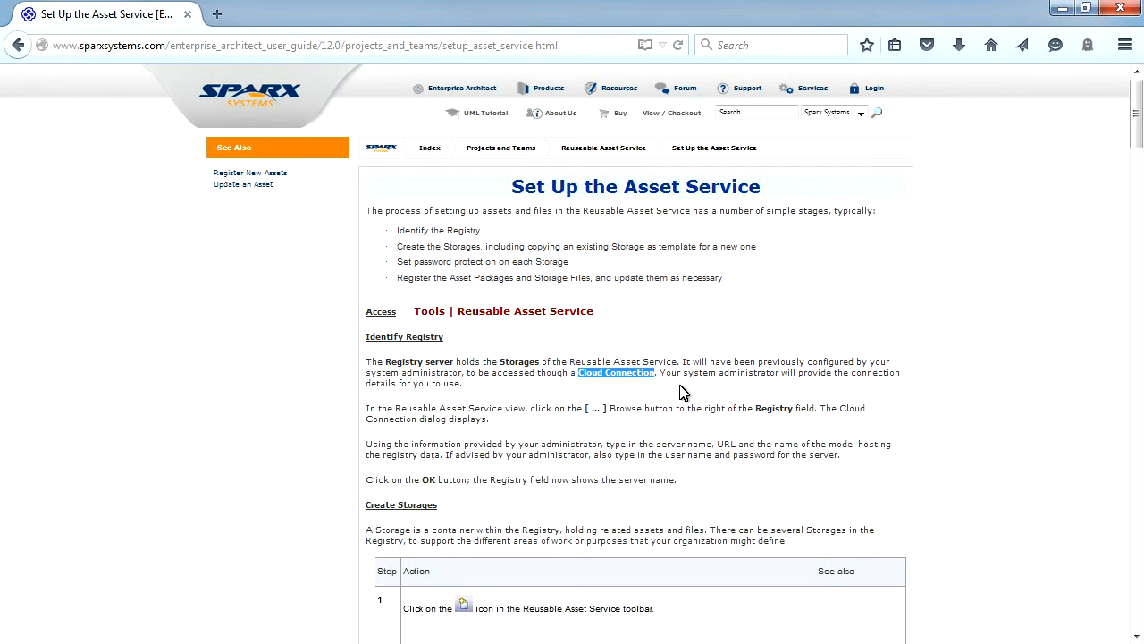
double_click(708, 374)
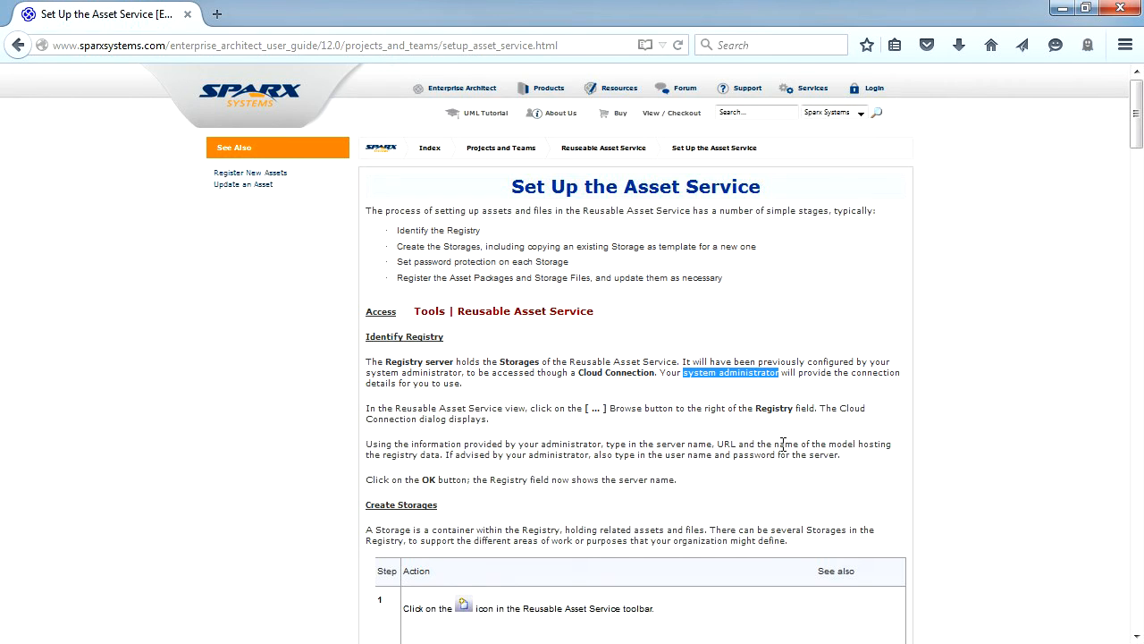
mouse_move(776, 445)
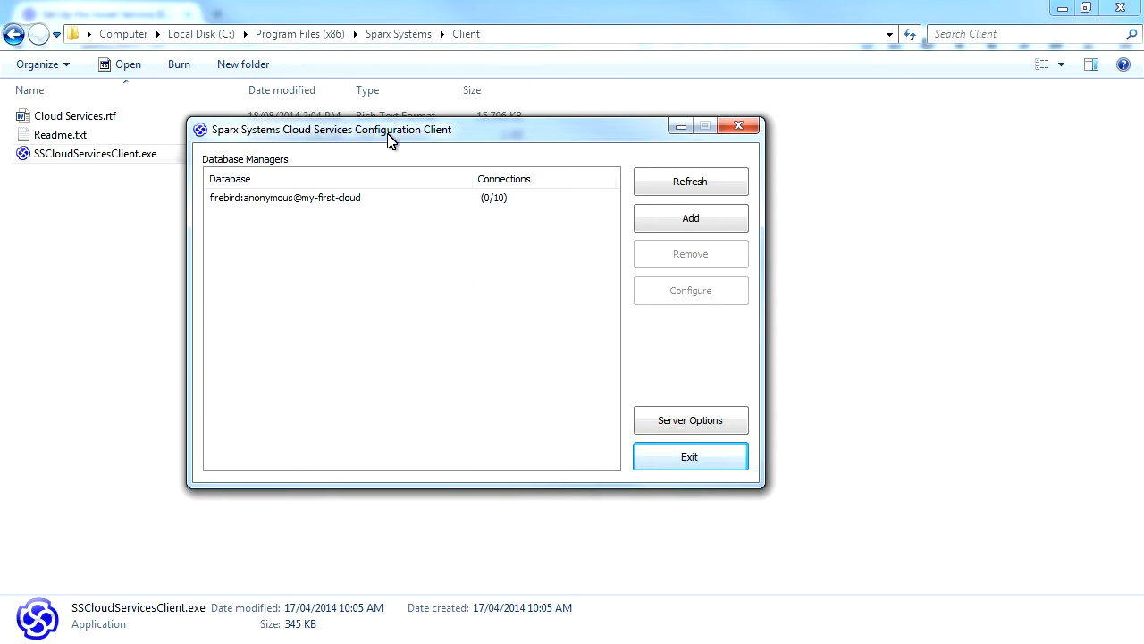
Add a Firebird database manager my-reusable-asset-service.fdb.
click(690, 218)
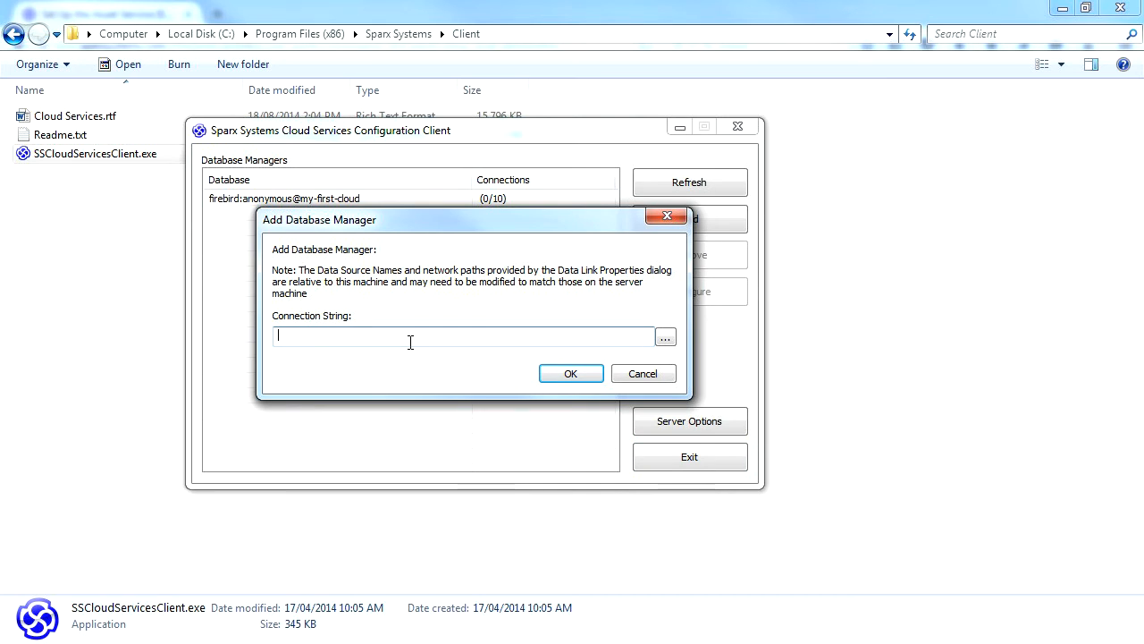
text(my-reusable-asset-service.fdb)
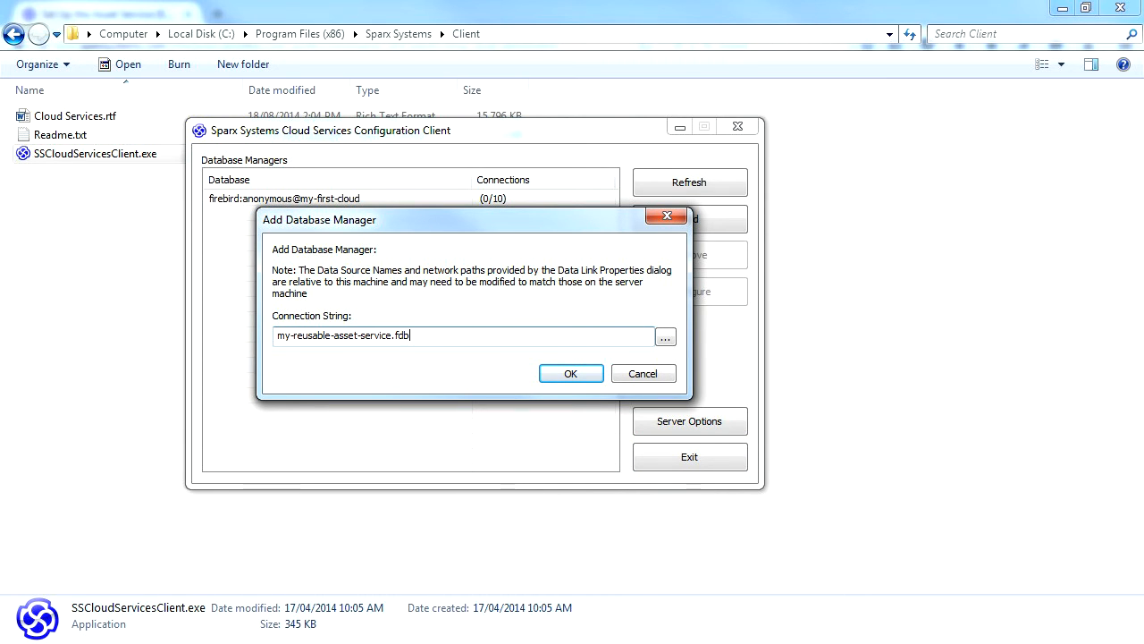
click(570, 374)
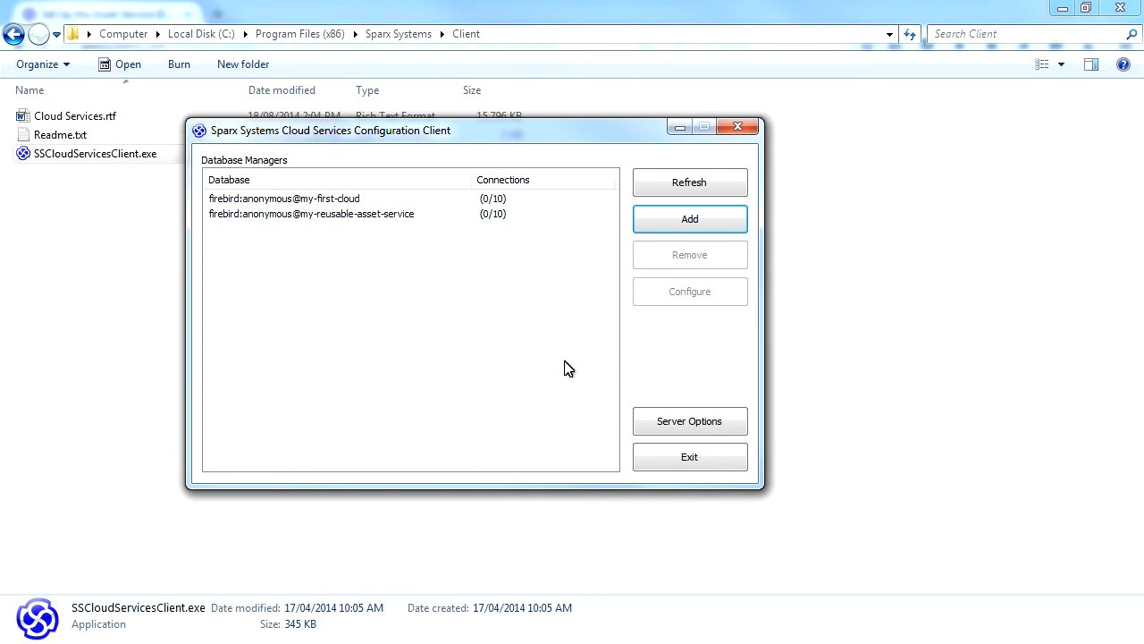
mouse_move(515, 350)
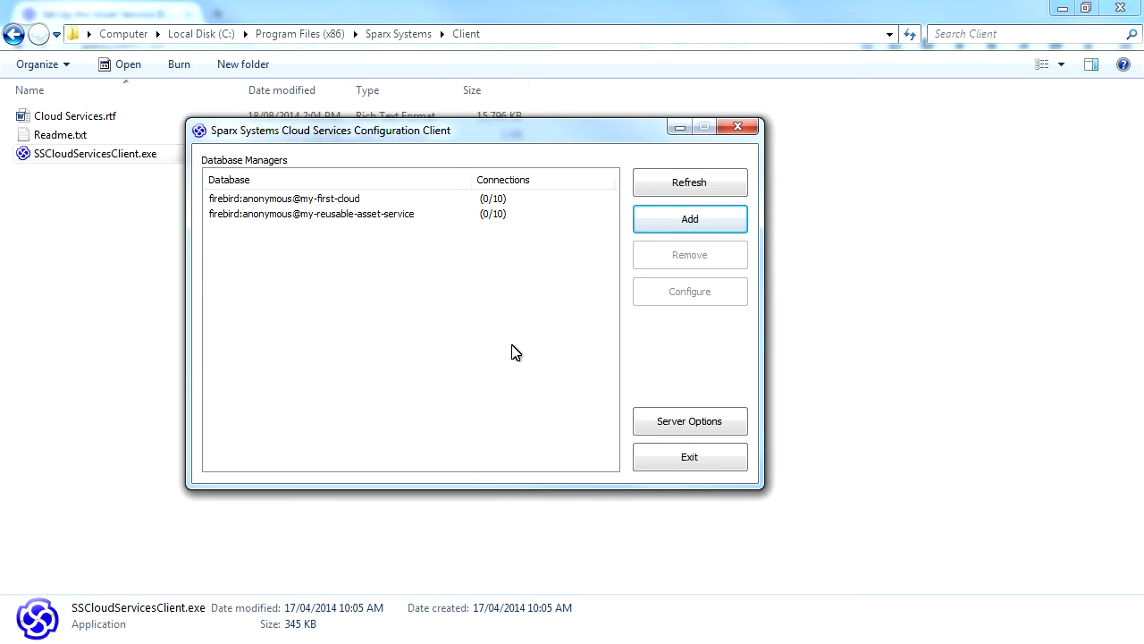
Configure my-reusable-asset-service to accept queries and save the change.
click(311, 214)
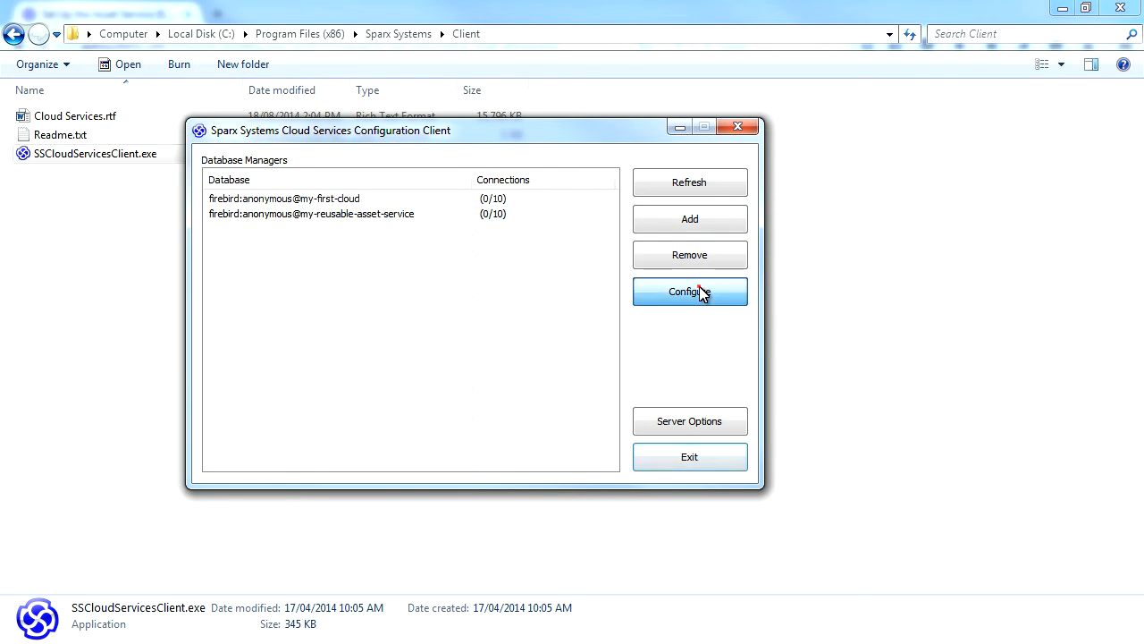
click(690, 292)
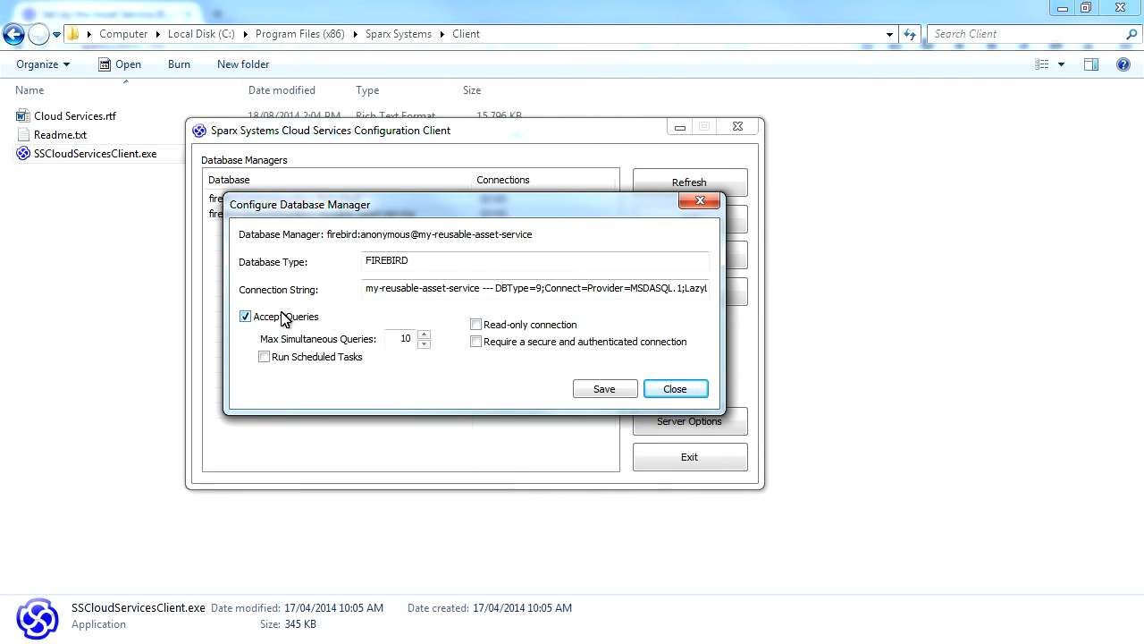
click(605, 388)
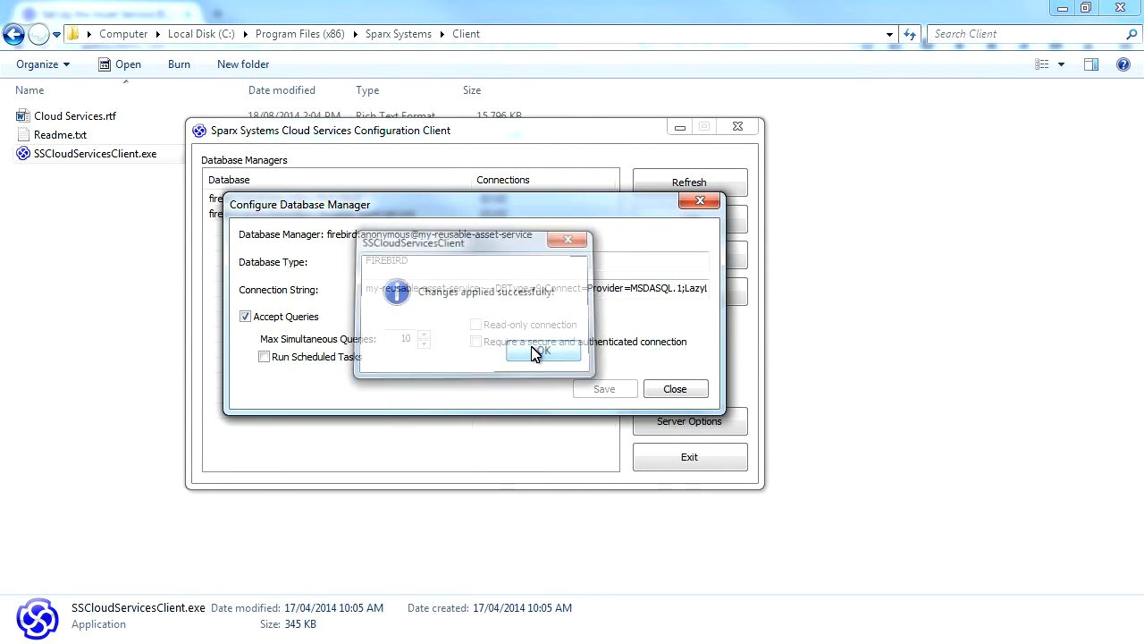
click(544, 349)
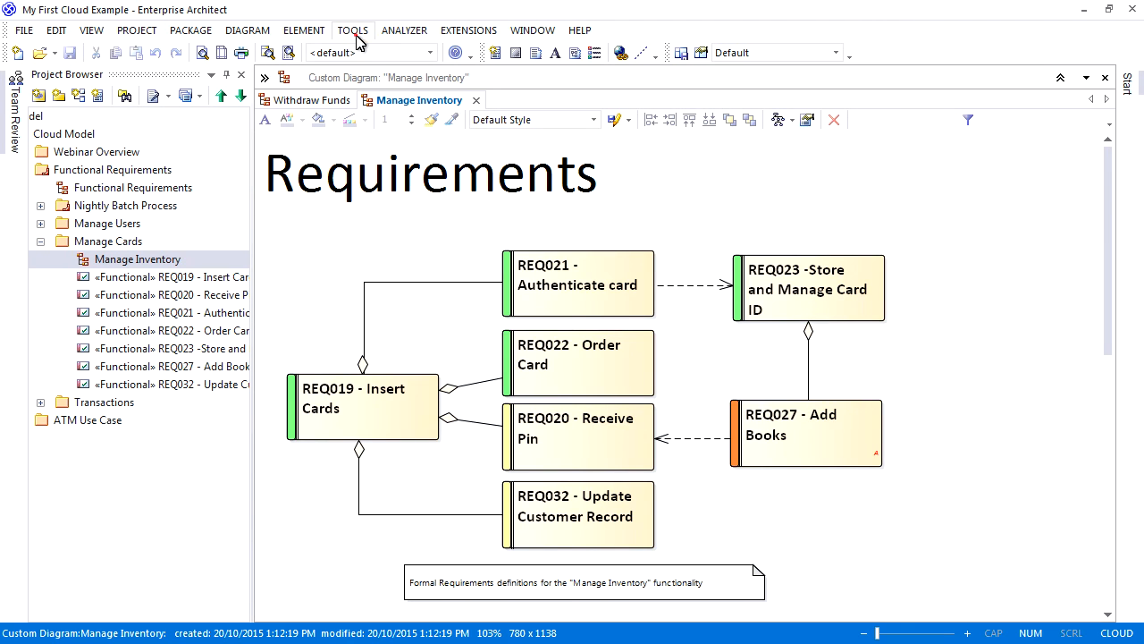
Connect the Reusable Asset Service view to registry my-first-ras-example via its cloud connection.
click(352, 29)
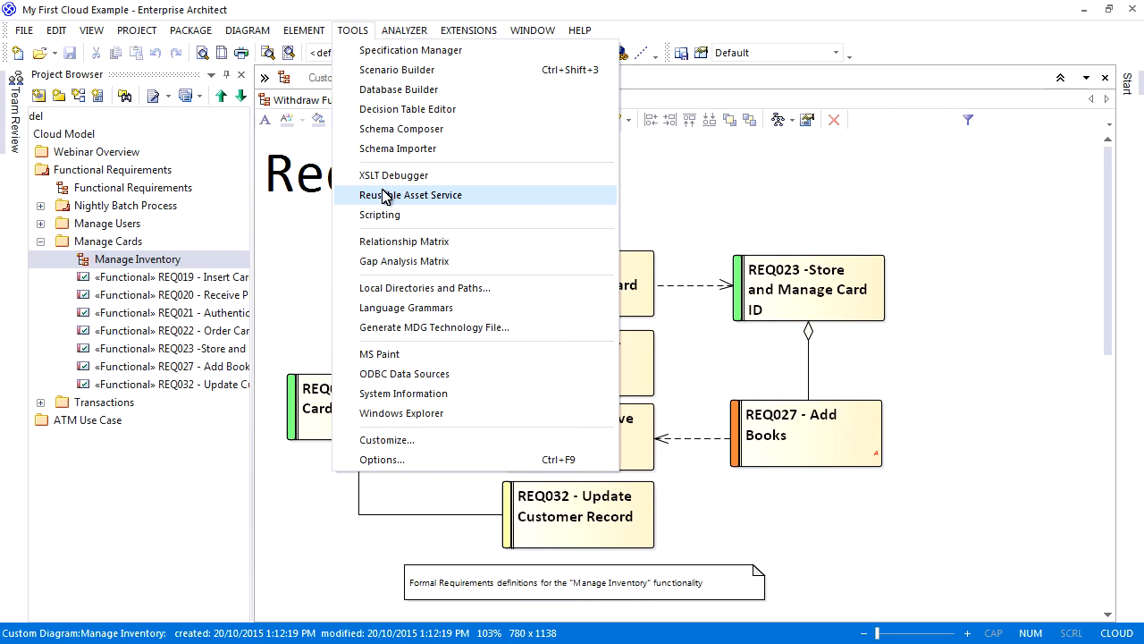
click(411, 195)
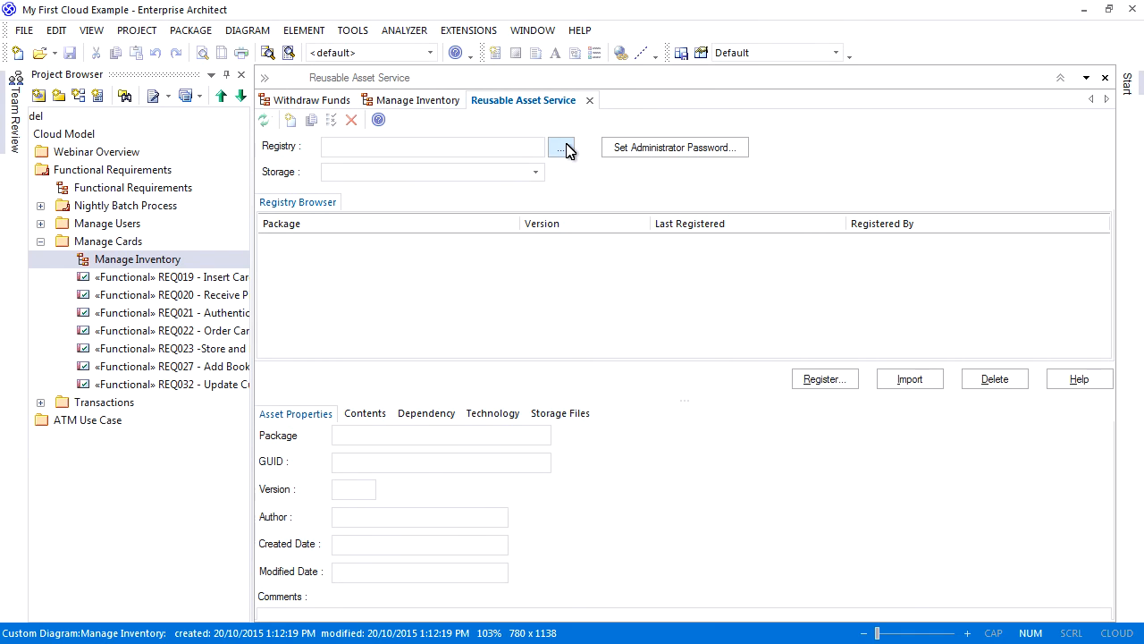
click(562, 146)
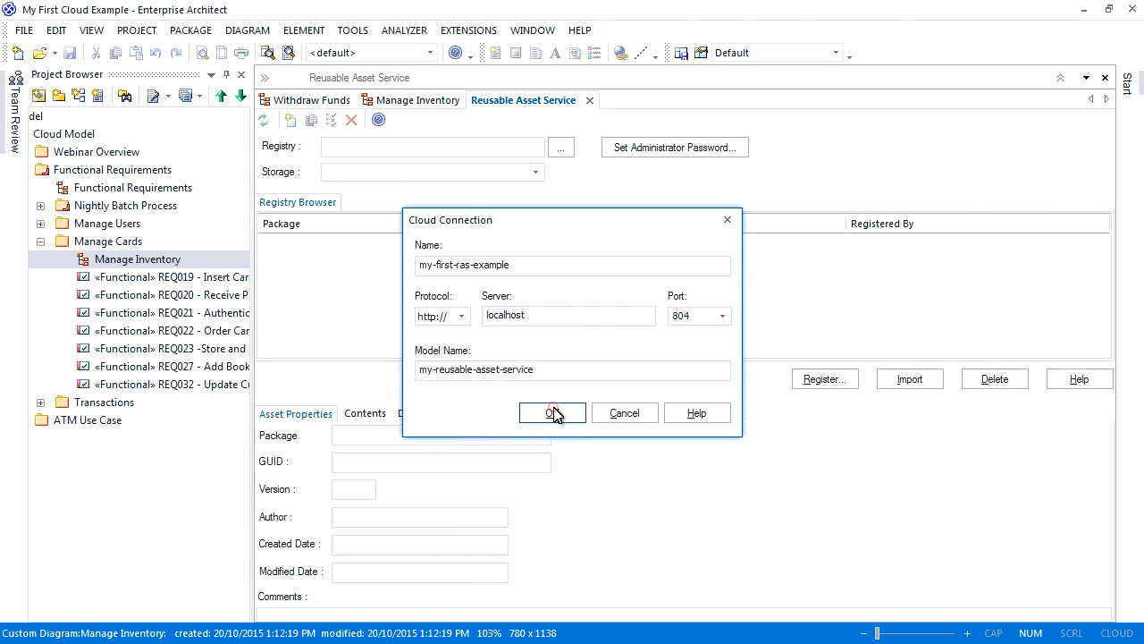
click(553, 411)
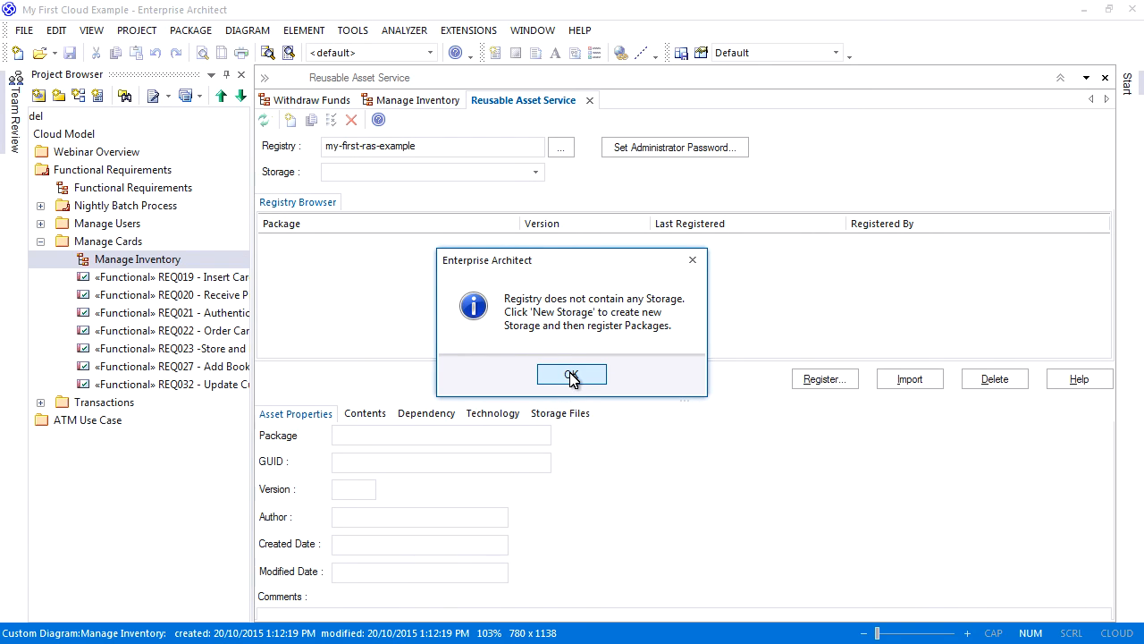
click(572, 374)
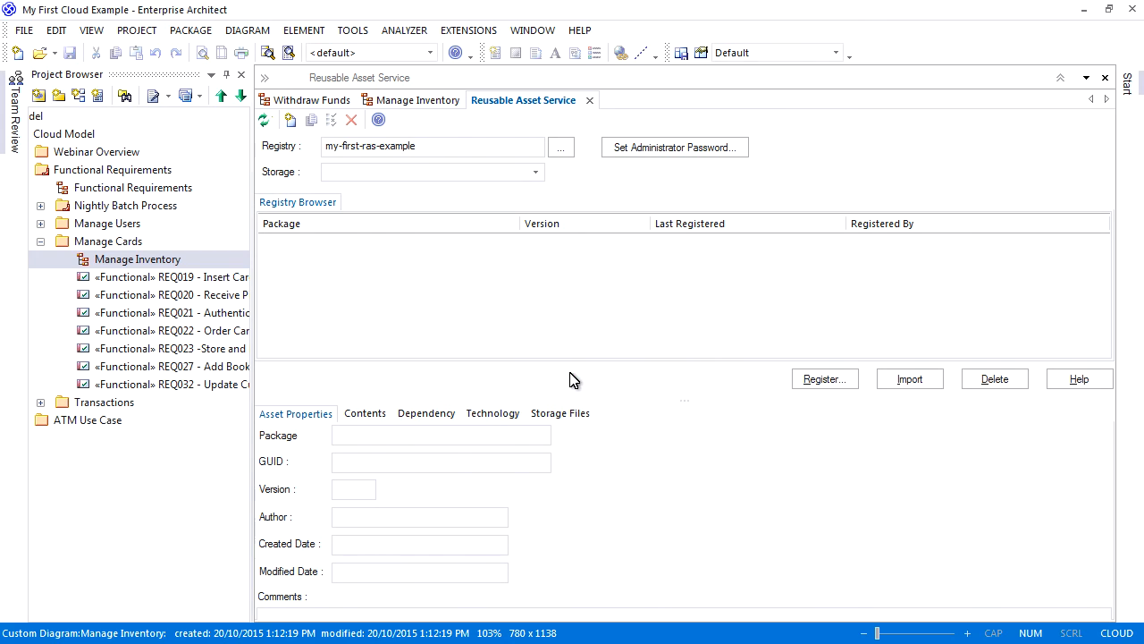
mouse_move(676, 147)
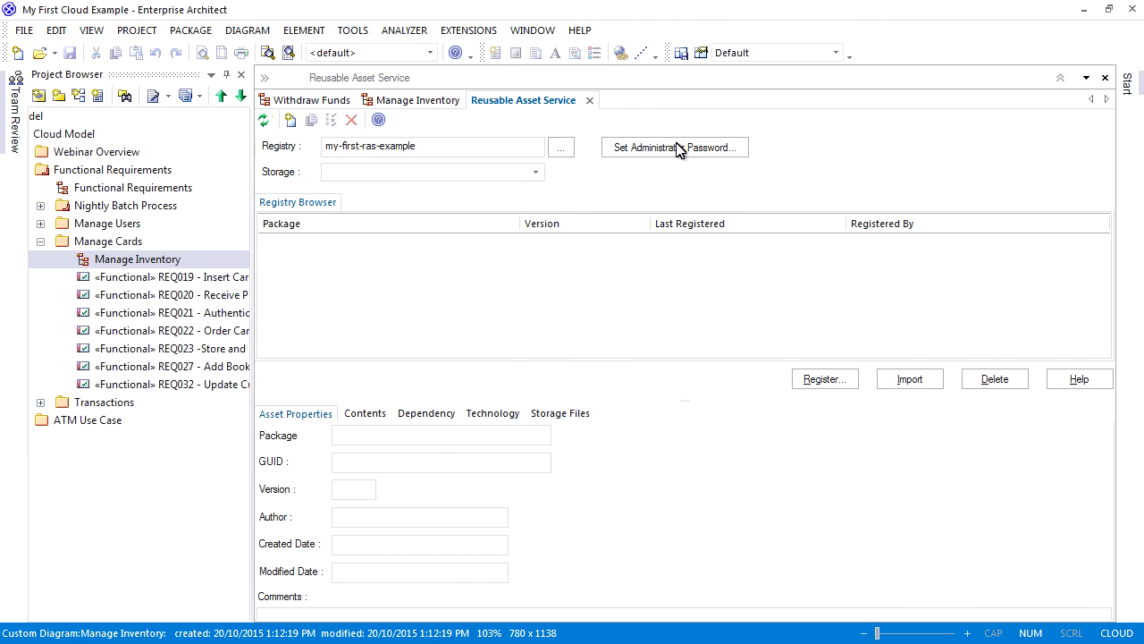
Set the registry's administrator password.
click(674, 147)
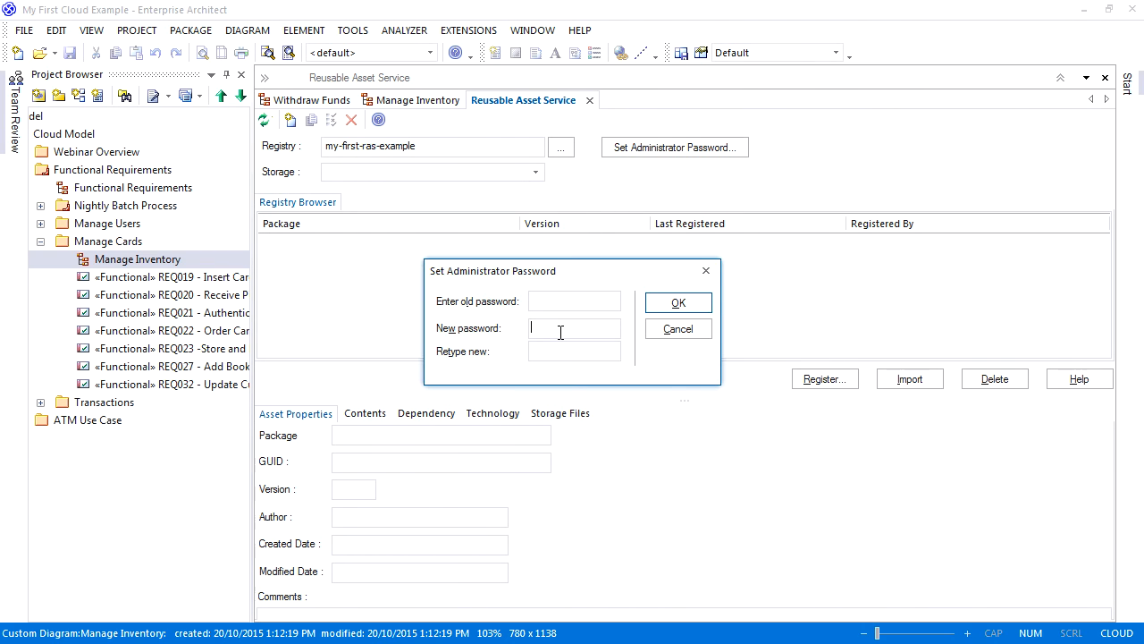
click(678, 302)
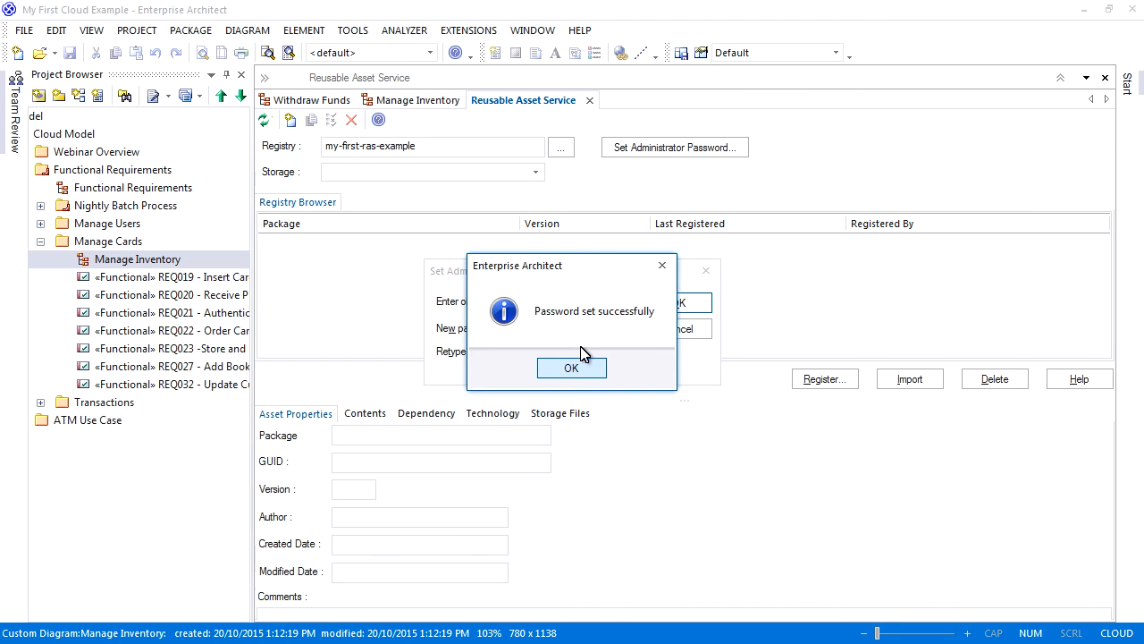
click(572, 368)
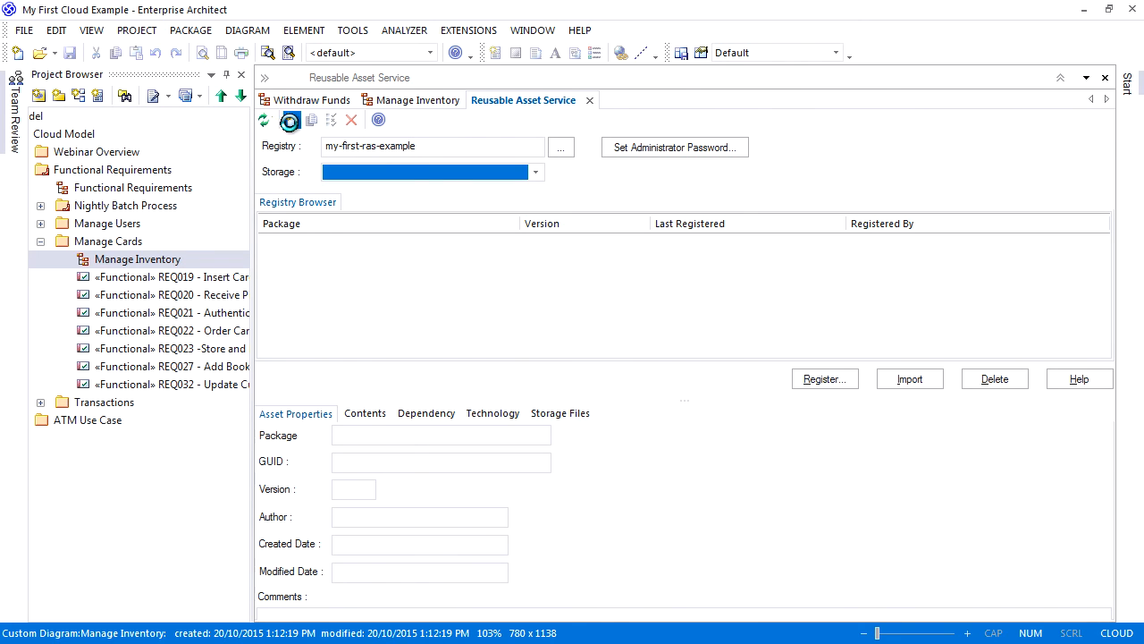
Create a Complete storage My-First-Storage-Managing-Users protected by a full-access password.
click(291, 118)
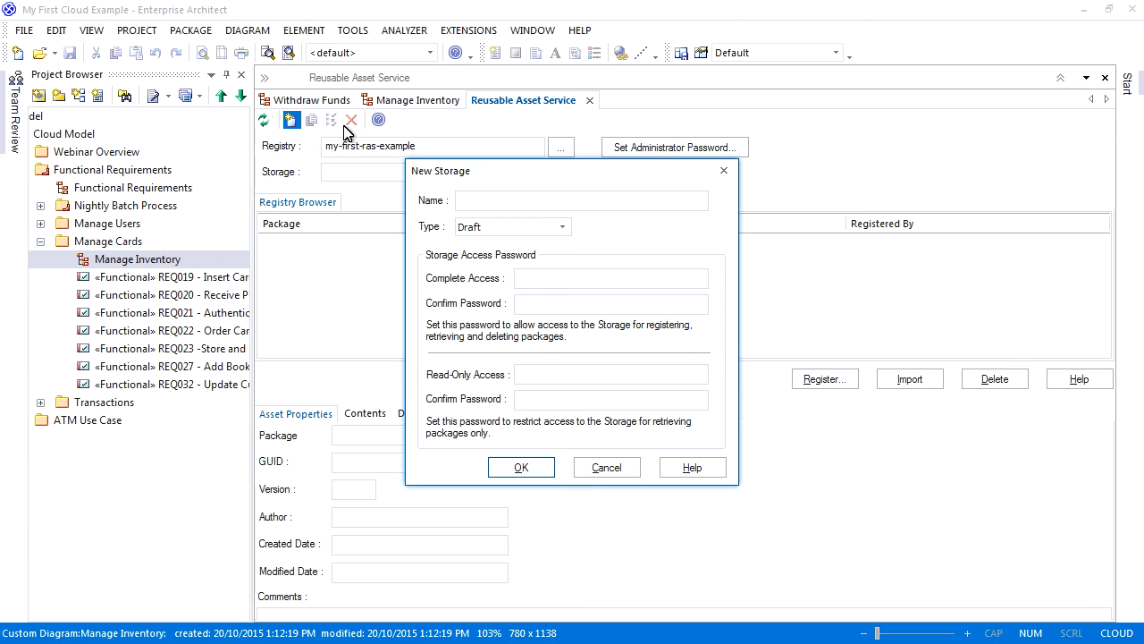
text(My-First-Storage-Managing-Users)
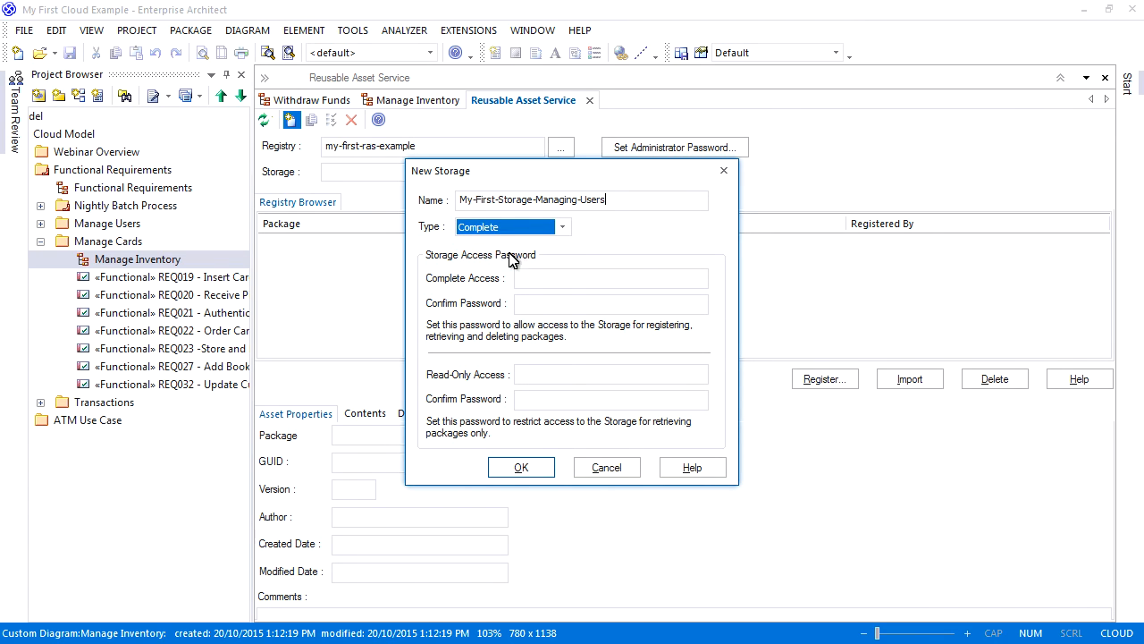
click(612, 279)
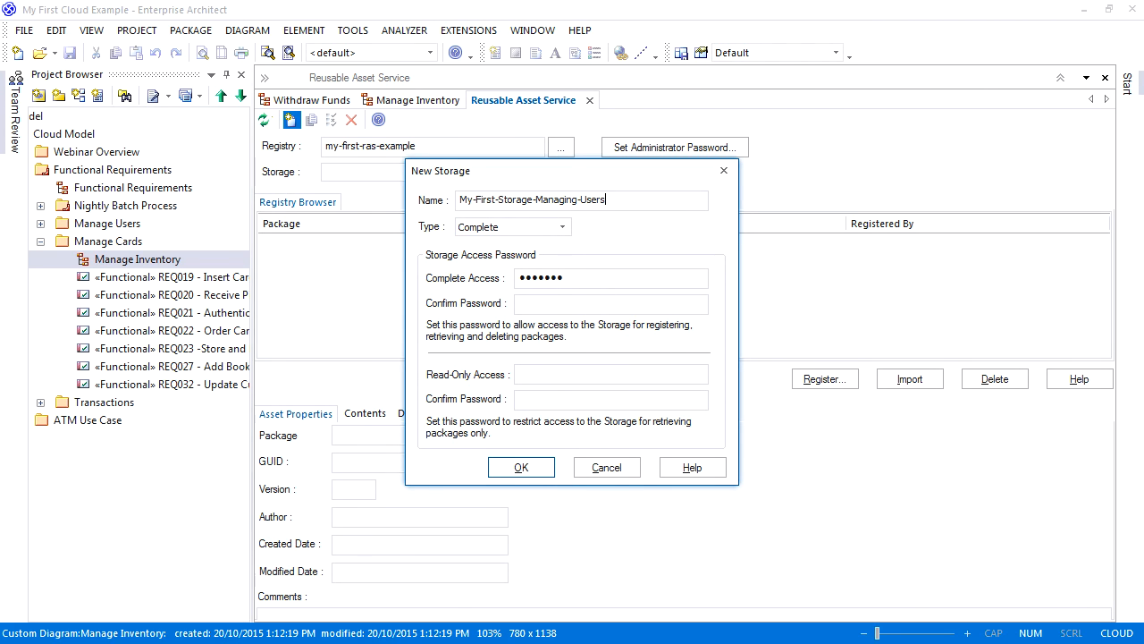
text(•••••)
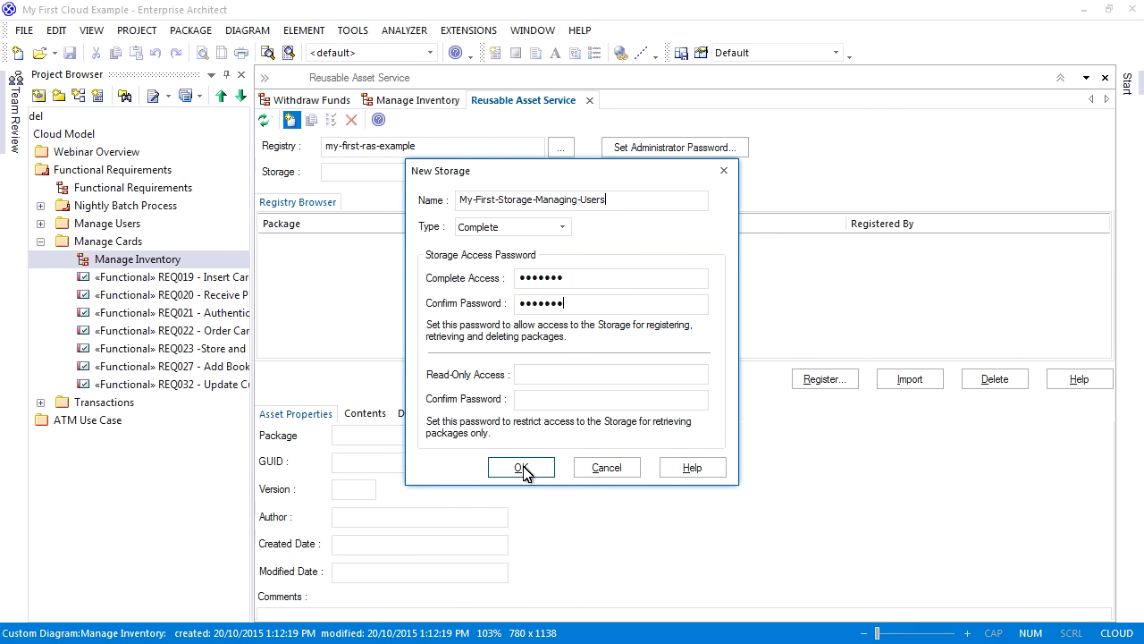
click(522, 467)
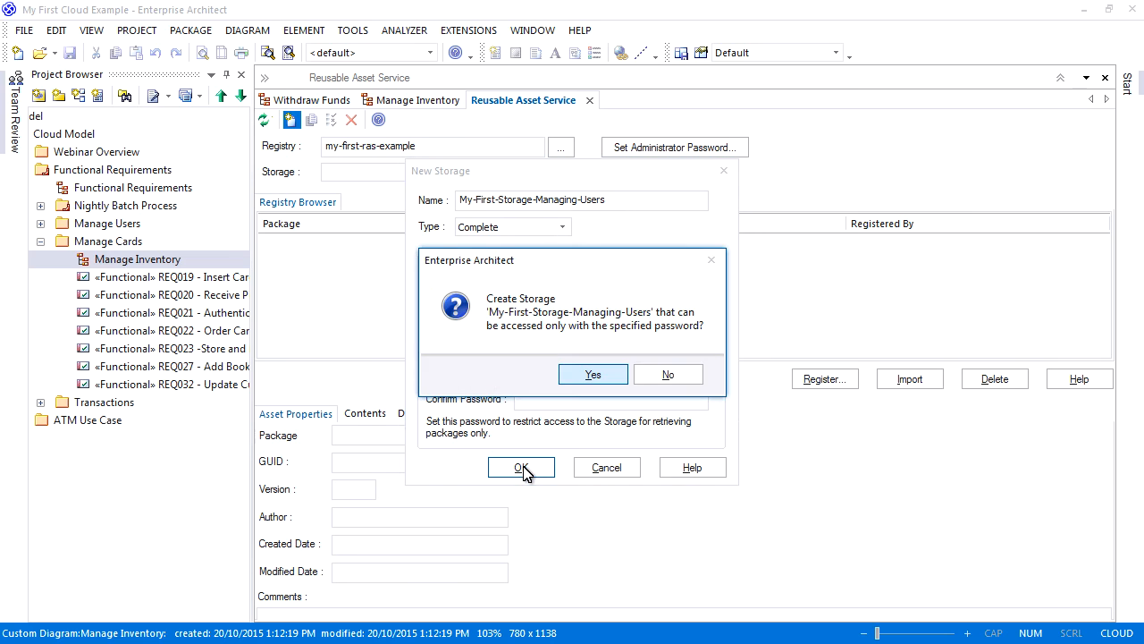
mouse_move(529, 376)
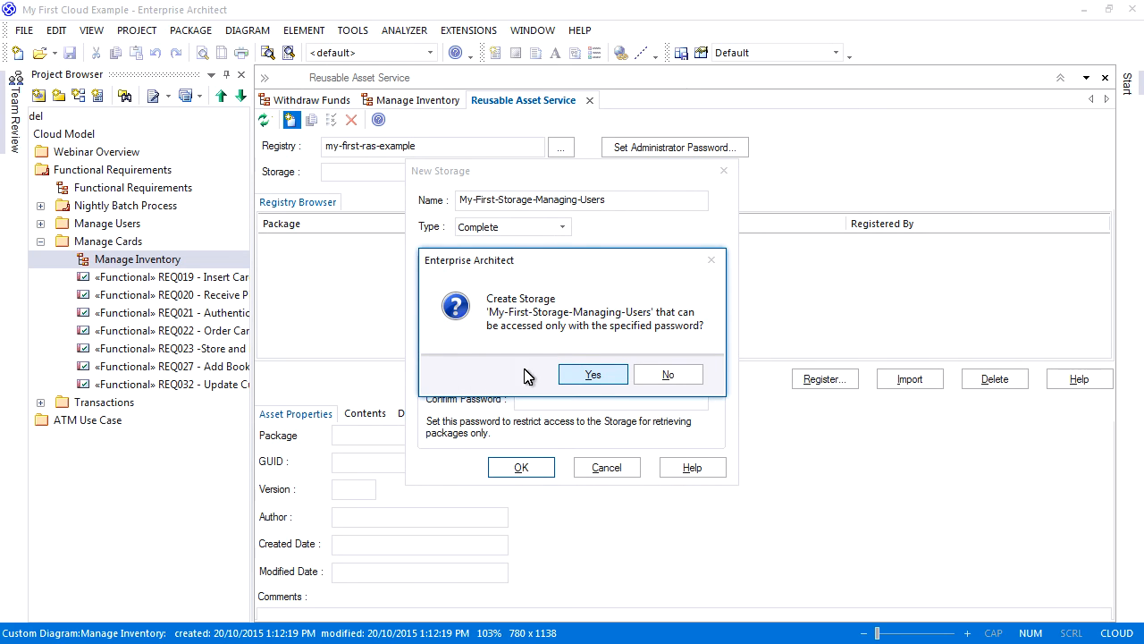
mouse_move(615, 349)
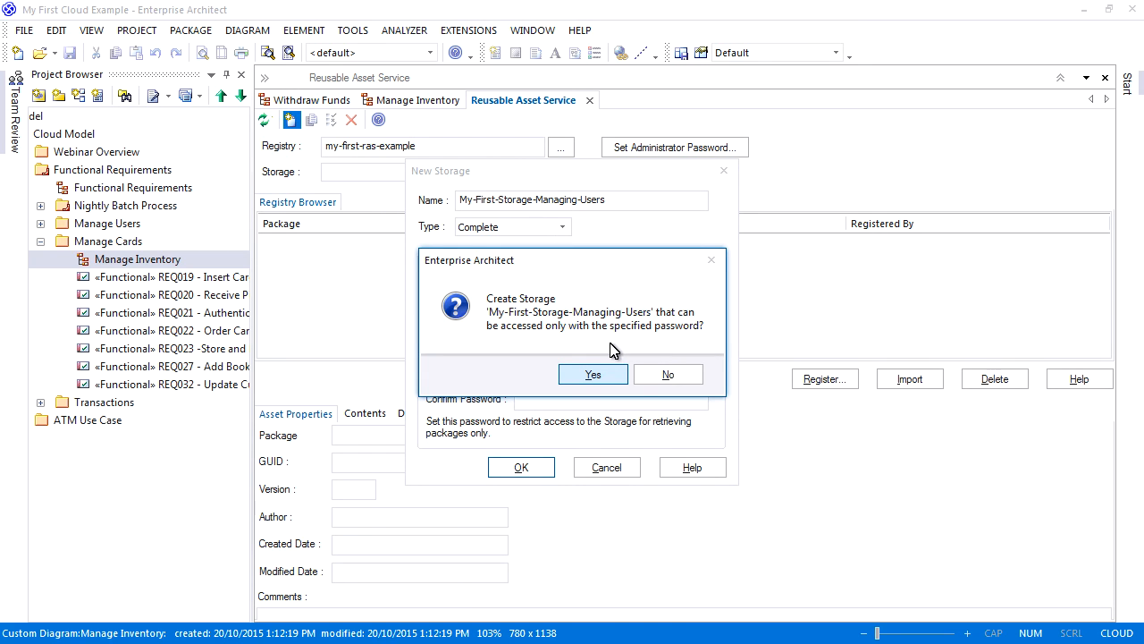
click(594, 374)
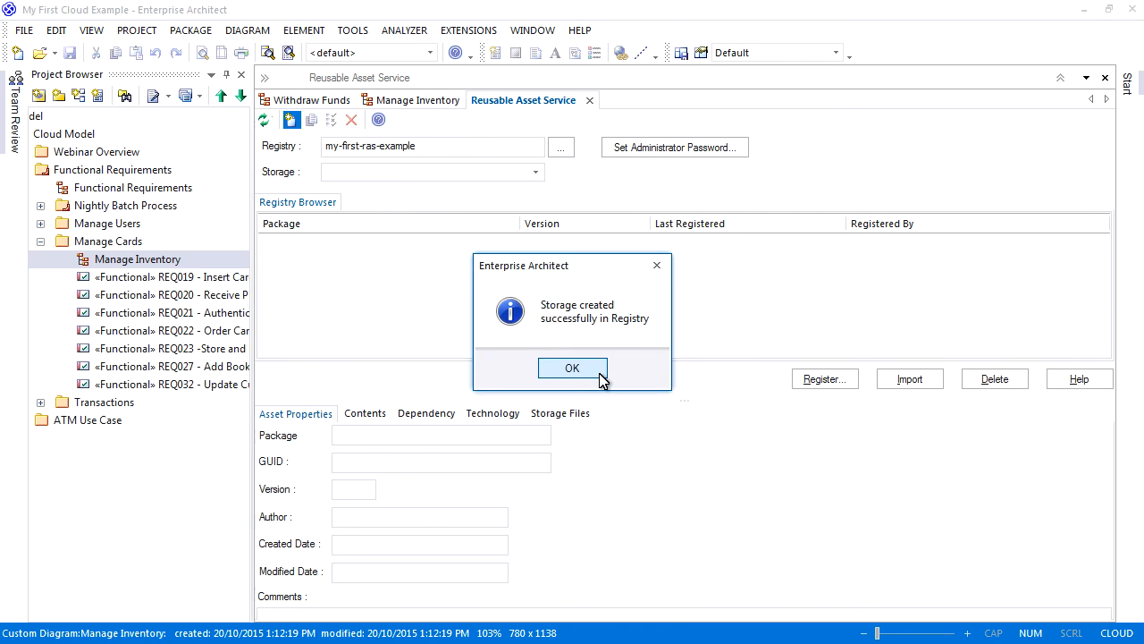
click(572, 368)
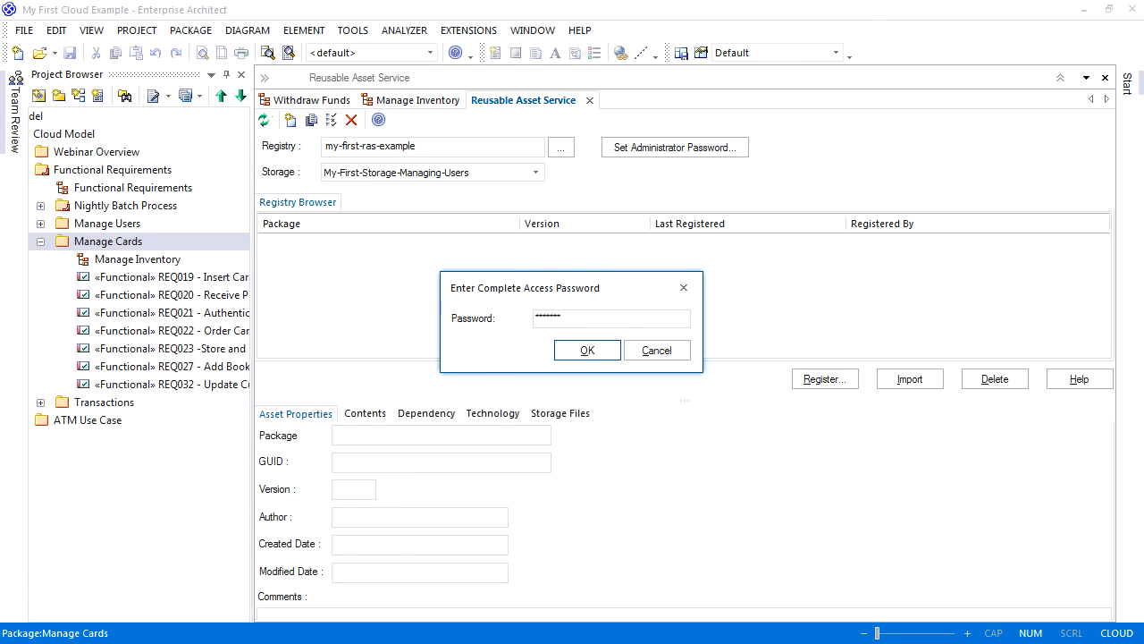
Register the Manage Cards package in the storage after a dependency check, with comments and notes.
click(586, 349)
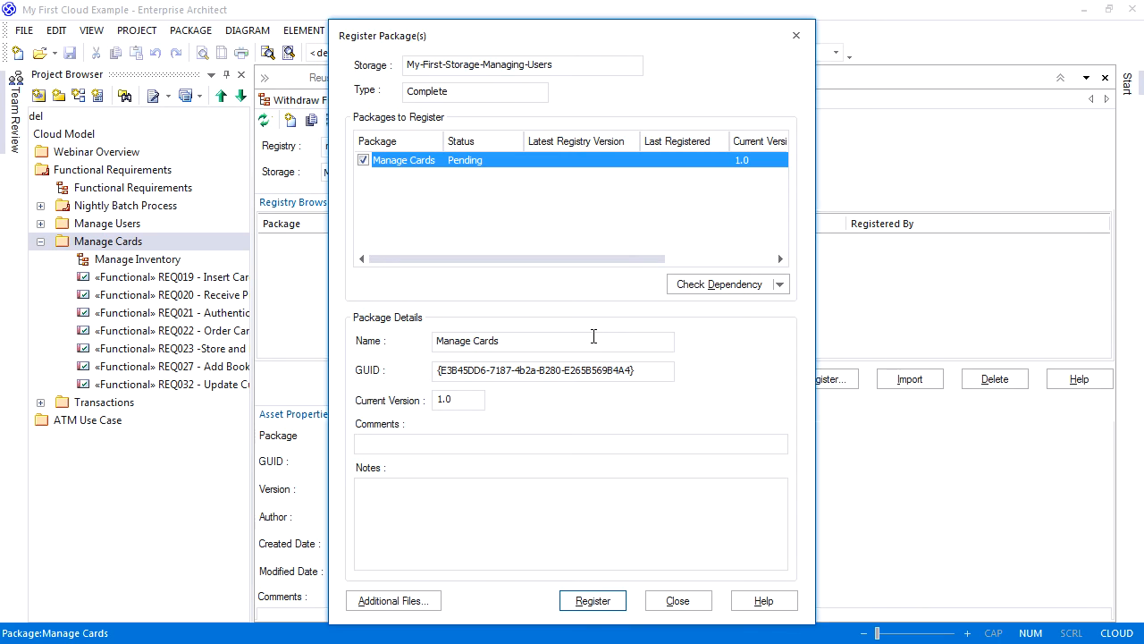
click(719, 282)
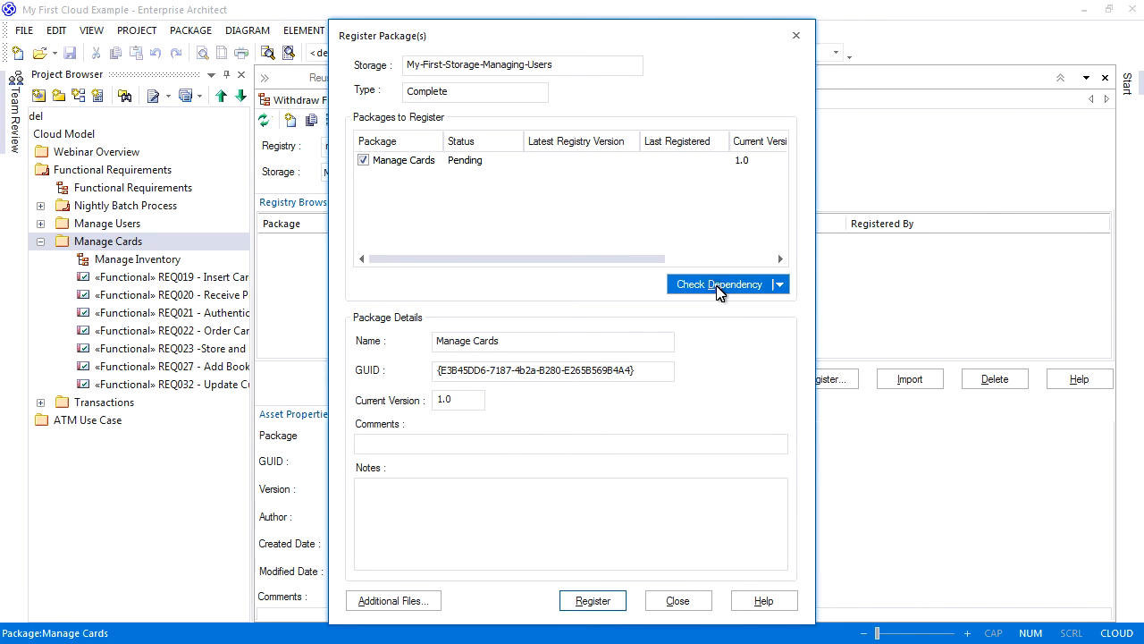
click(719, 283)
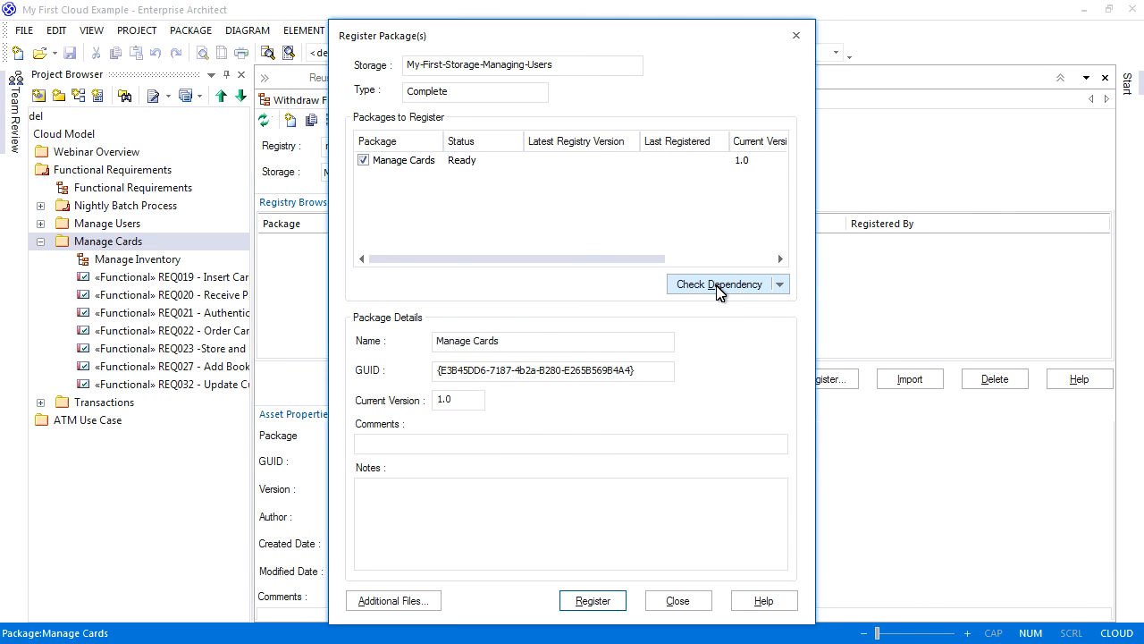
click(571, 444)
text(Manage Cards)
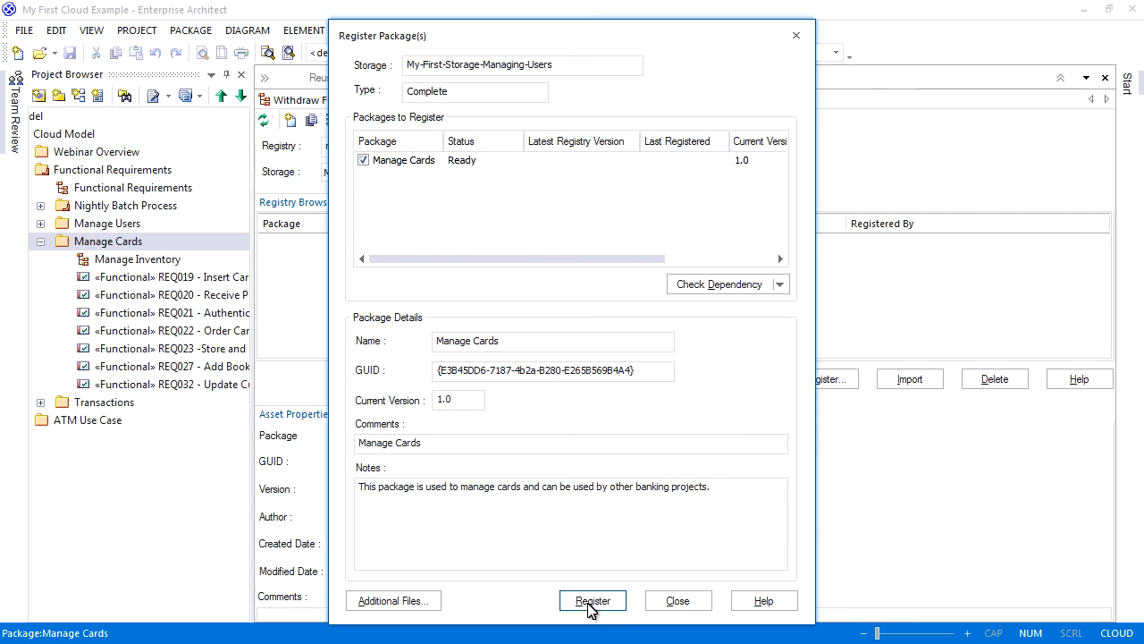
click(594, 601)
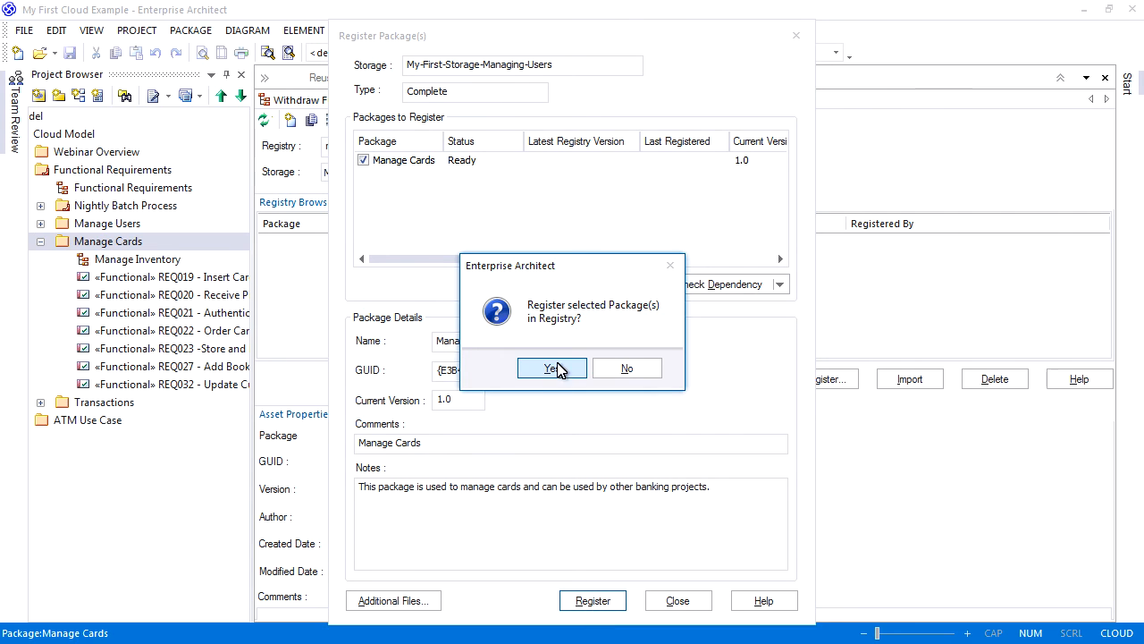
click(551, 368)
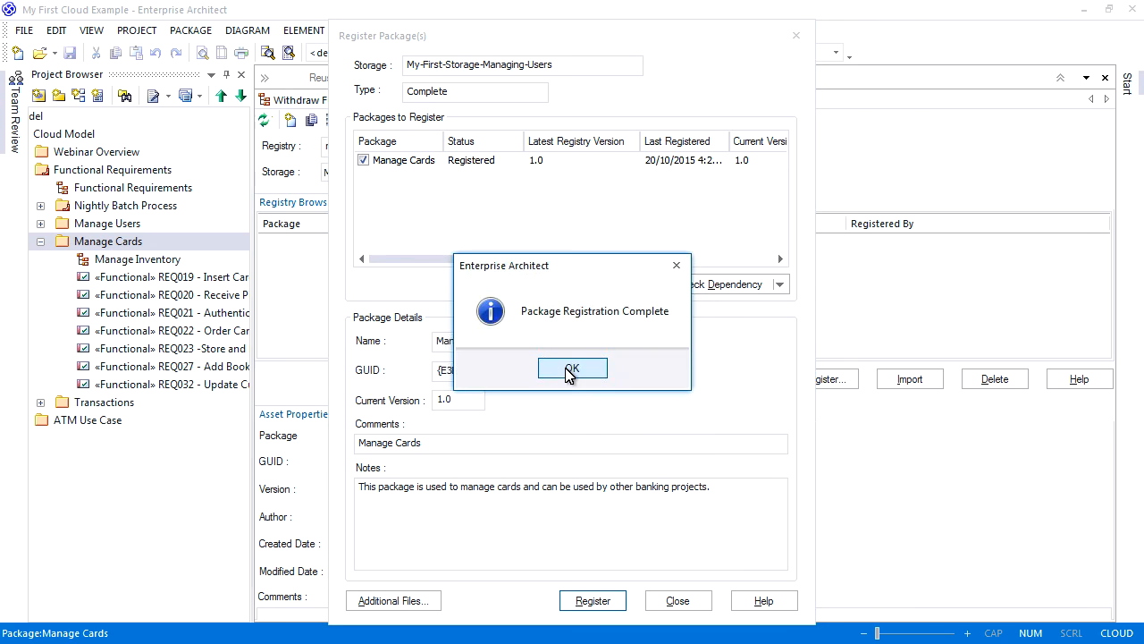
click(572, 369)
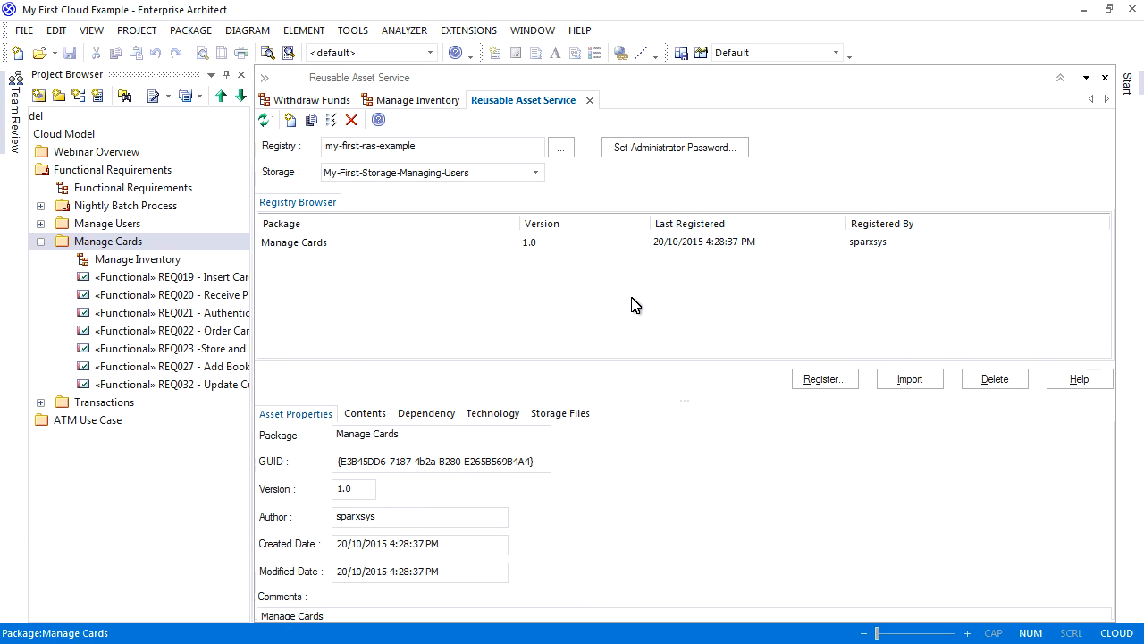
mouse_move(618, 307)
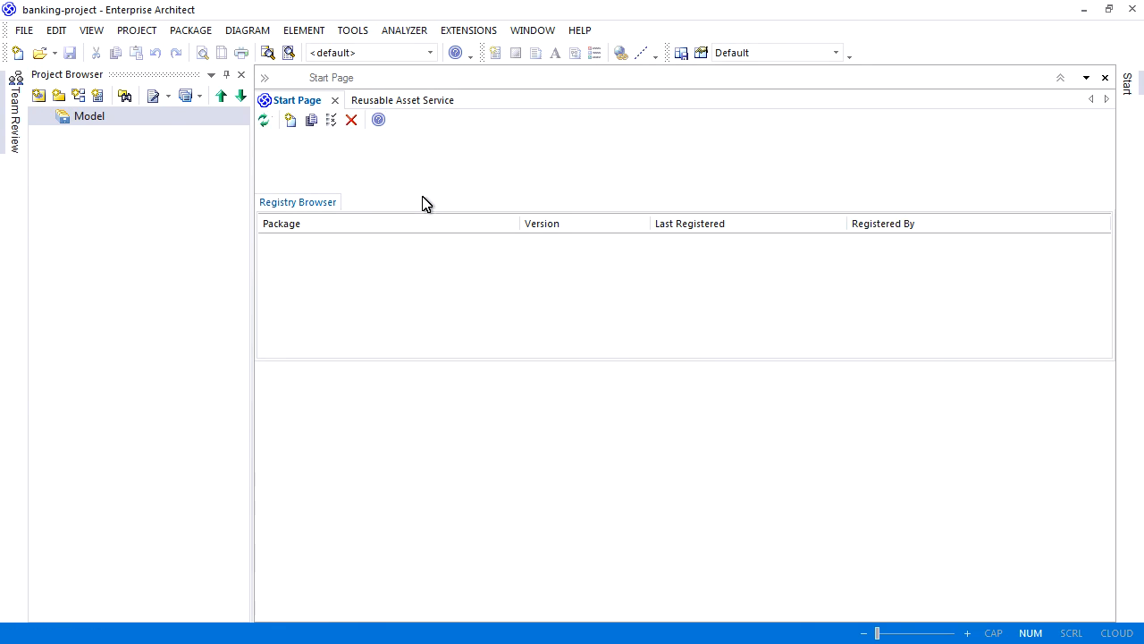
Connect the blank banking-project model to the my-first-ras-example registry.
click(382, 100)
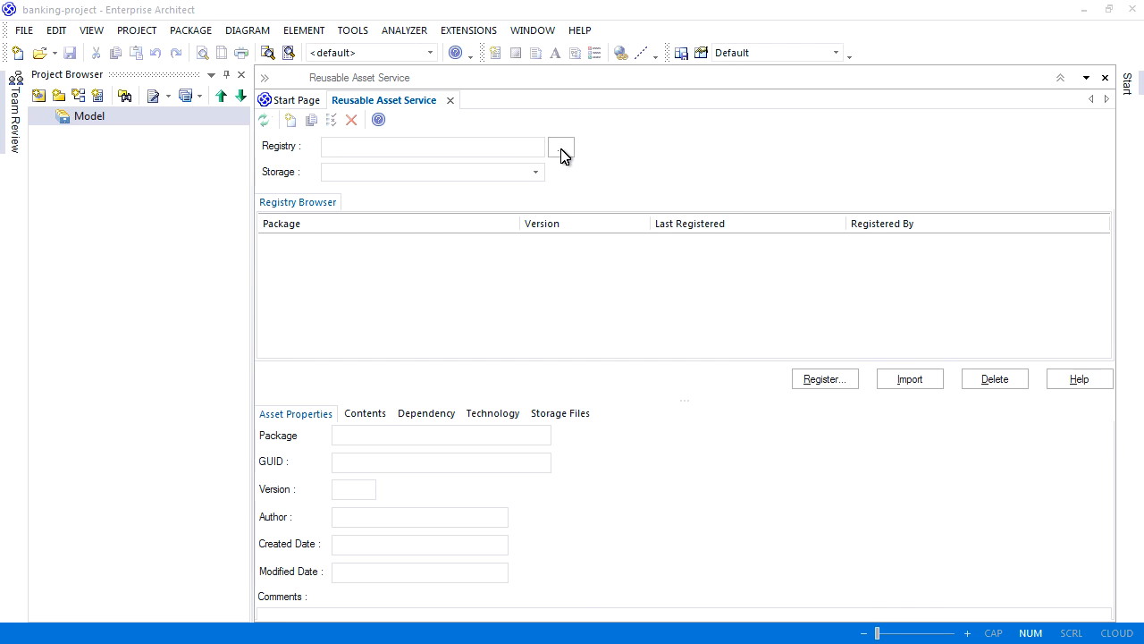
click(562, 147)
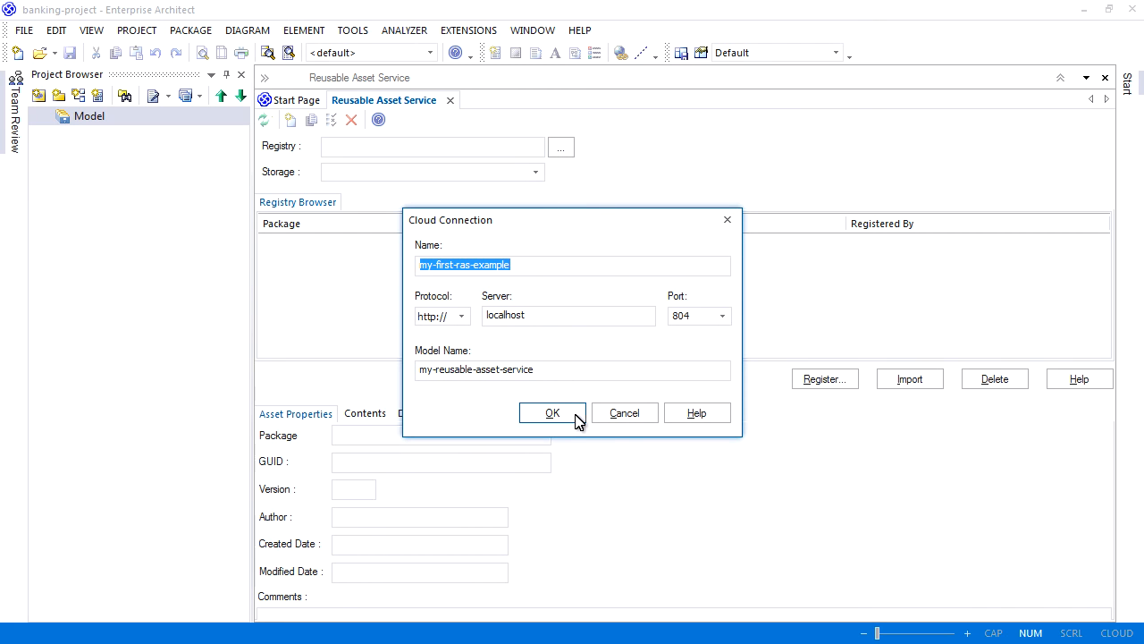
click(551, 411)
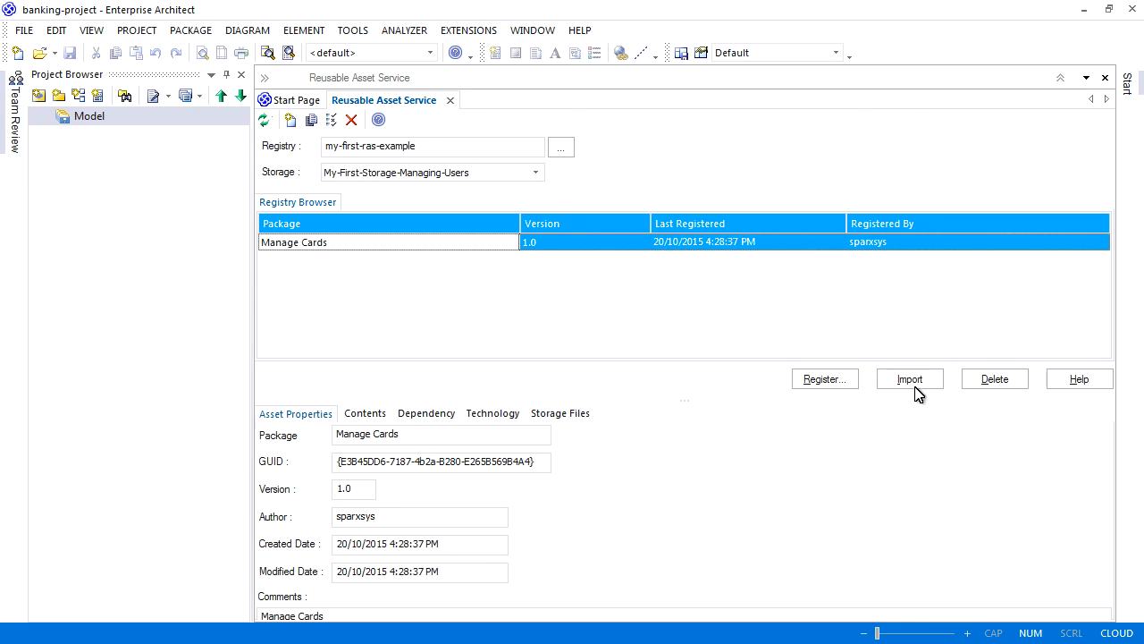
Import the Manage Cards package alone and view its Manage Inventory requirements diagram.
click(909, 380)
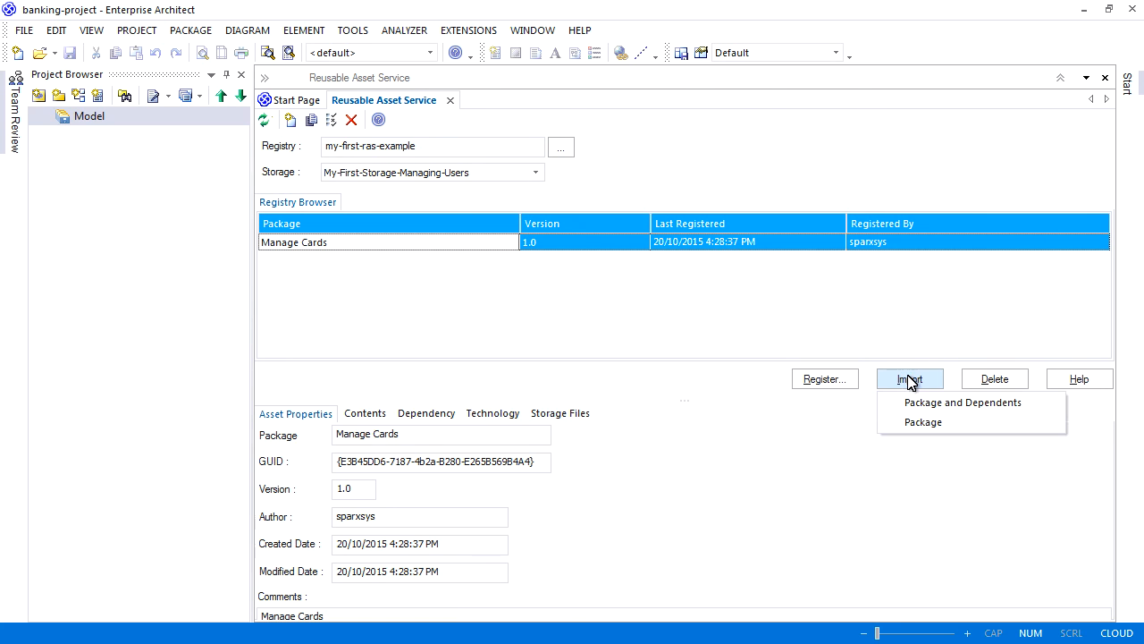
mouse_move(922, 422)
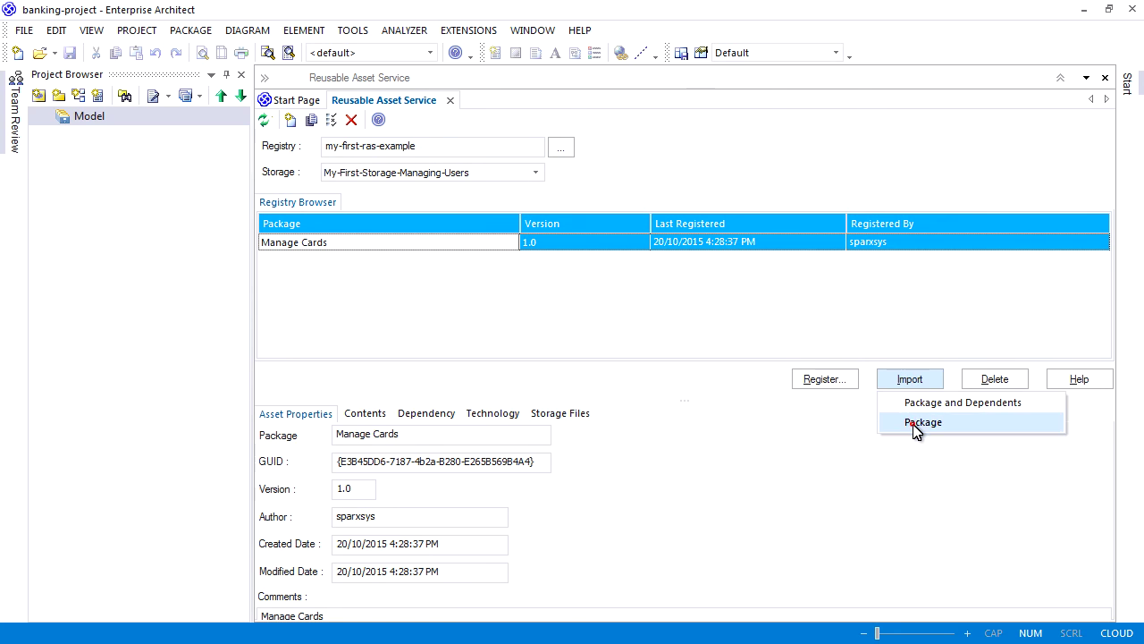
click(923, 422)
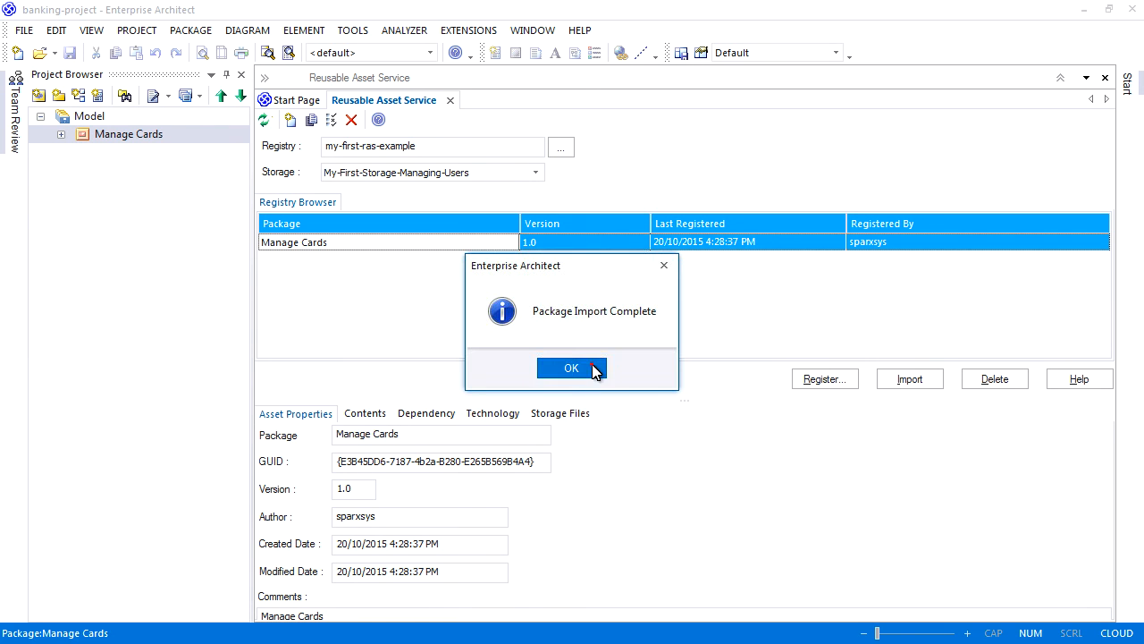
click(572, 368)
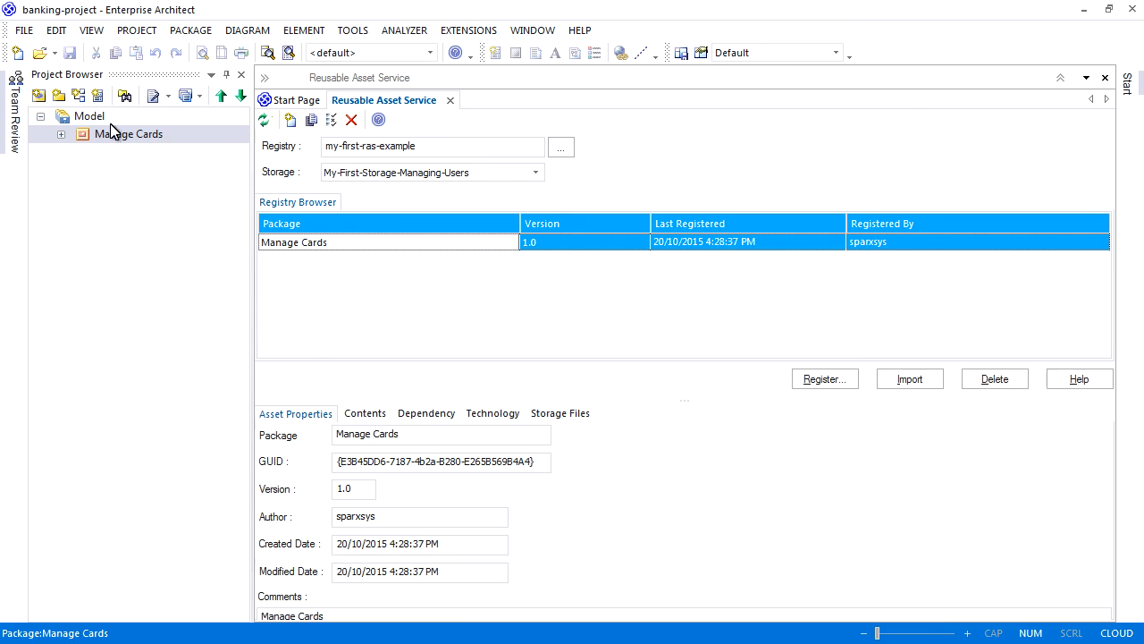
double_click(157, 151)
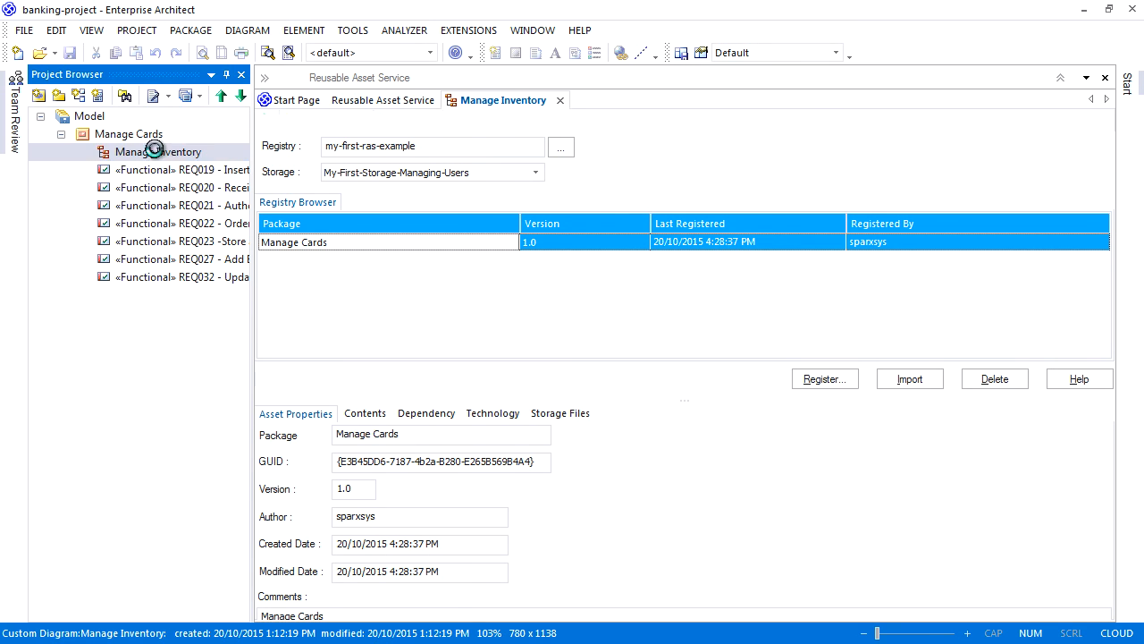
double_click(157, 150)
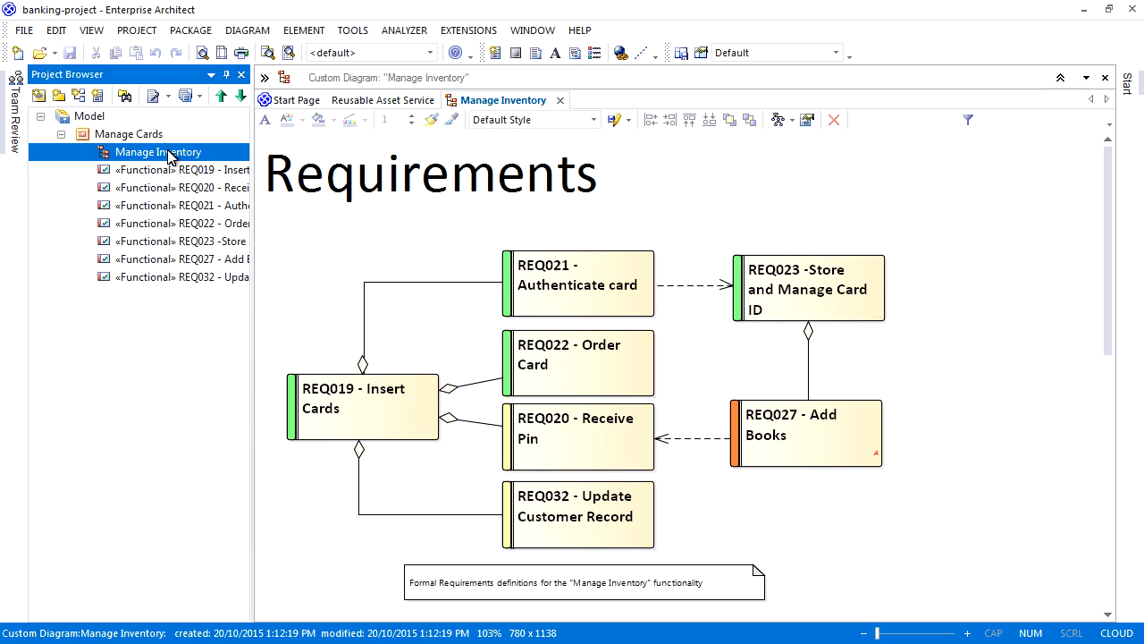
mouse_move(258, 196)
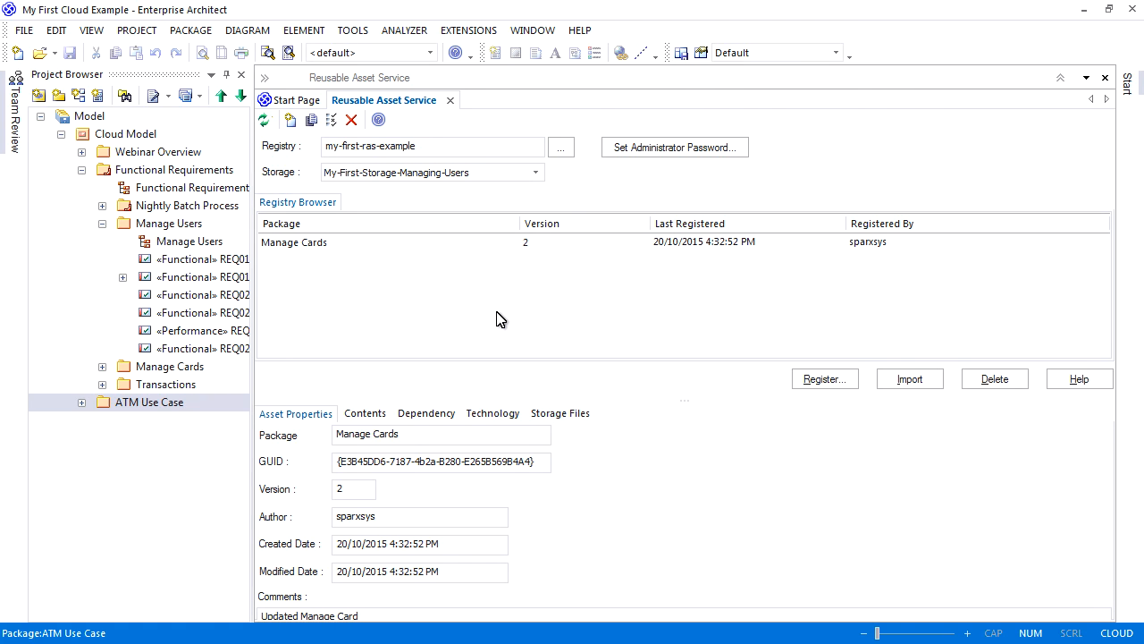
mouse_move(357, 284)
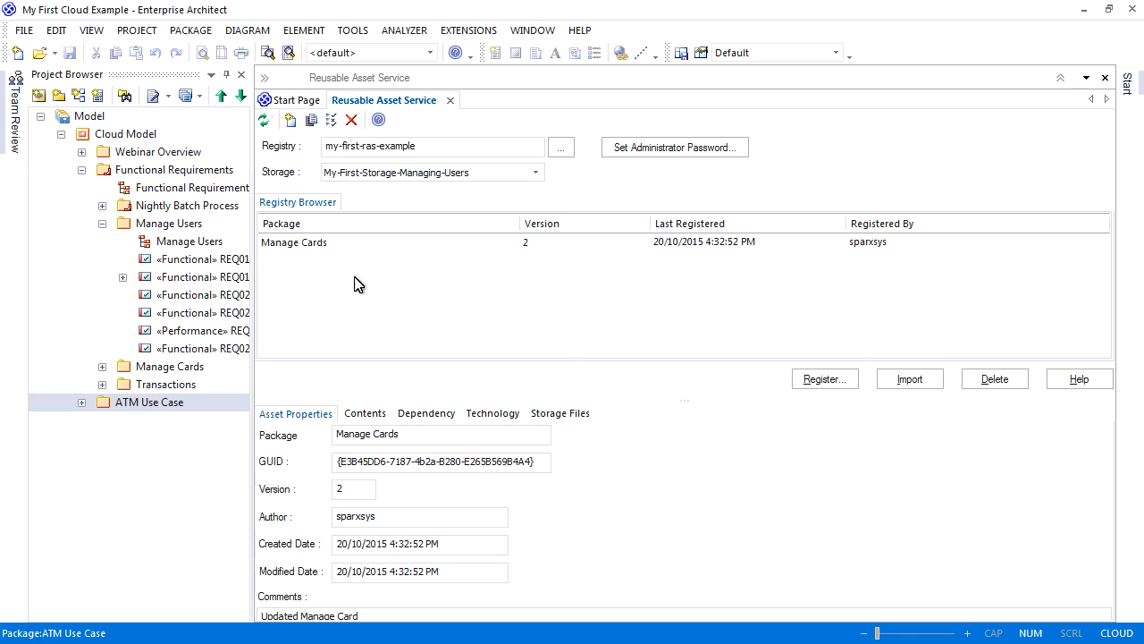
Resolve Manage Users' dependencies via Check Dependency, including ATM Example and Actors as needed packages.
click(168, 222)
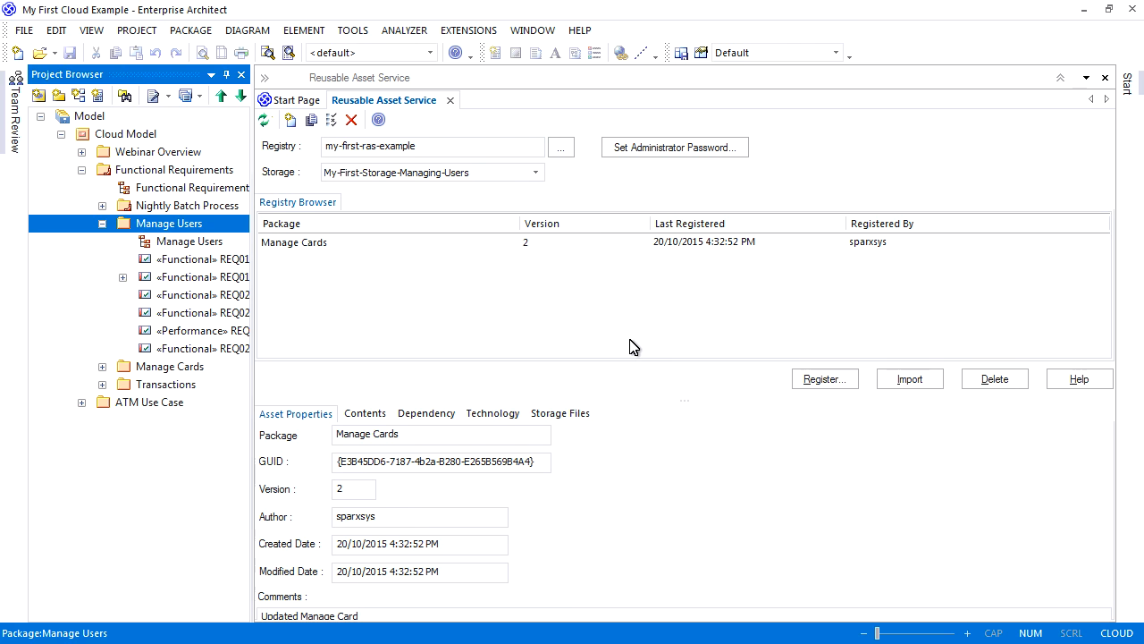
mouse_move(710, 314)
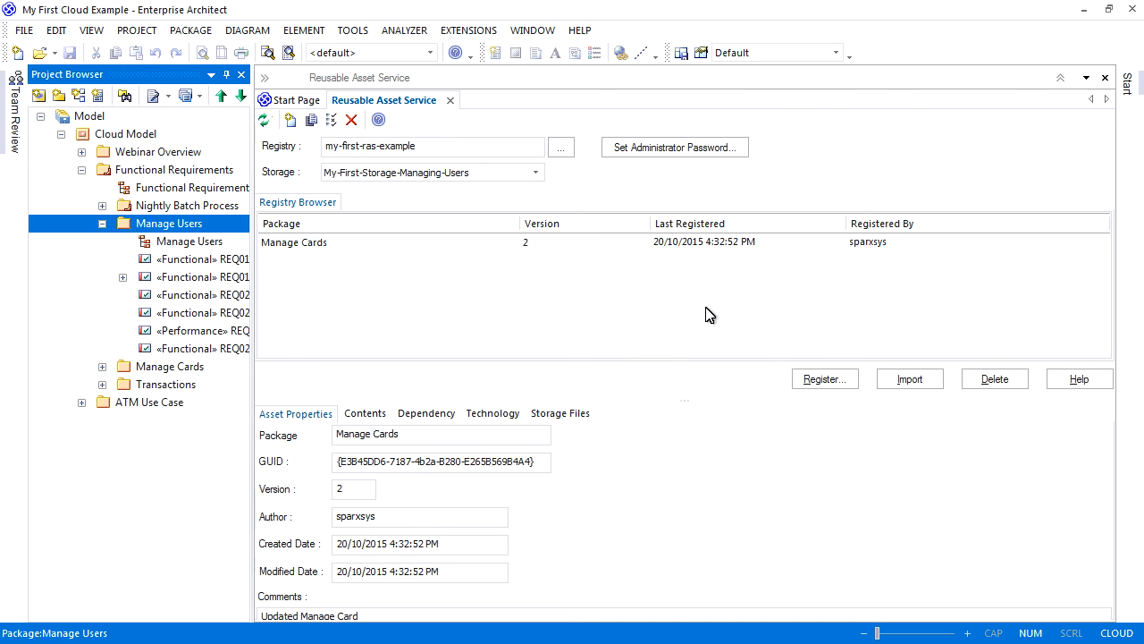
click(825, 379)
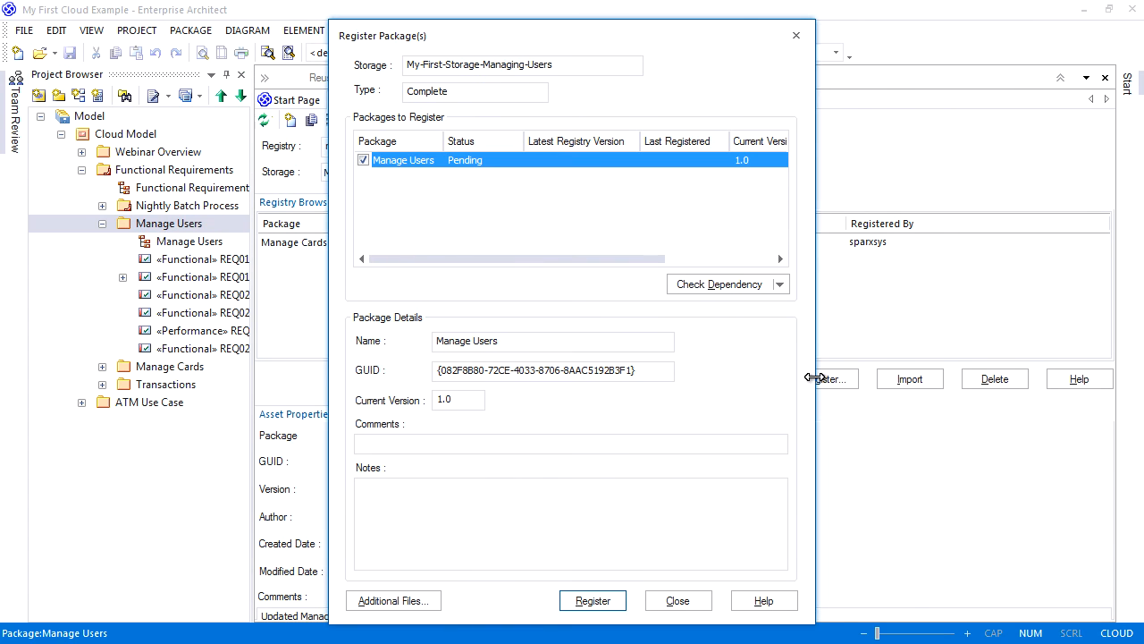
click(719, 283)
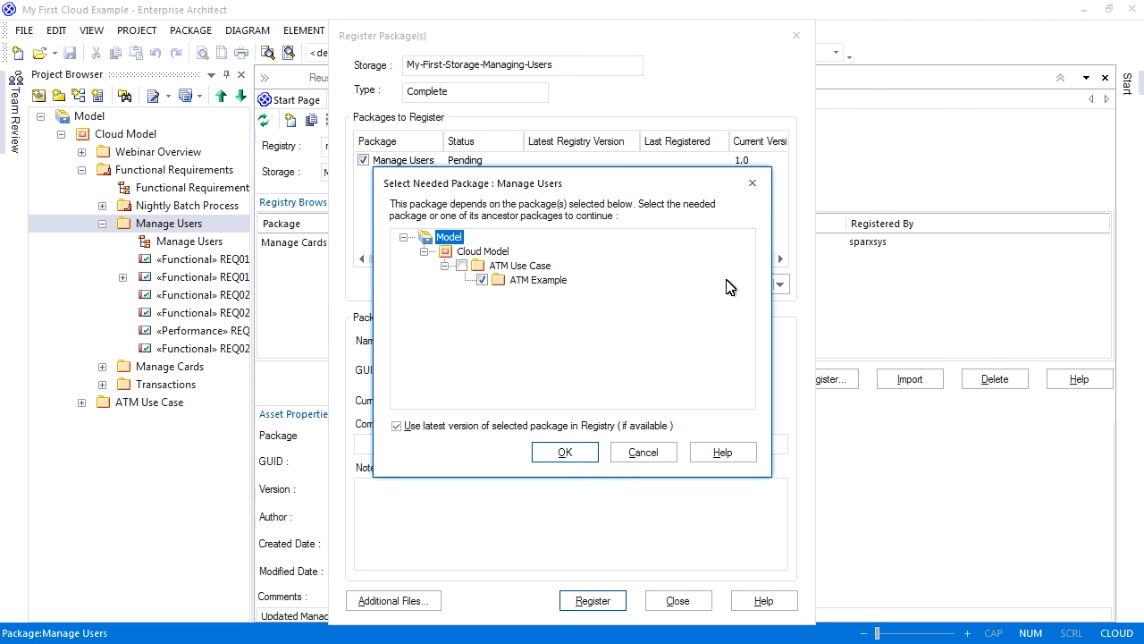
mouse_move(565, 451)
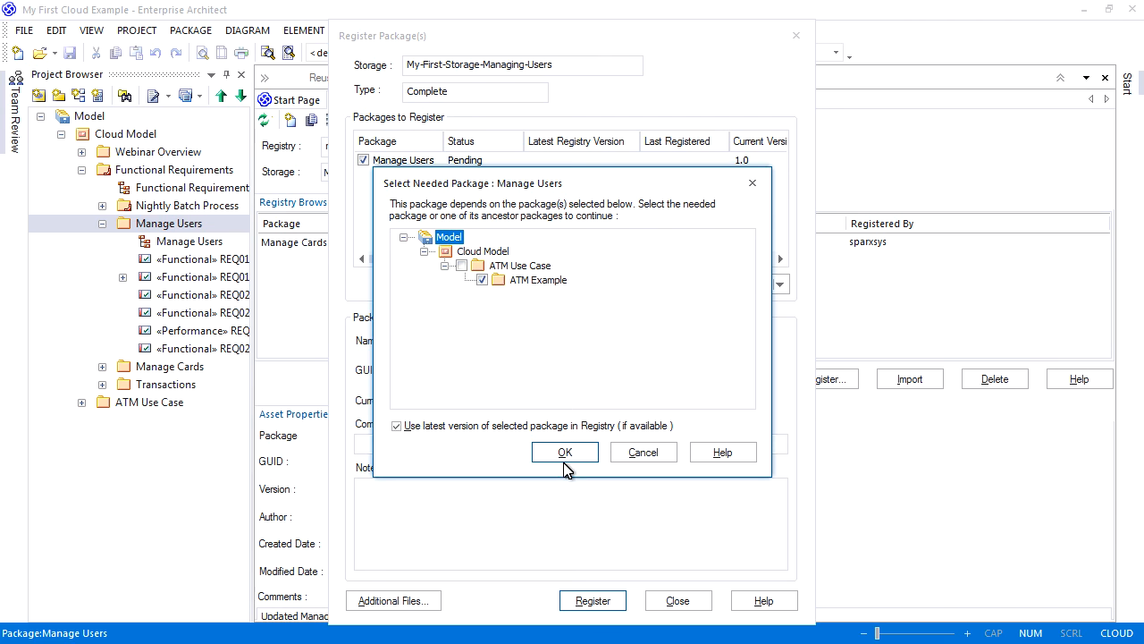
click(565, 451)
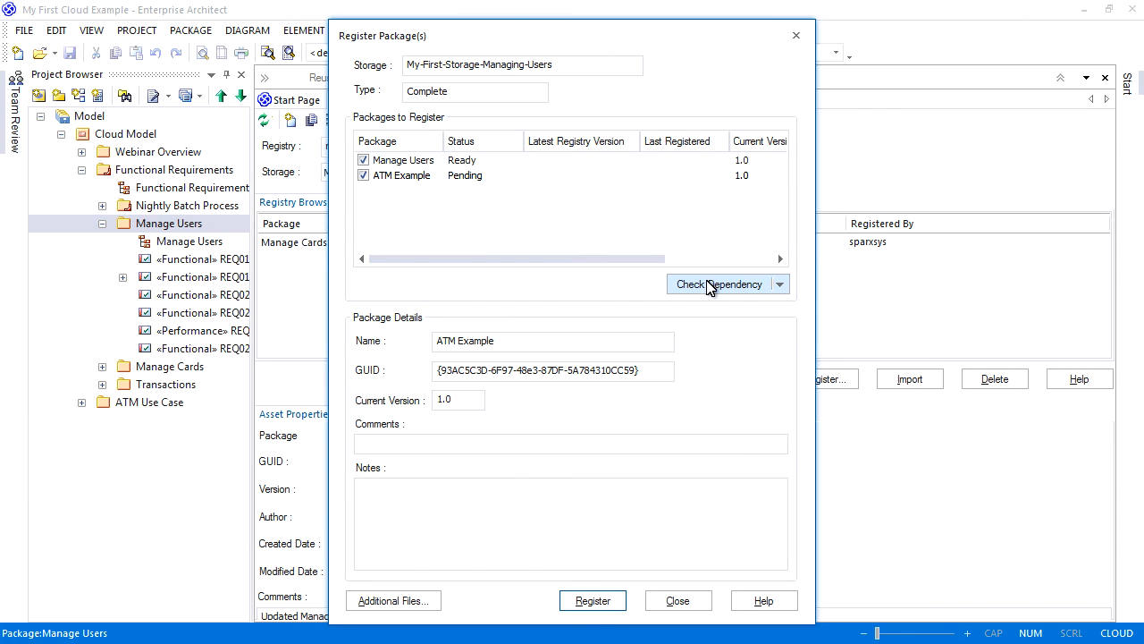
click(719, 282)
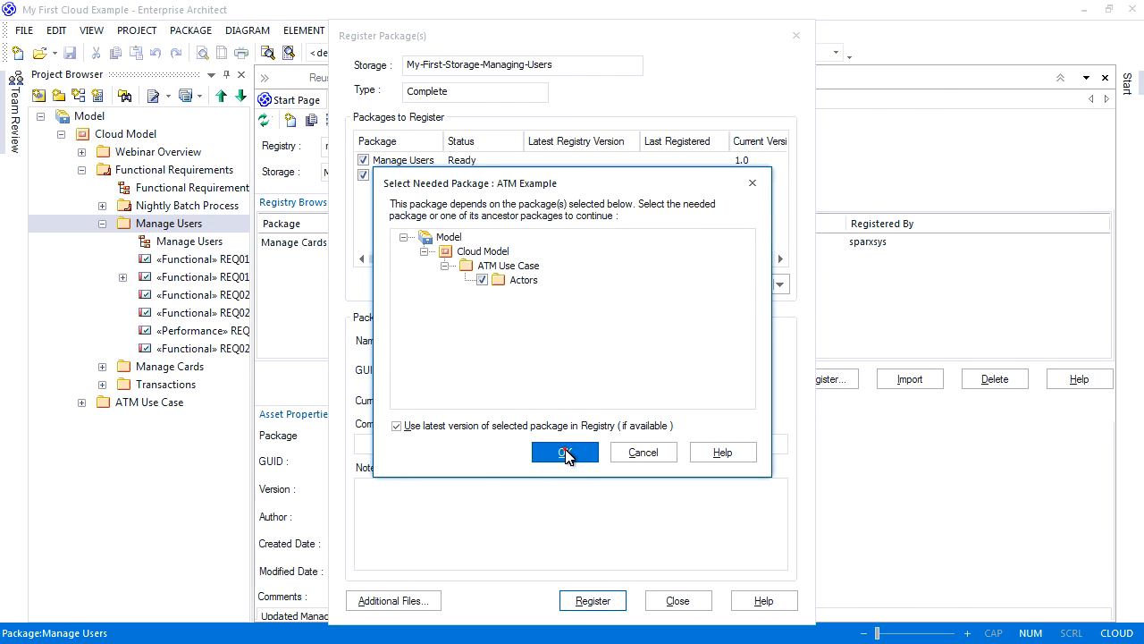
click(565, 451)
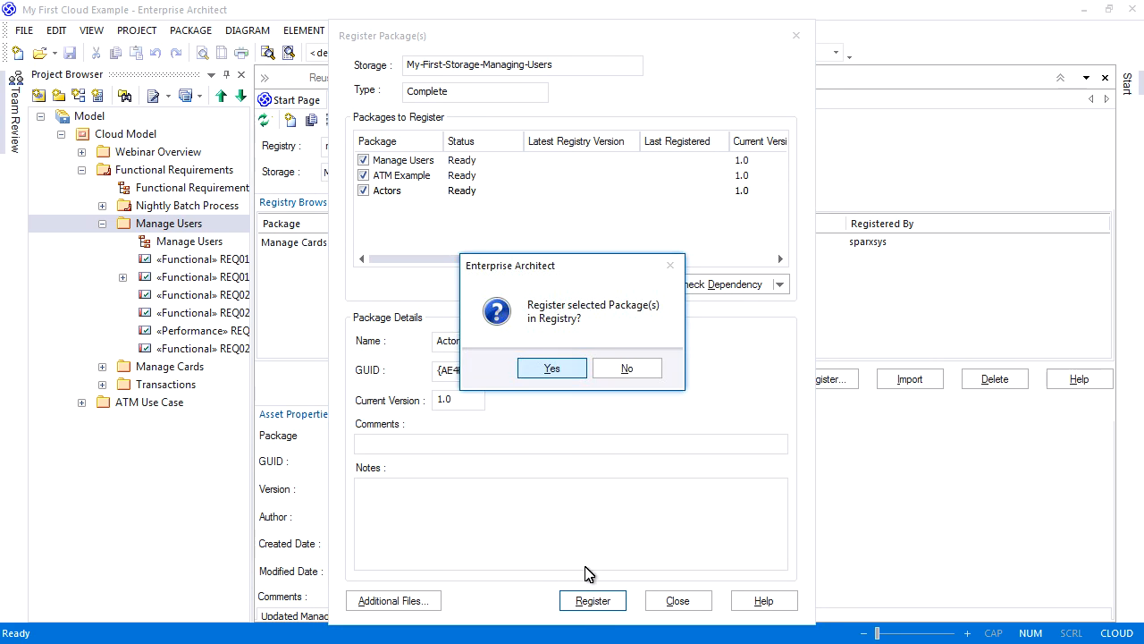
Register the three packages as version 1.0 in the Enterprise Architect storage.
click(551, 368)
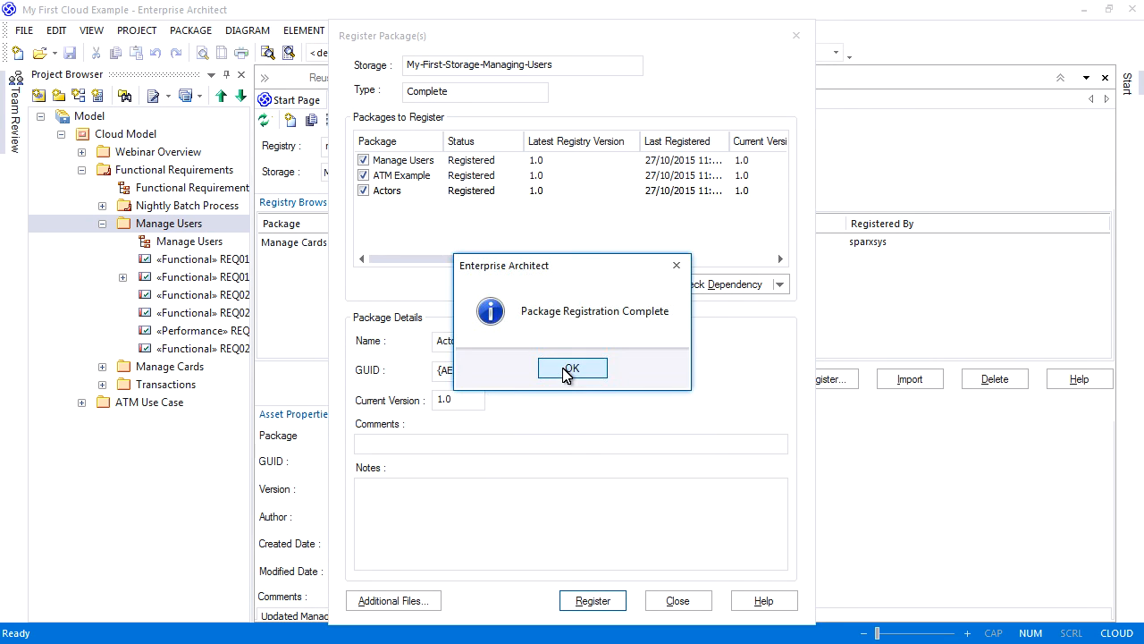
click(572, 369)
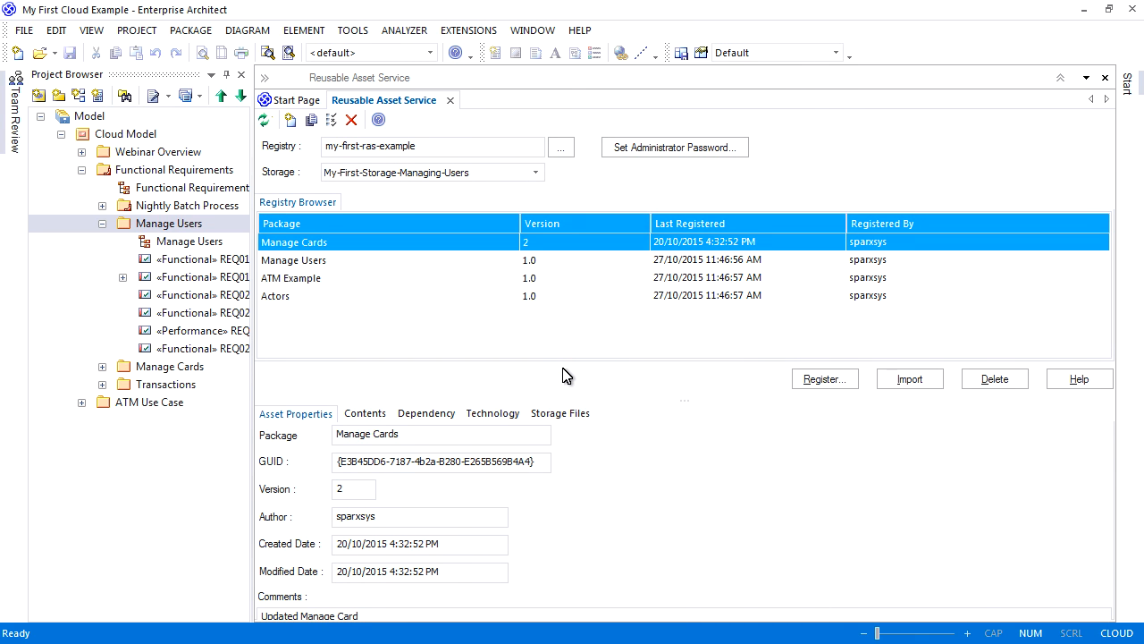
mouse_move(344, 297)
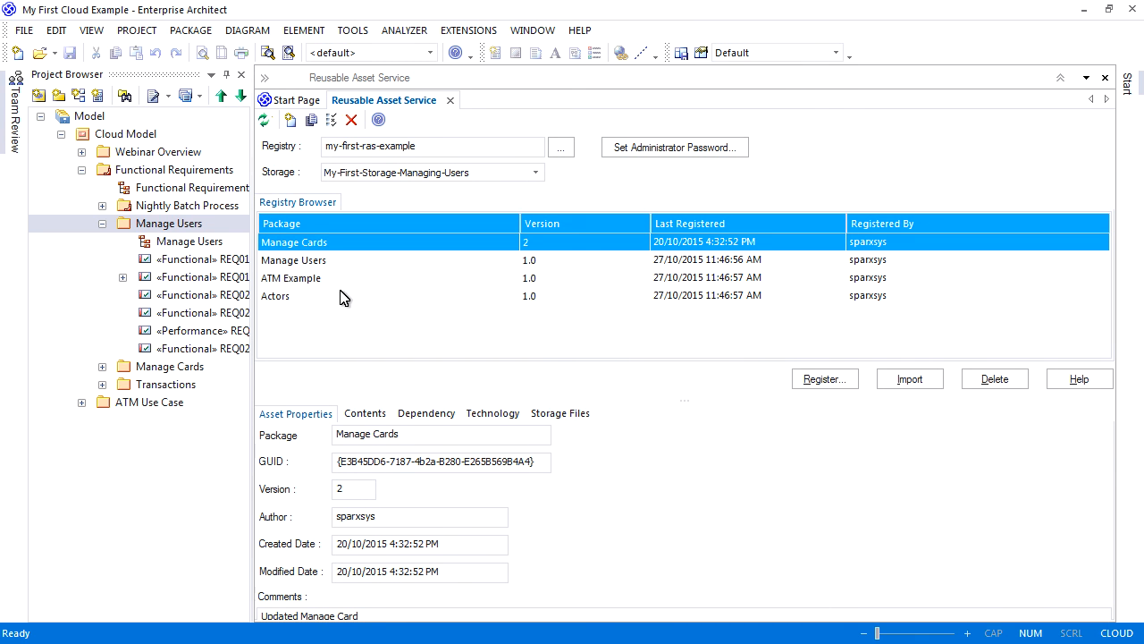
mouse_move(333, 314)
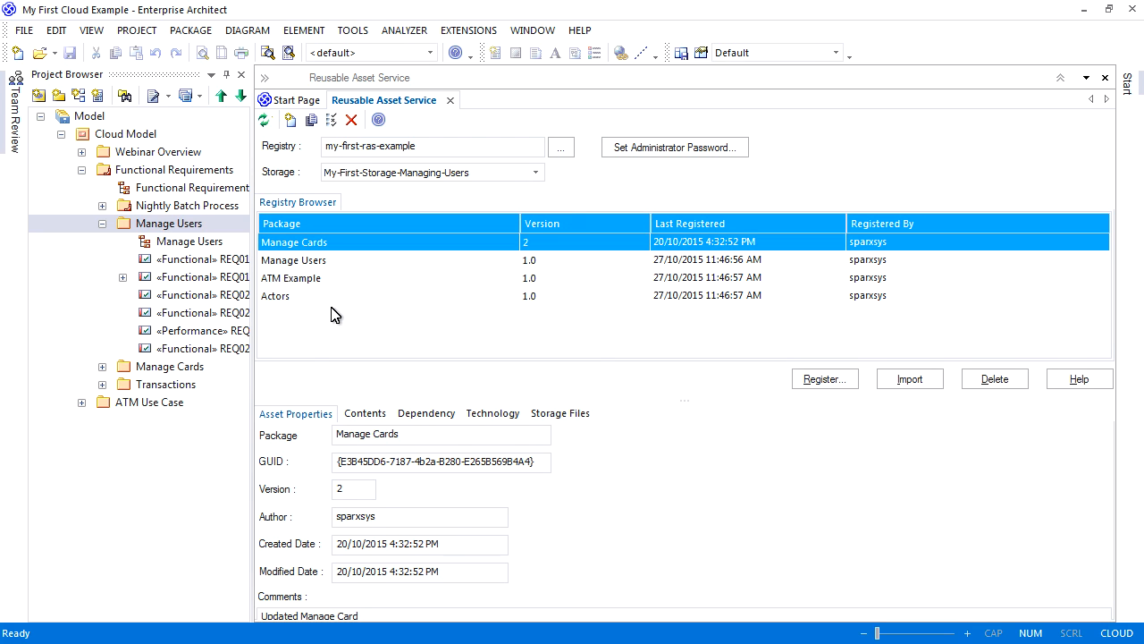
Show Manage Users' dependency list in the Registry Browser, highlighting ATM Example and Actors 1.0.
click(294, 259)
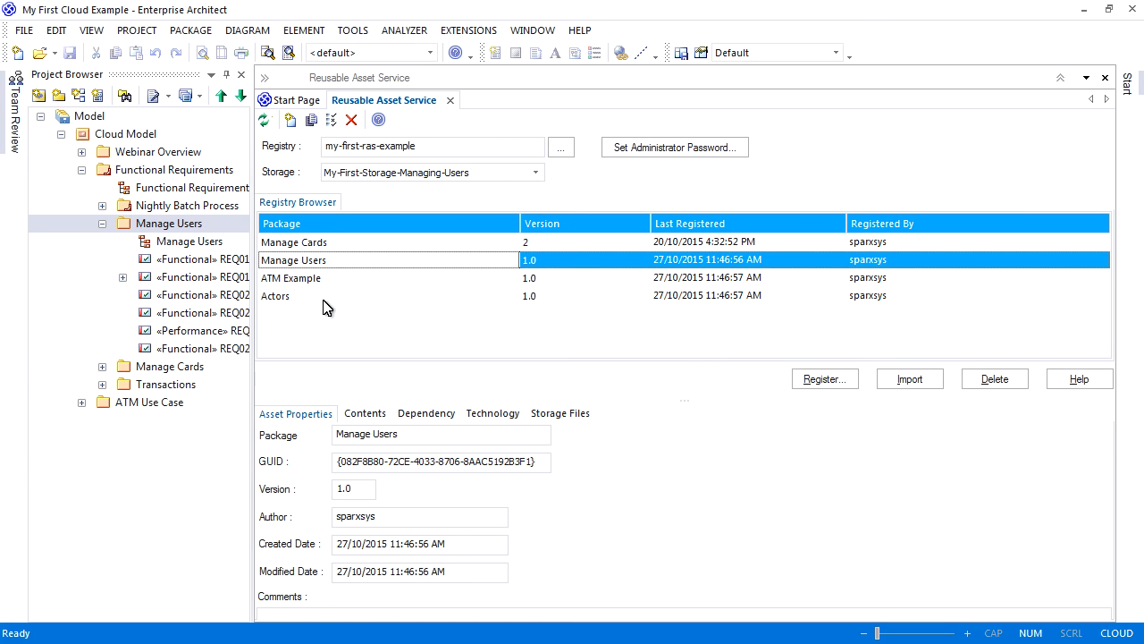
click(426, 413)
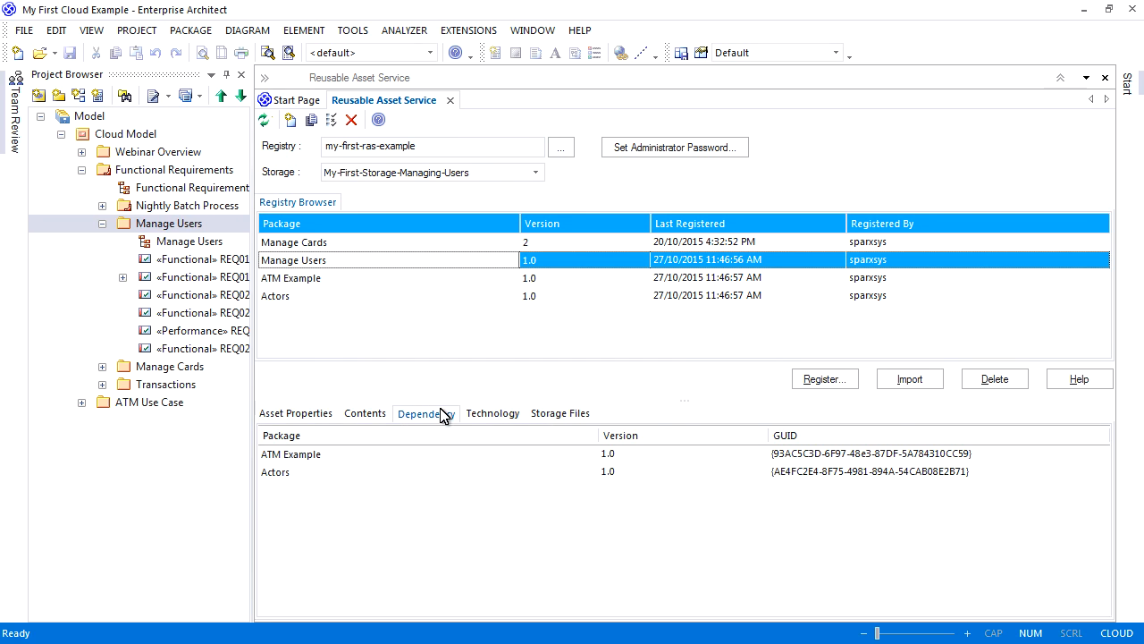
mouse_move(297, 412)
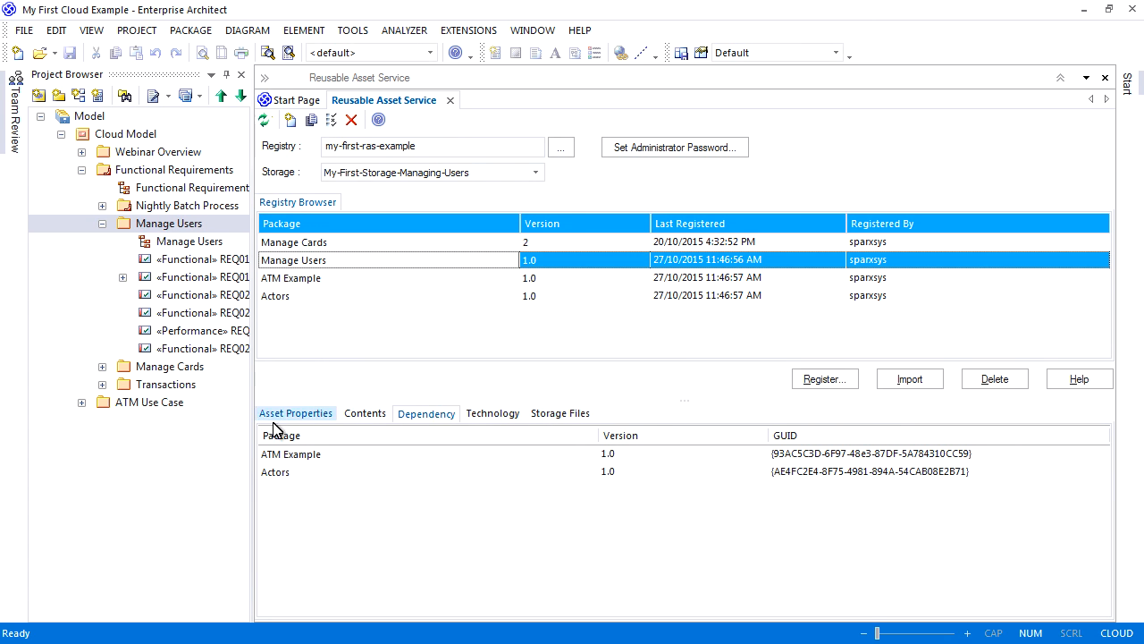
click(290, 454)
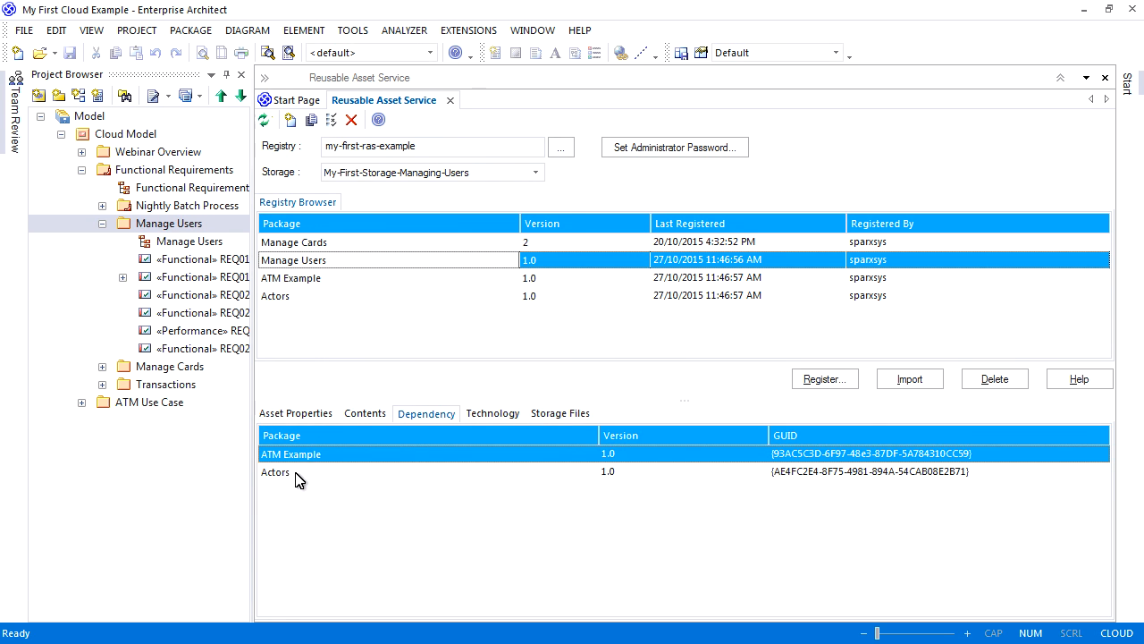
click(286, 472)
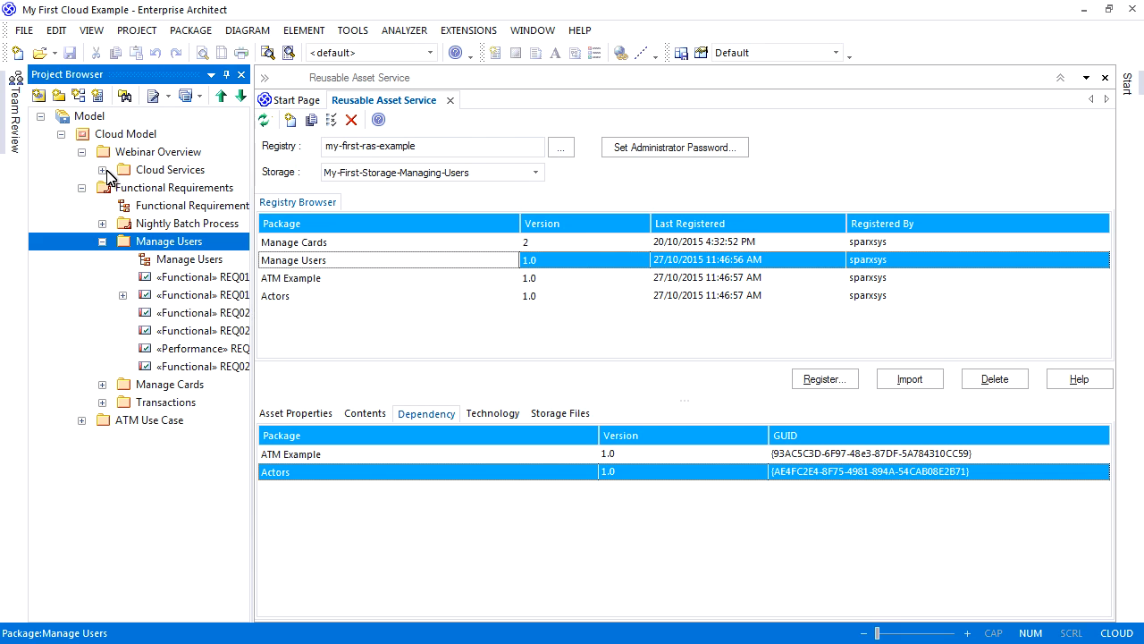
Show the Cloud Services mind map and review its Connect, Create a Cloud Service and OSLC/RAS topics.
click(104, 169)
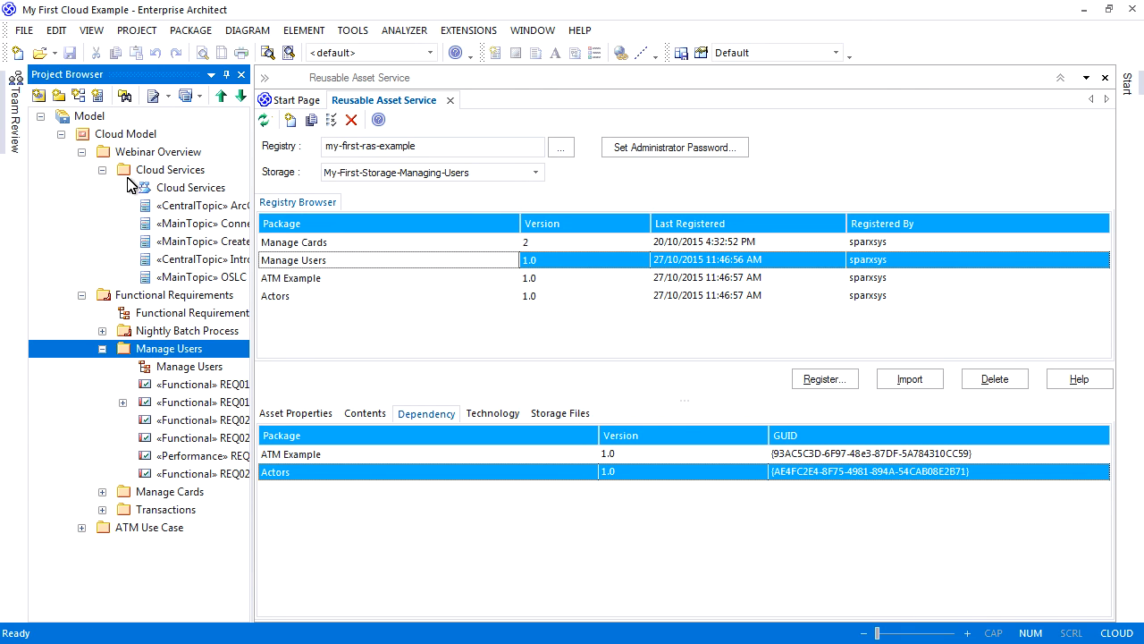
double_click(177, 170)
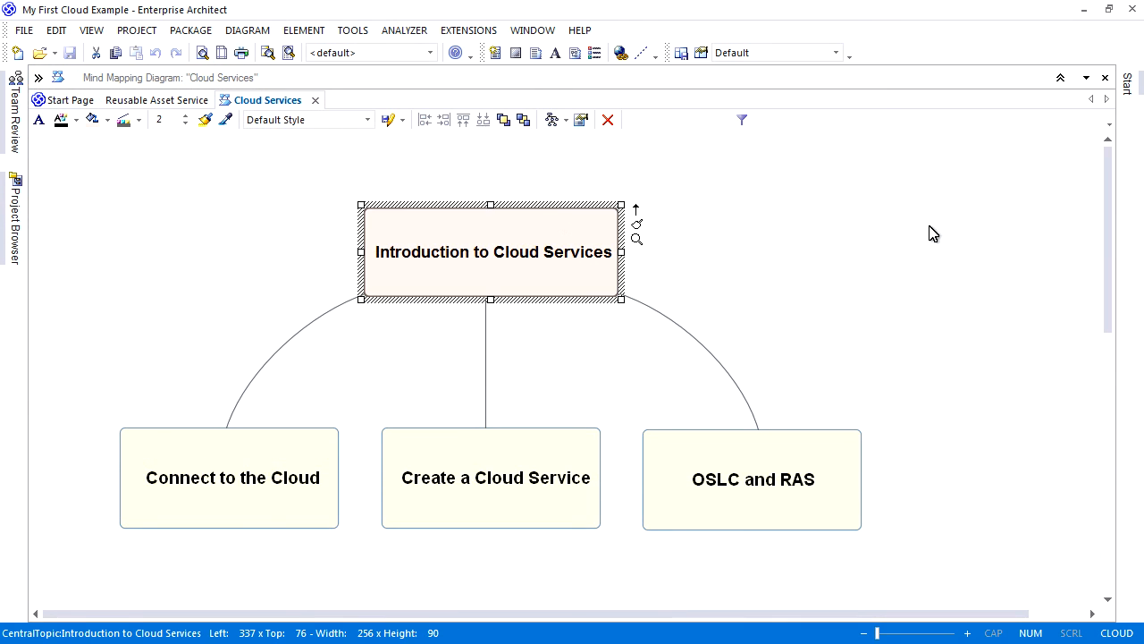
click(233, 478)
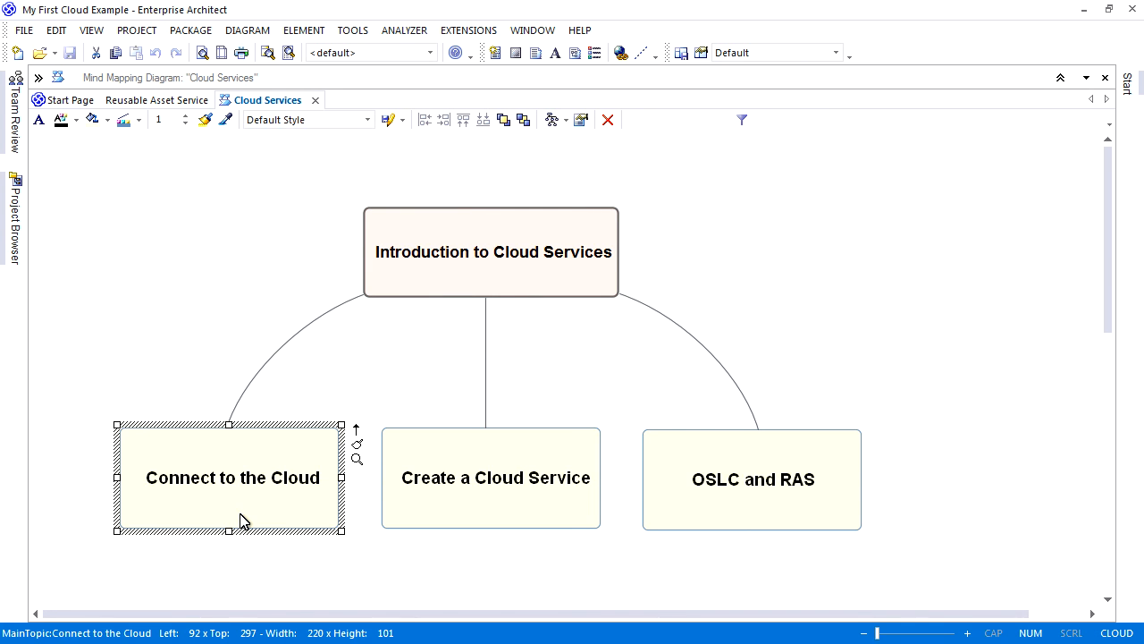
mouse_move(265, 530)
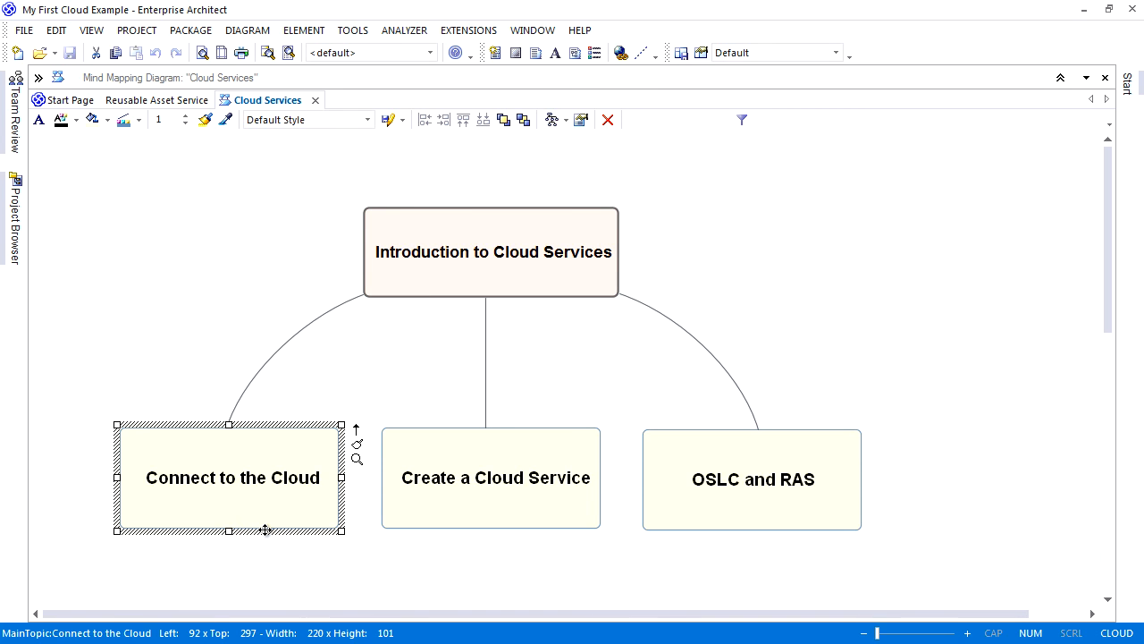
mouse_move(468, 537)
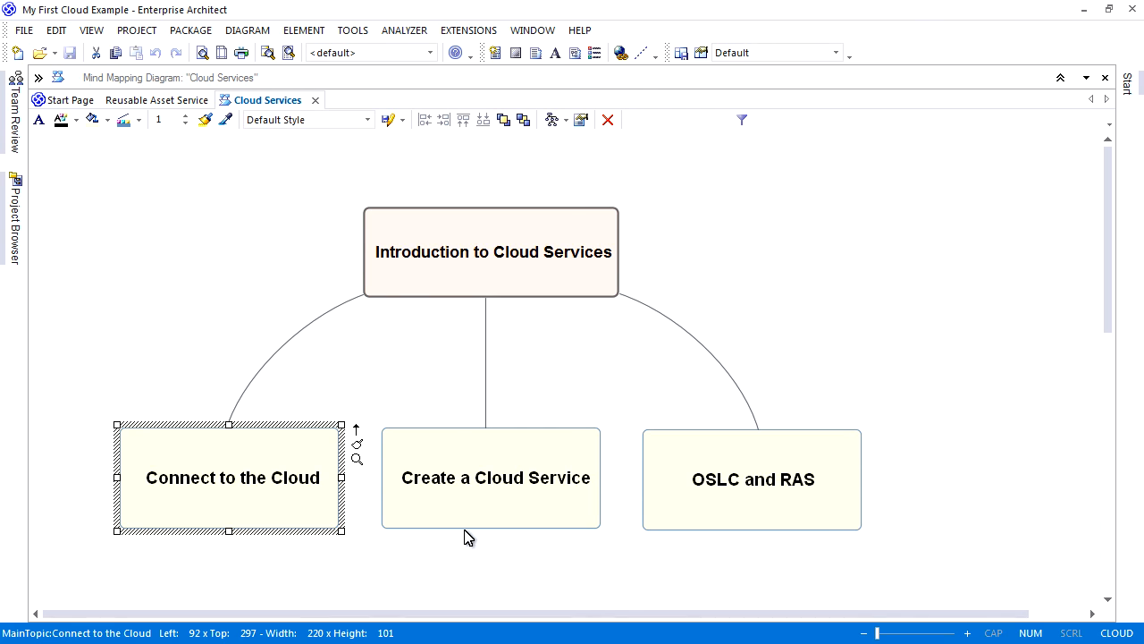
click(490, 477)
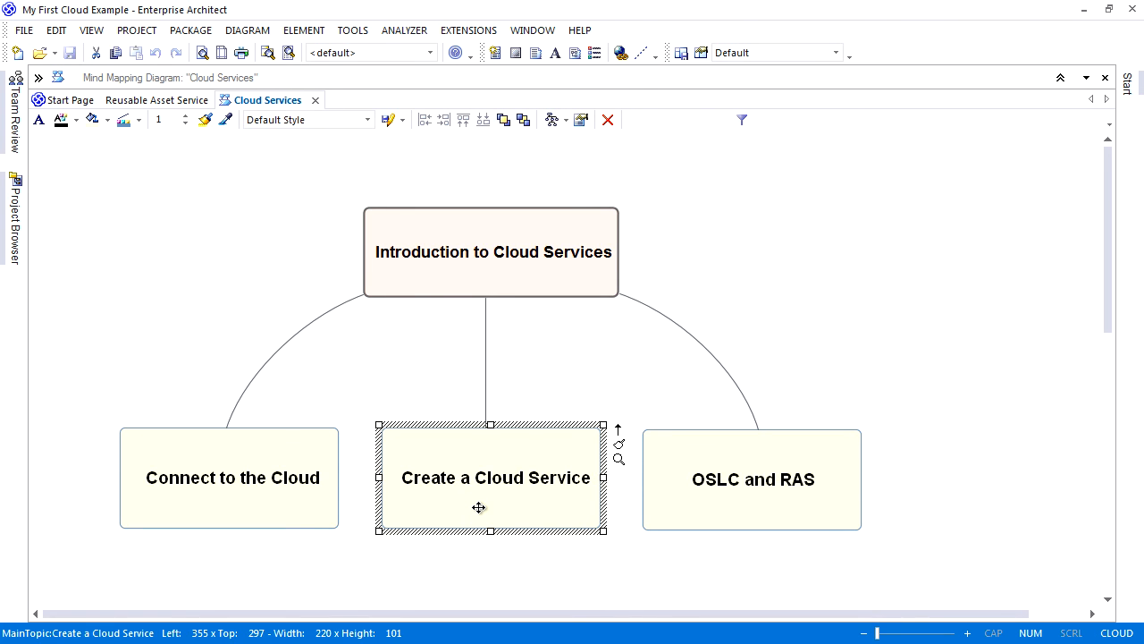
mouse_move(487, 520)
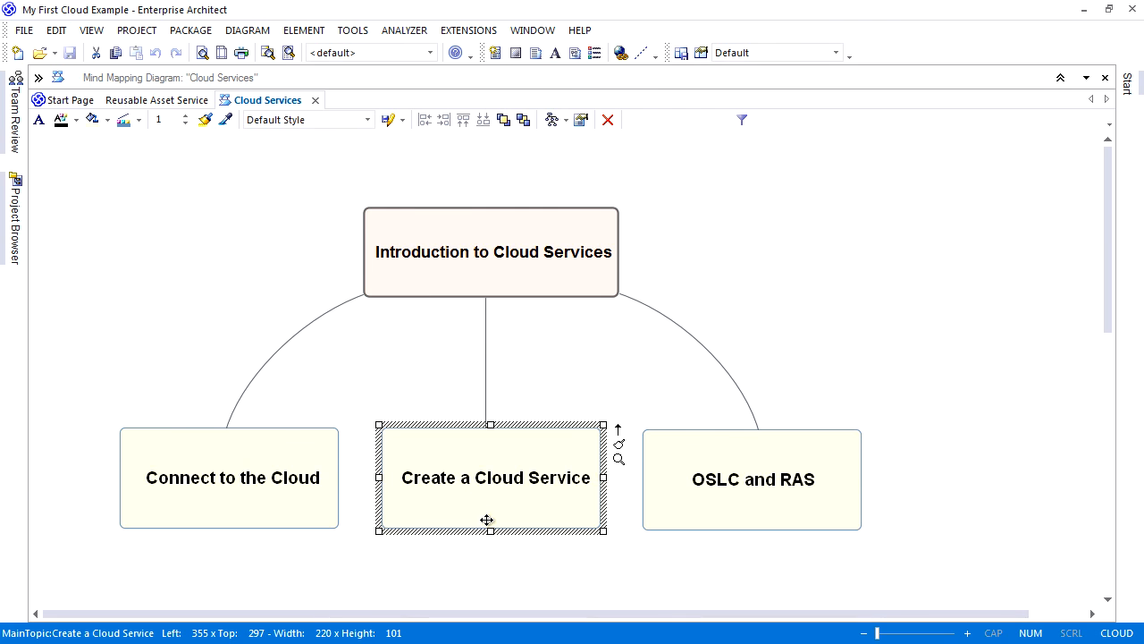
mouse_move(521, 561)
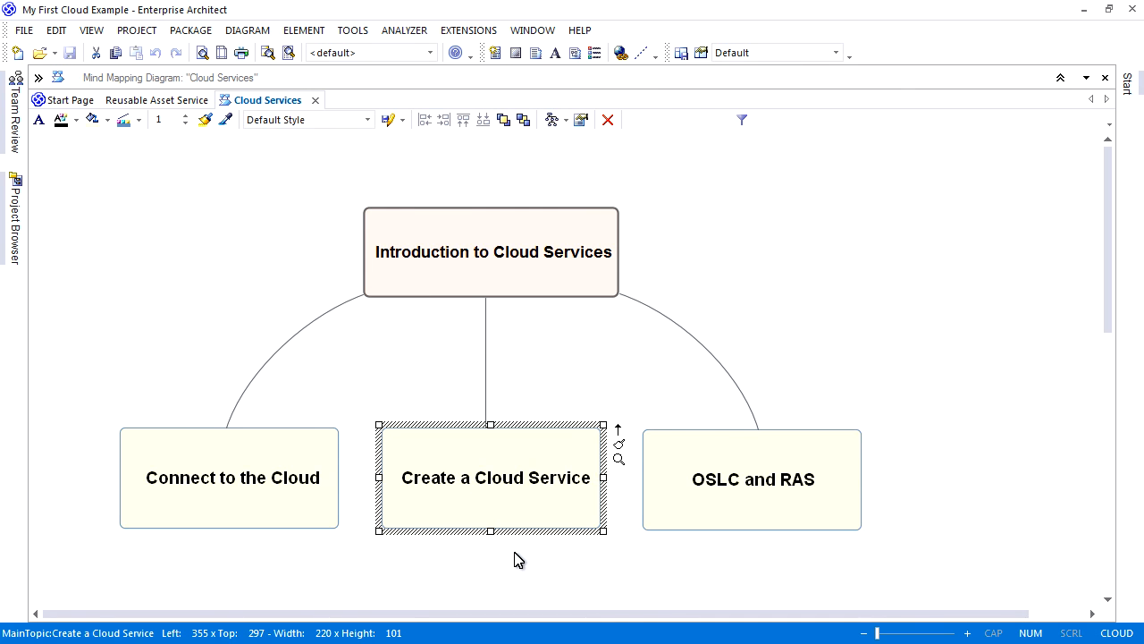
mouse_move(644, 572)
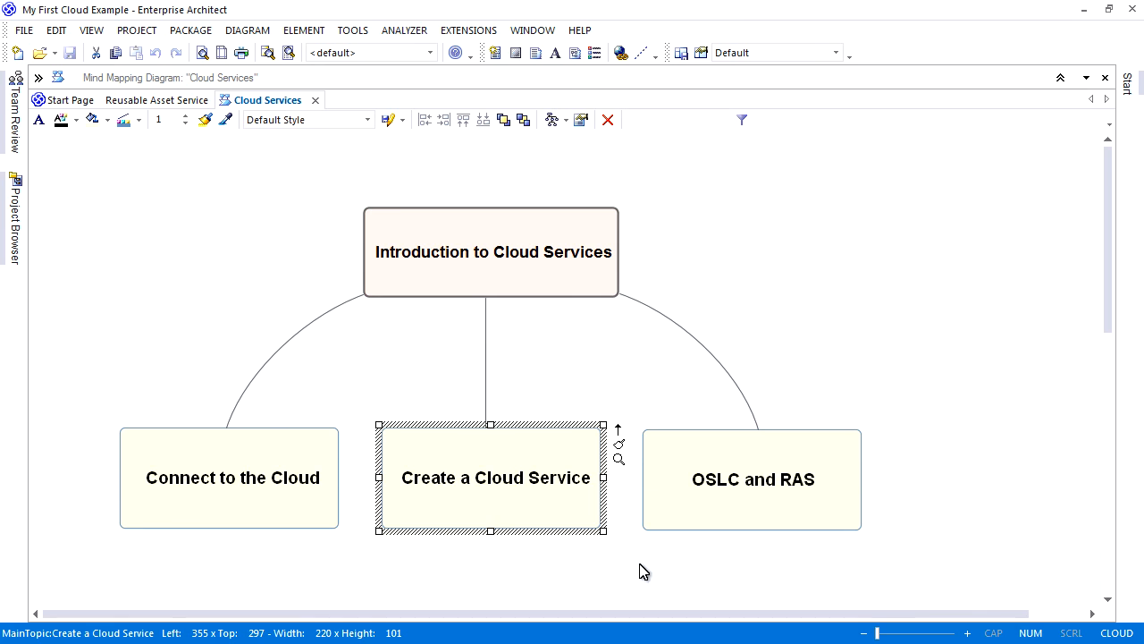
click(751, 480)
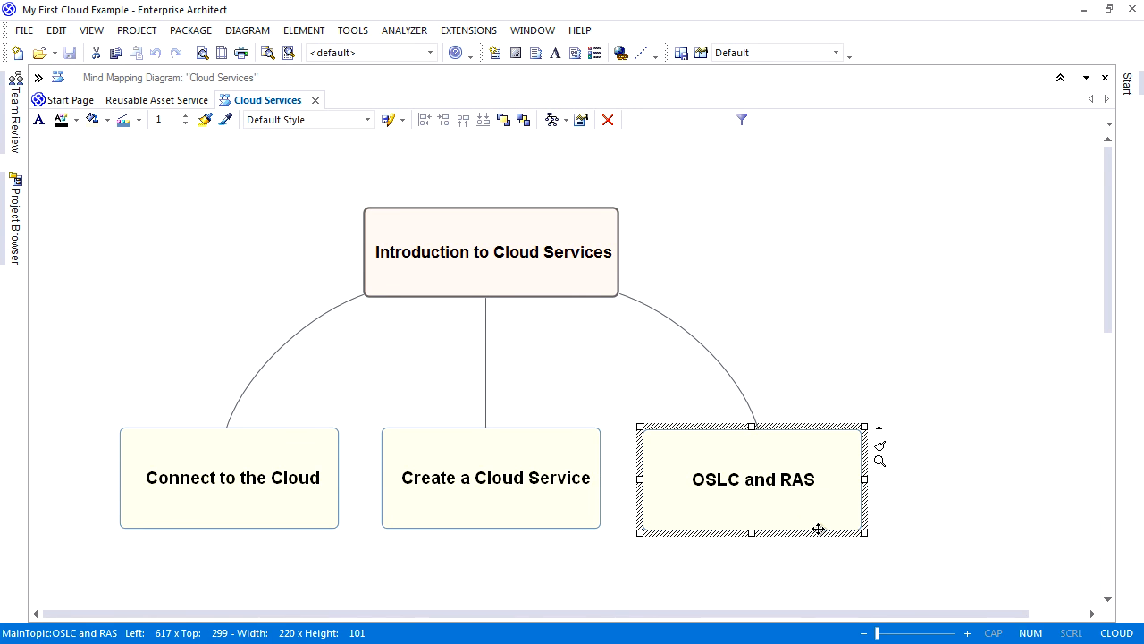
mouse_move(1008, 515)
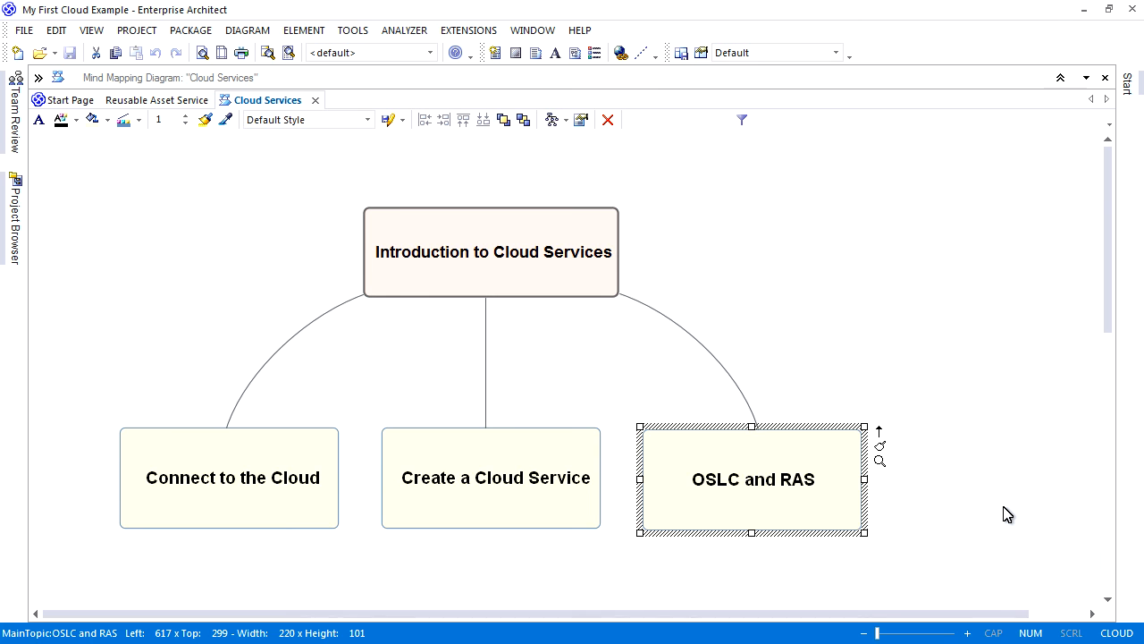
mouse_move(1053, 443)
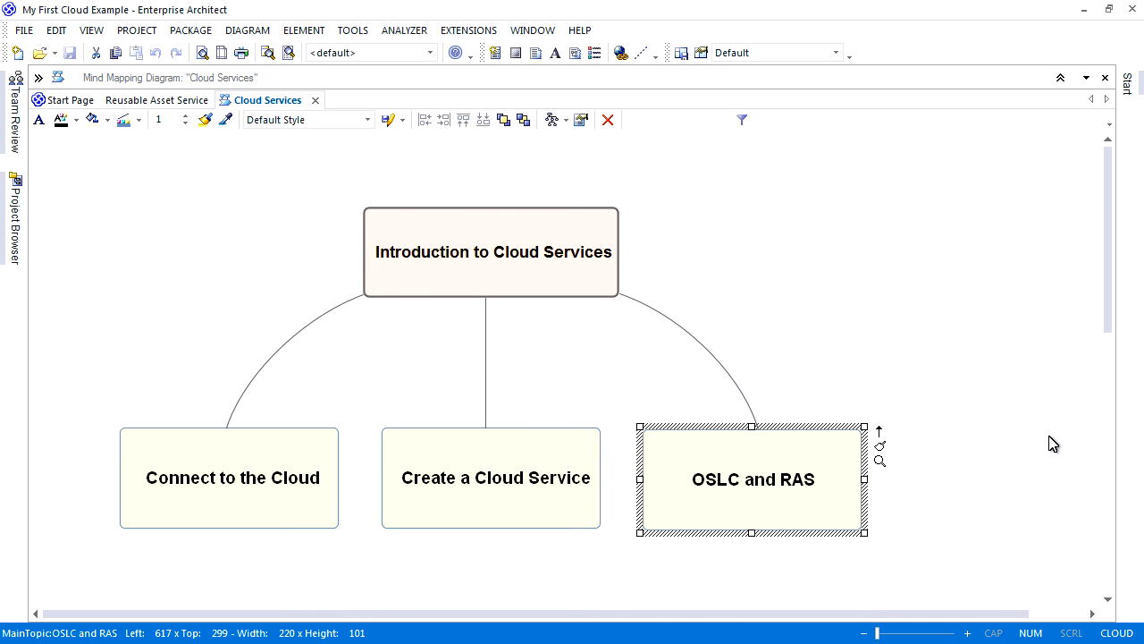